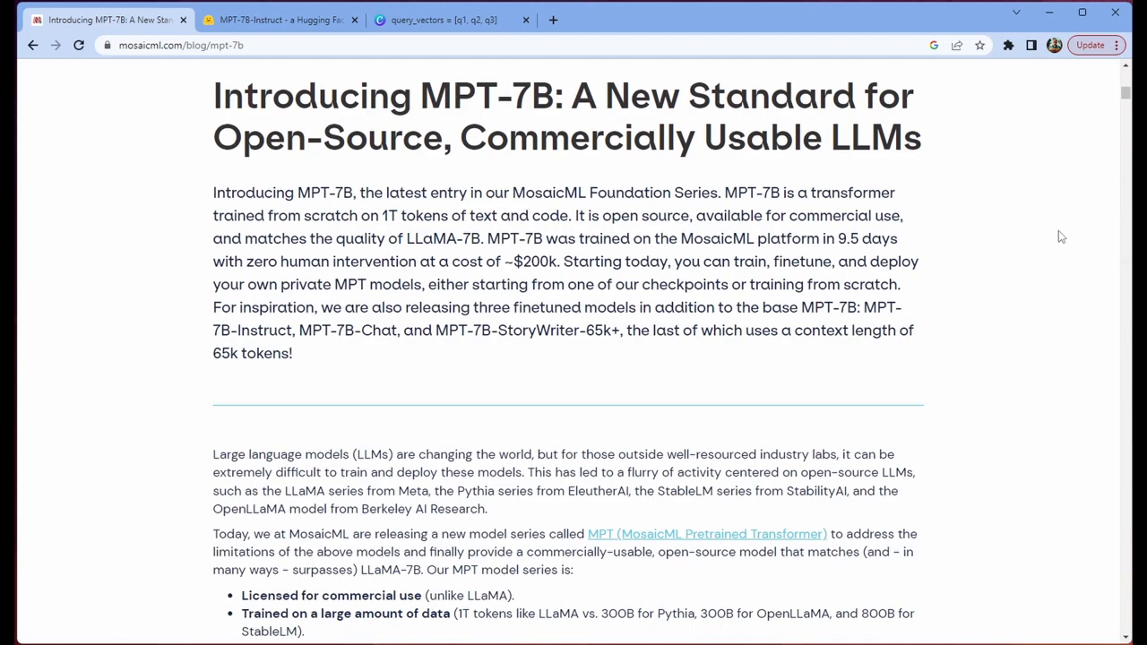
{"action": "mouse_move", "coordinate": [966, 251]}
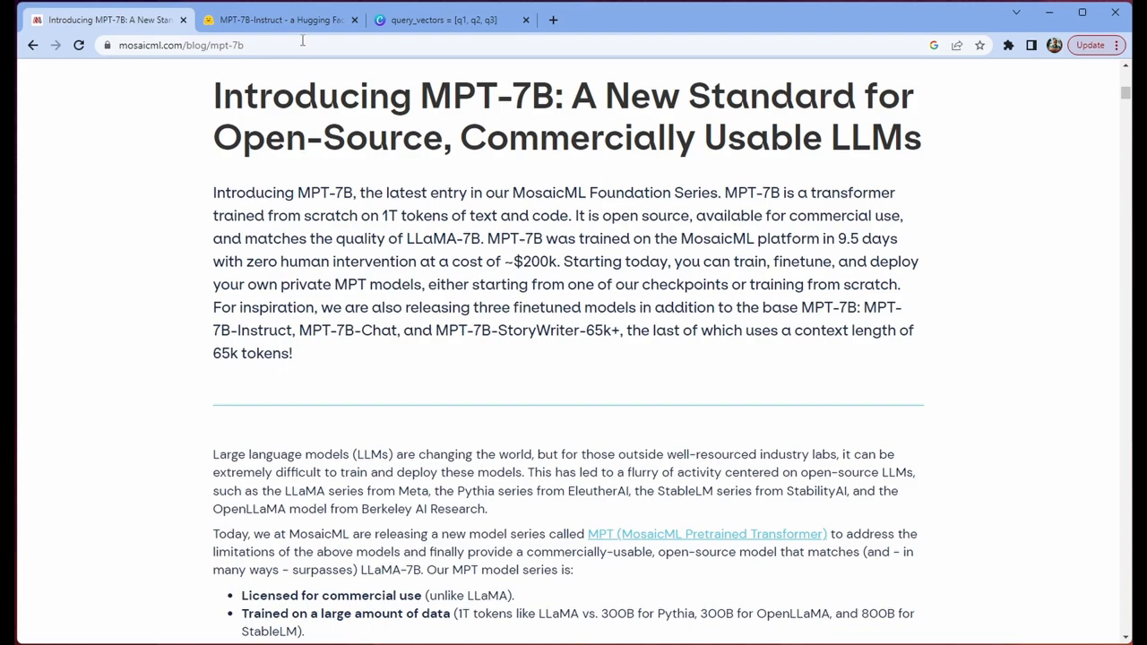
Show the MPT-7B-Instruct Space's answer about common misconceptions about birds
{"action": "left_click", "coordinate": [268, 19]}
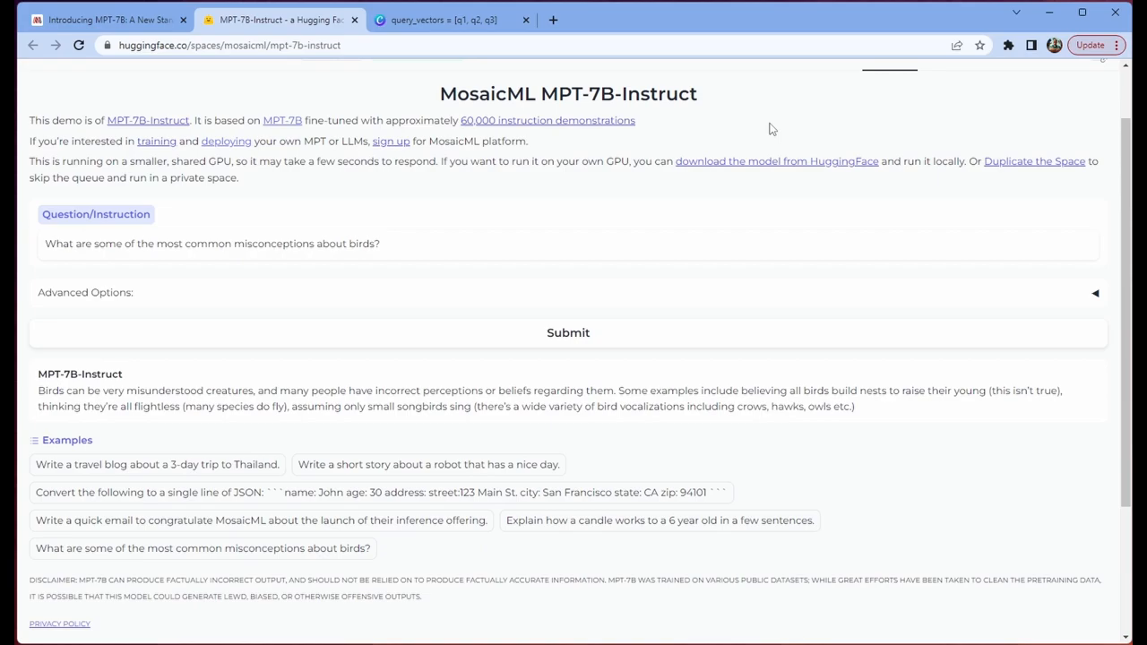
{"action": "mouse_move", "coordinate": [583, 179]}
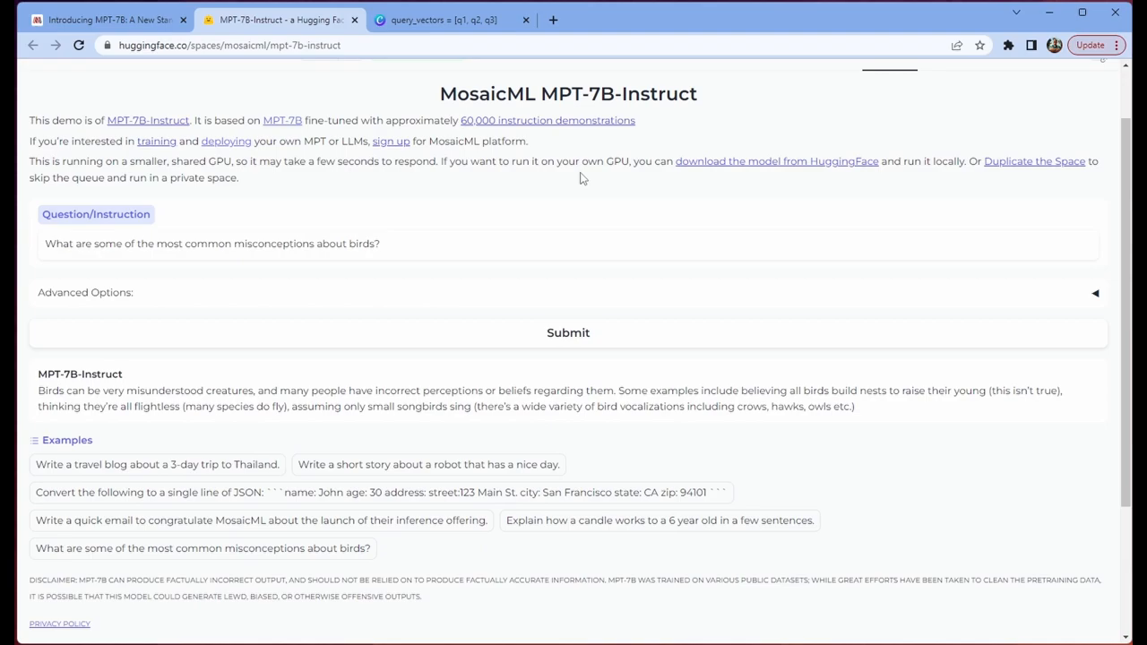
{"action": "mouse_move", "coordinate": [513, 147]}
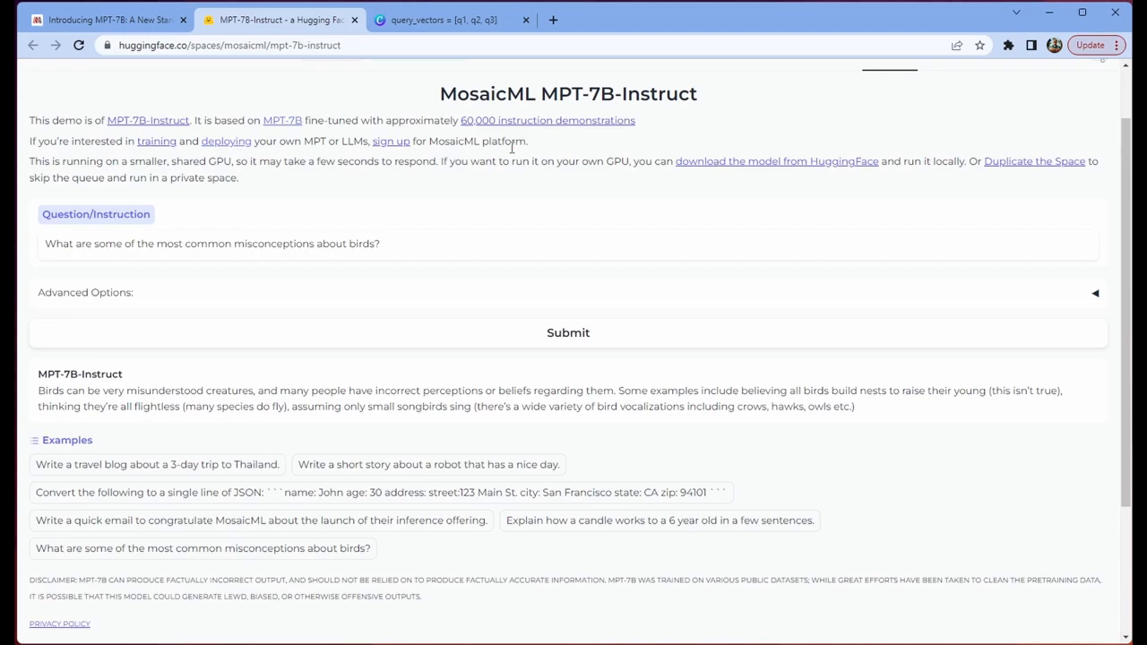
Return to the MPT-7B blog feature list and have the ALiBi and Transformer arXiv papers opened
{"action": "left_click", "coordinate": [107, 18]}
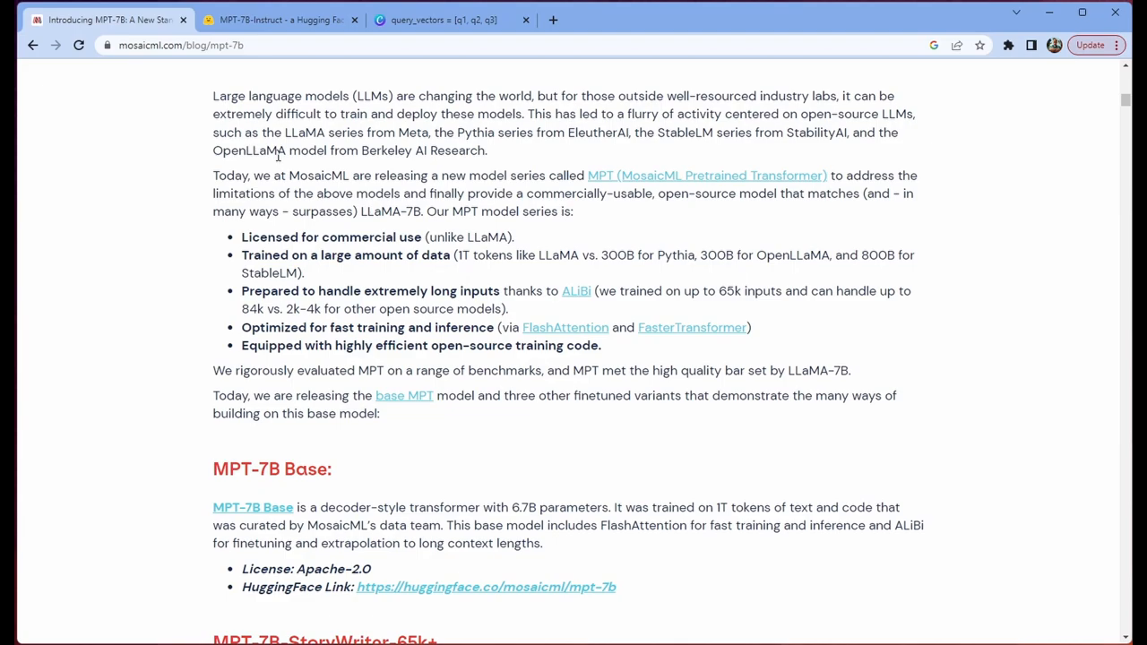
{"action": "mouse_move", "coordinate": [990, 276]}
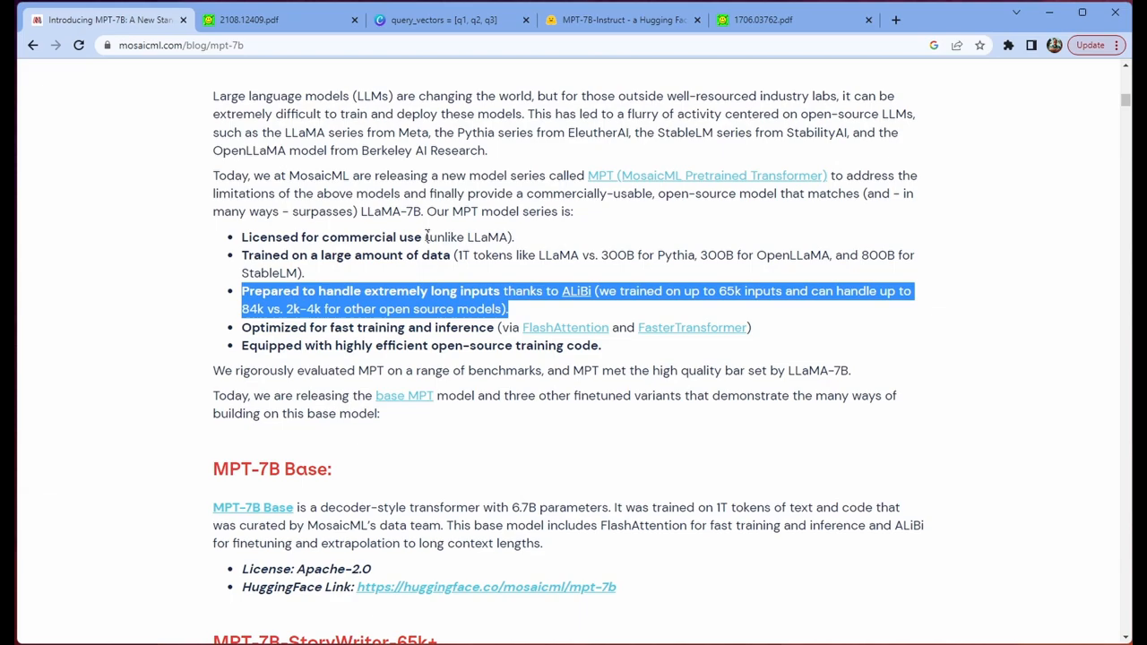
{"action": "left_click", "coordinate": [547, 201]}
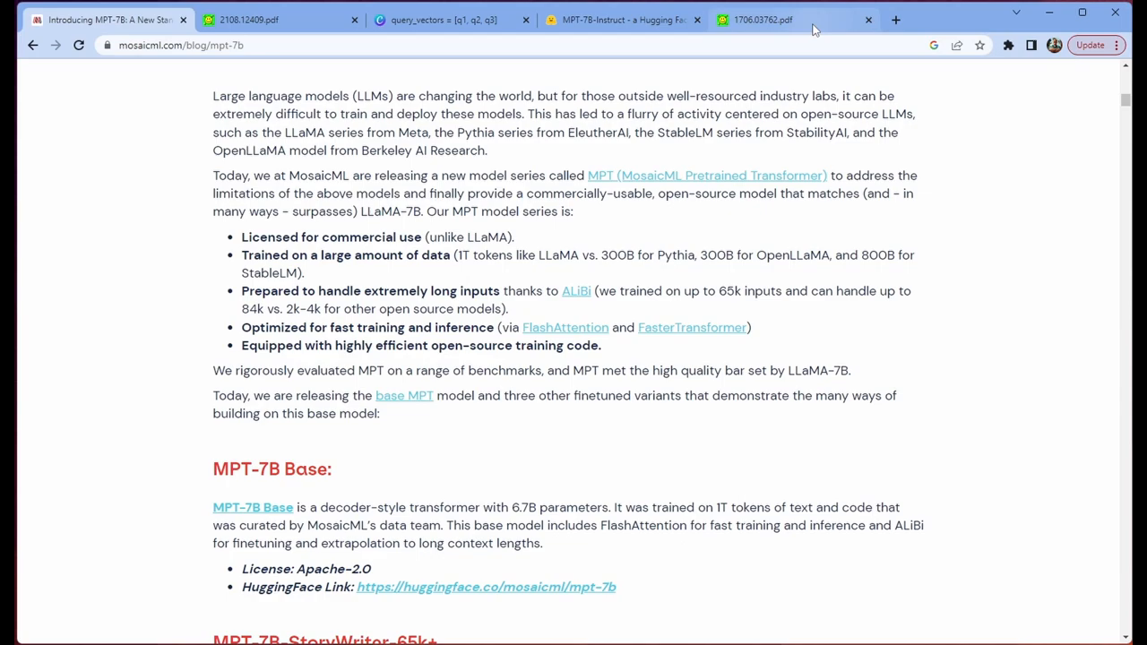
Show Figure 1, the Transformer architecture, on page 3 of paper 1706.03762
{"action": "left_click", "coordinate": [798, 20]}
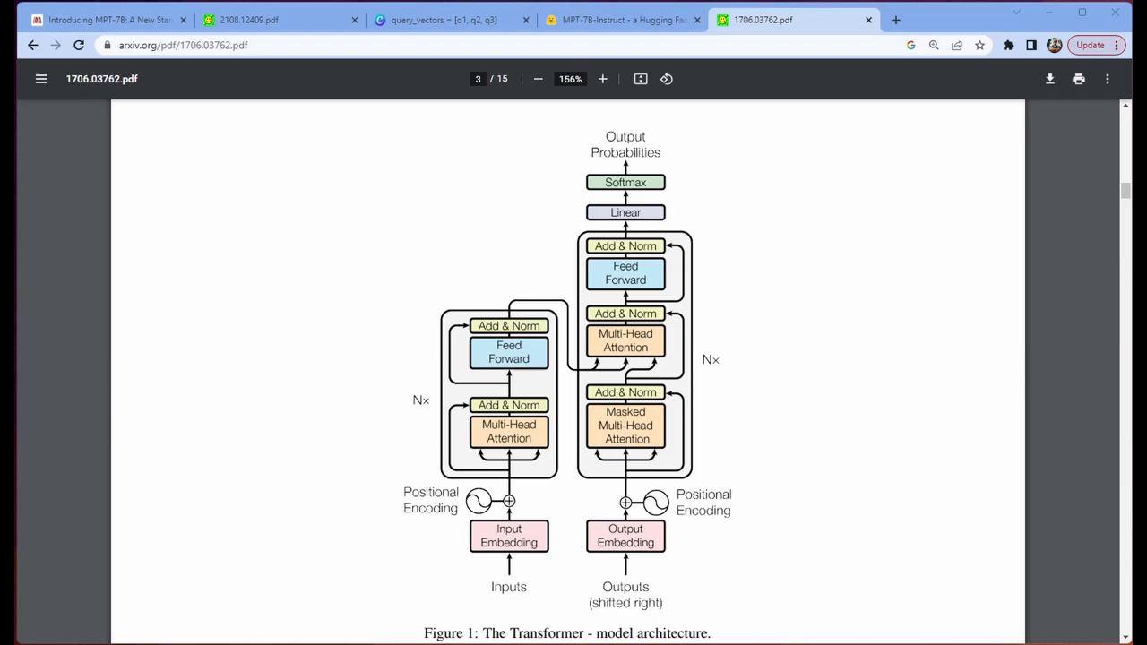
{"action": "mouse_move", "coordinate": [628, 531]}
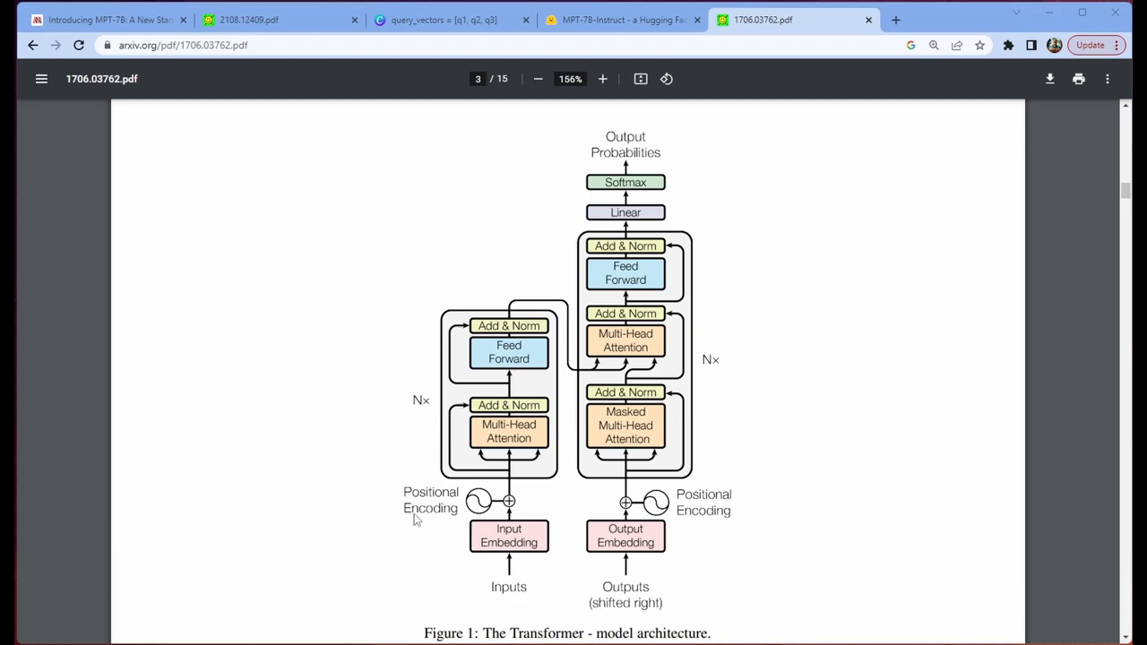
{"action": "mouse_move", "coordinate": [828, 455]}
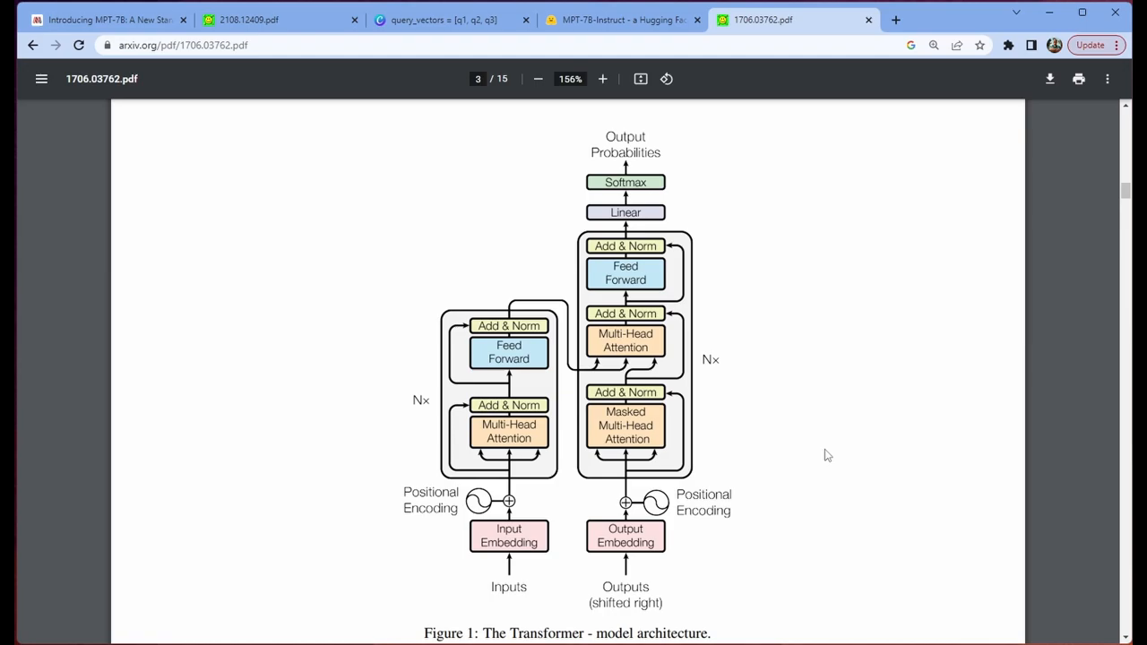
Show the title page of the ALiBi paper 2108.12409, Train Short, Test Long
{"action": "left_click", "coordinate": [260, 18]}
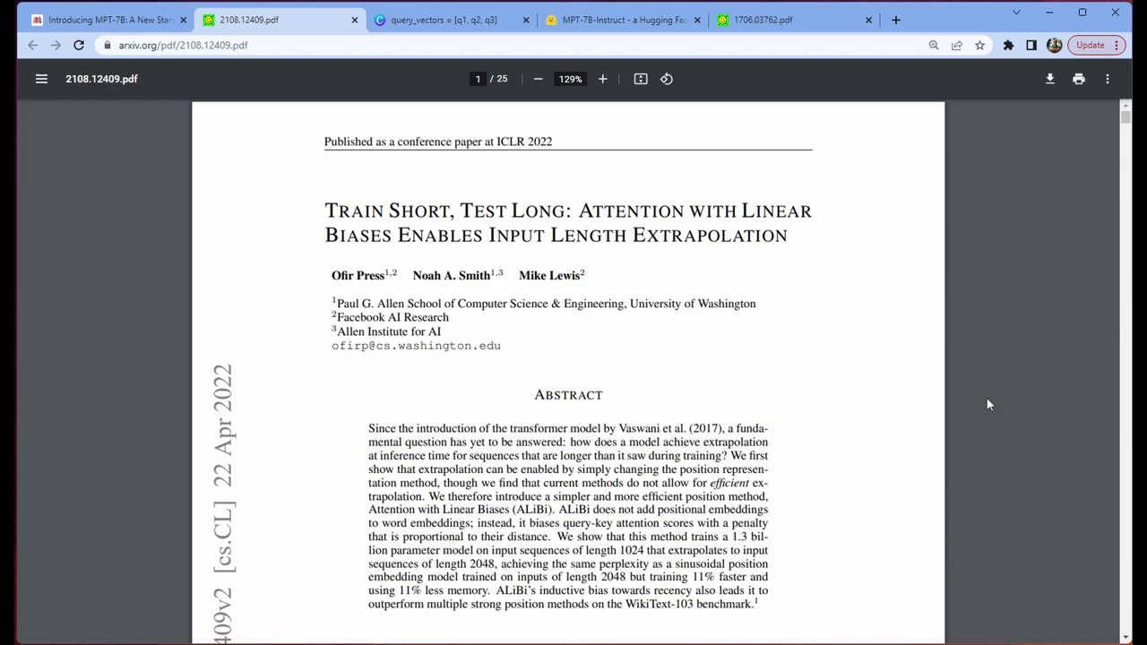
{"action": "mouse_move", "coordinate": [1018, 276]}
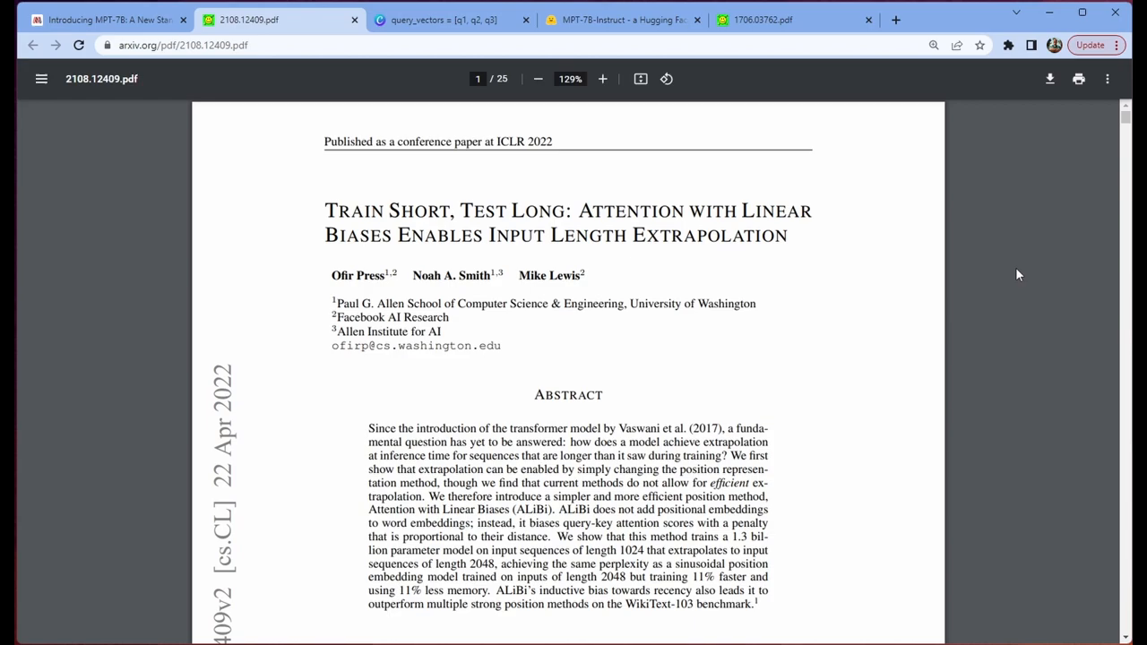
Bring up the Canva deck and advance from query/key vectors to the attention scores and distances slide
{"action": "left_click", "coordinate": [441, 20]}
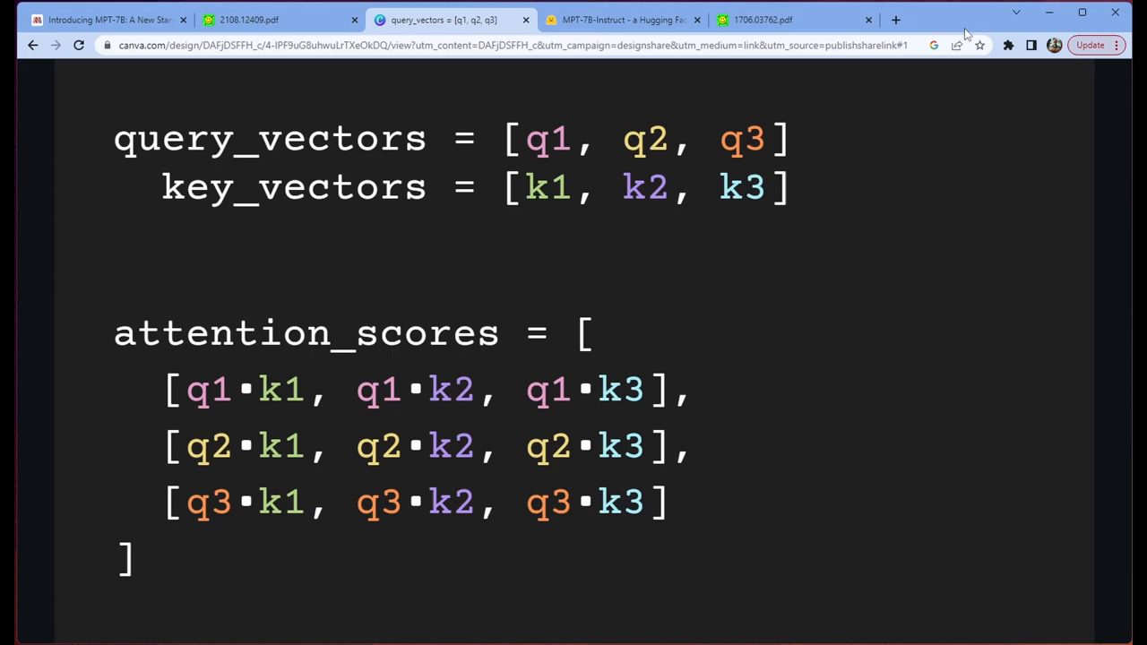
{"action": "mouse_move", "coordinate": [308, 269]}
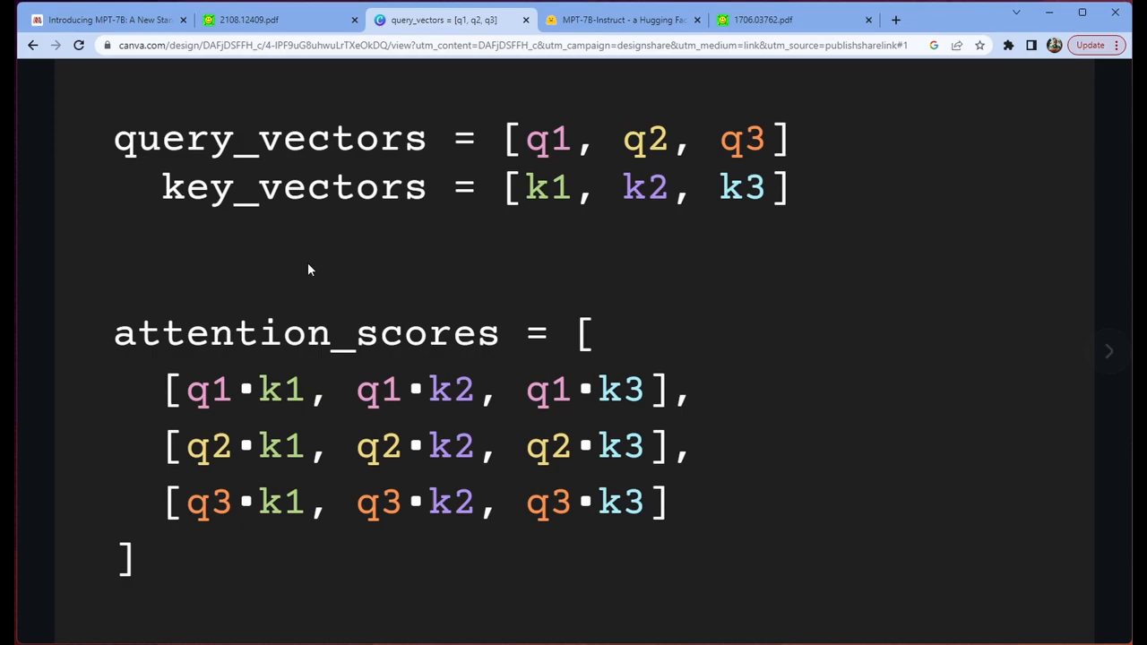
{"action": "double_click", "coordinate": [412, 390]}
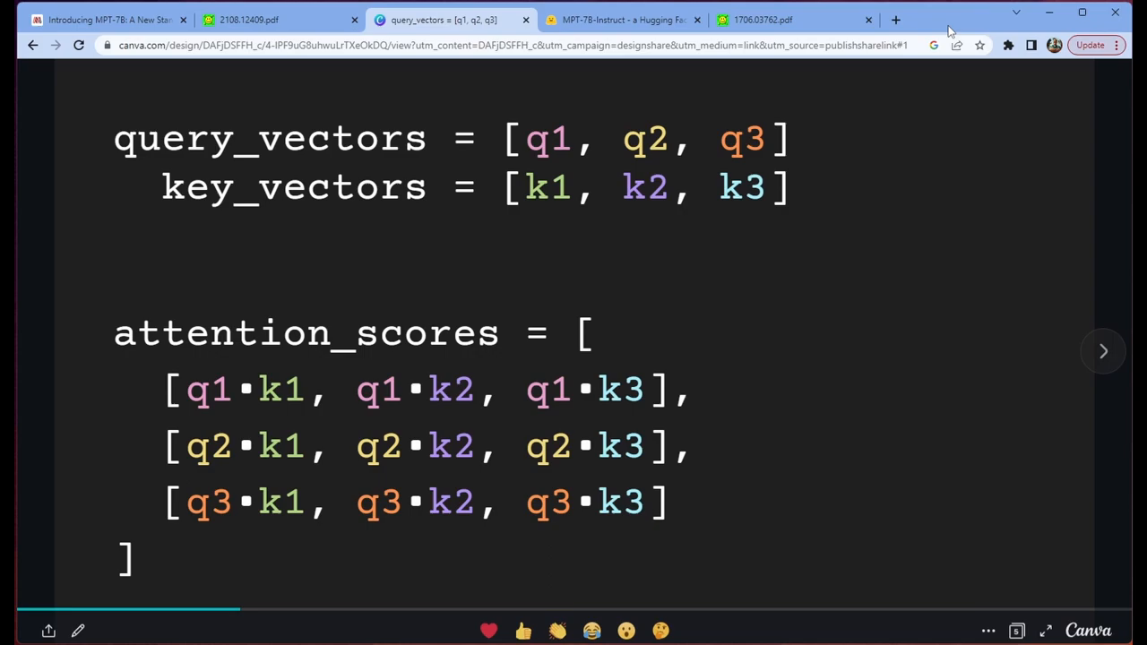
{"action": "left_click", "coordinate": [1104, 351]}
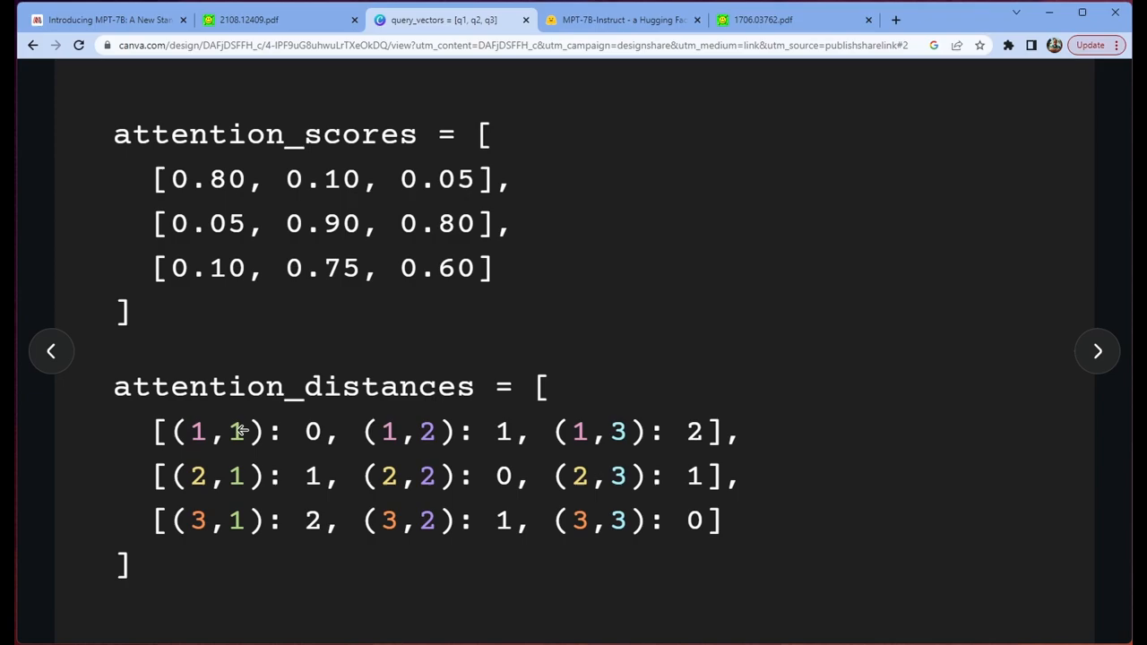
Revisit the vectors and distances slides, then reach the slide computing biases from a 0.2 bias slope
{"action": "left_click", "coordinate": [50, 349]}
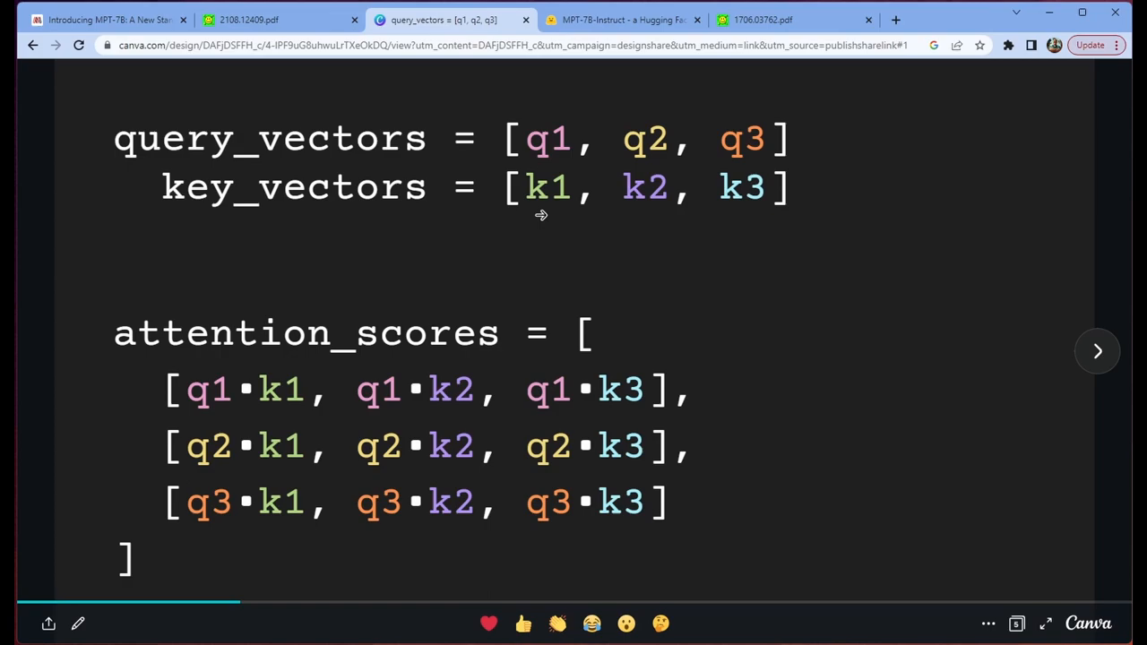
{"action": "left_click", "coordinate": [1095, 350]}
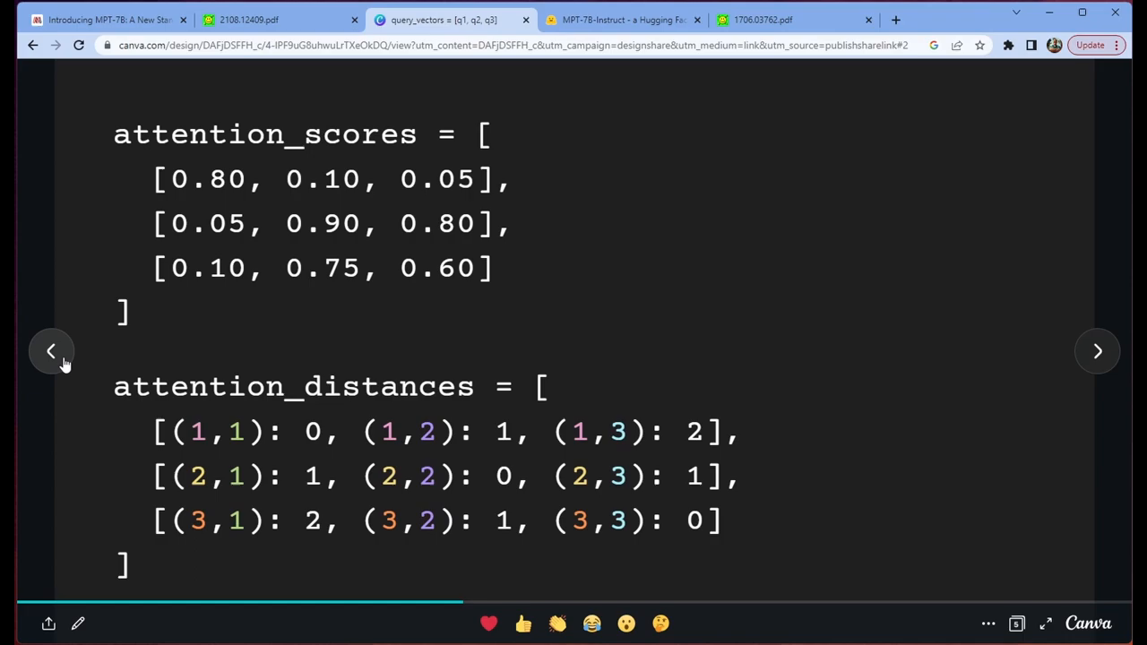
{"action": "left_click", "coordinate": [50, 352]}
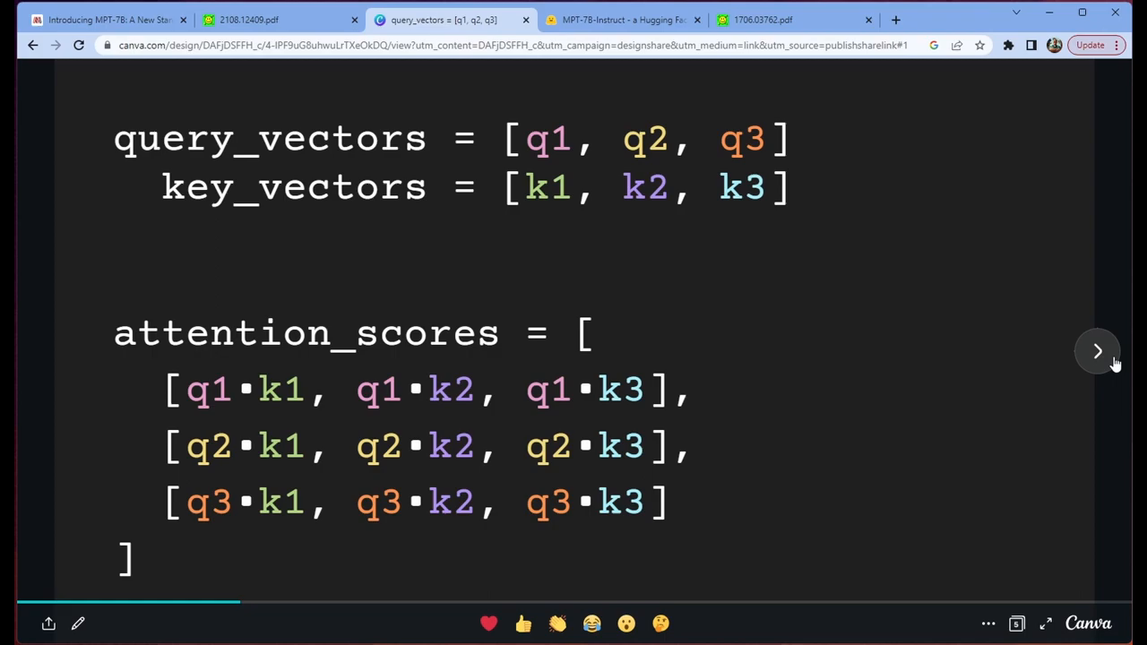
{"action": "left_click", "coordinate": [1097, 351]}
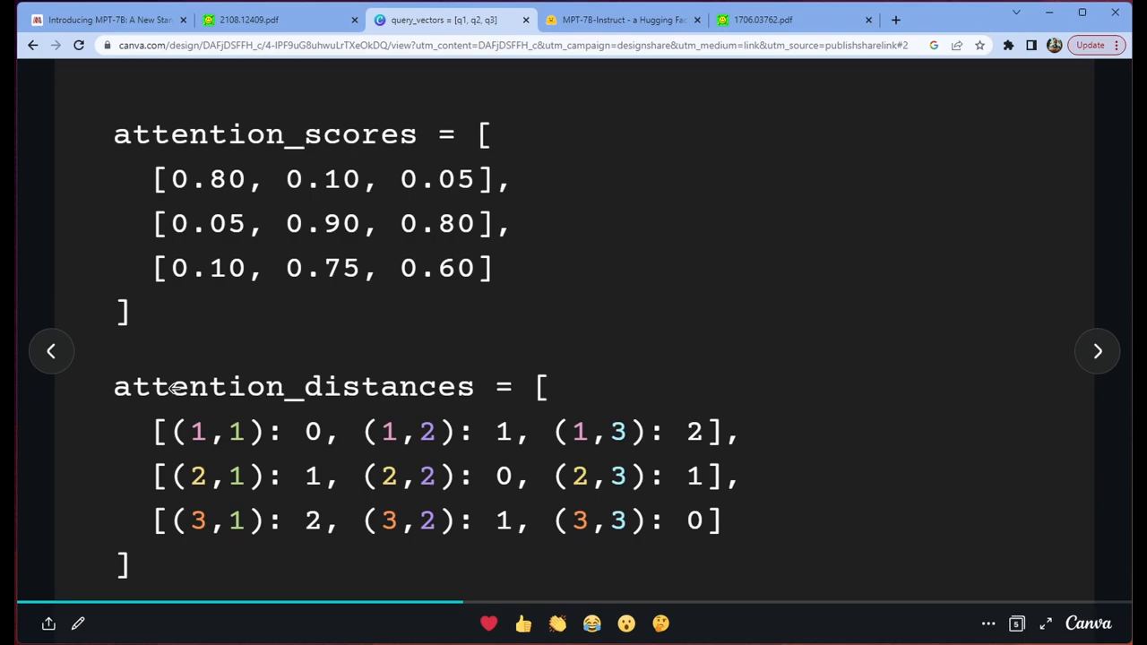
{"action": "left_click", "coordinate": [1097, 350]}
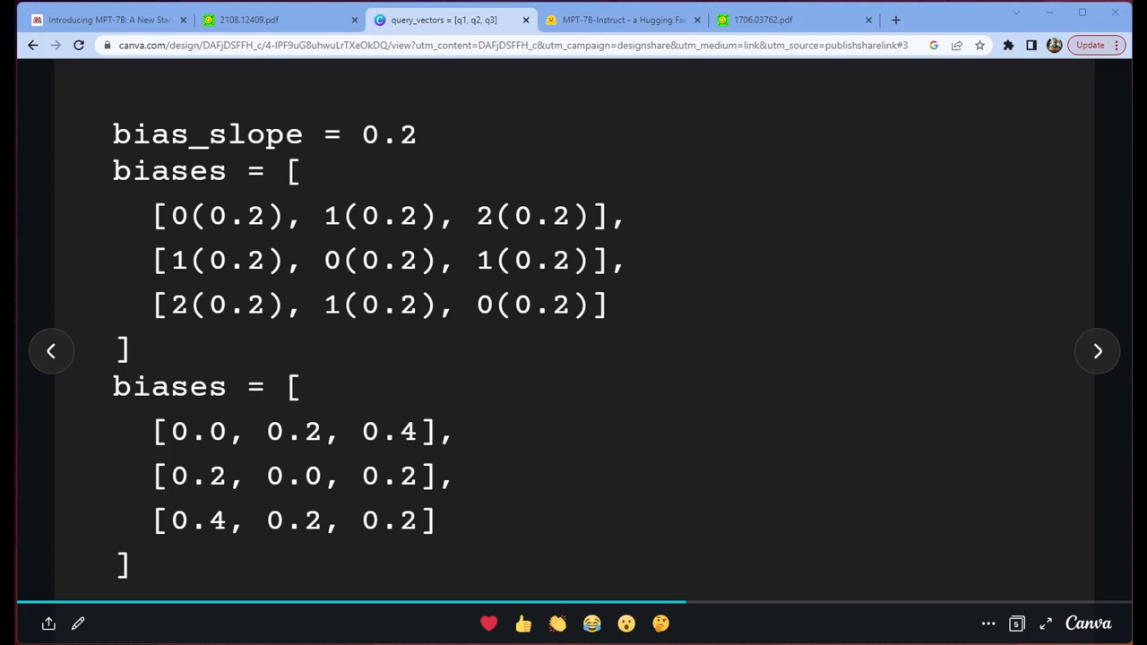
Show the attention scores minus biases slide, then step back a slide
{"action": "left_click", "coordinate": [1097, 349]}
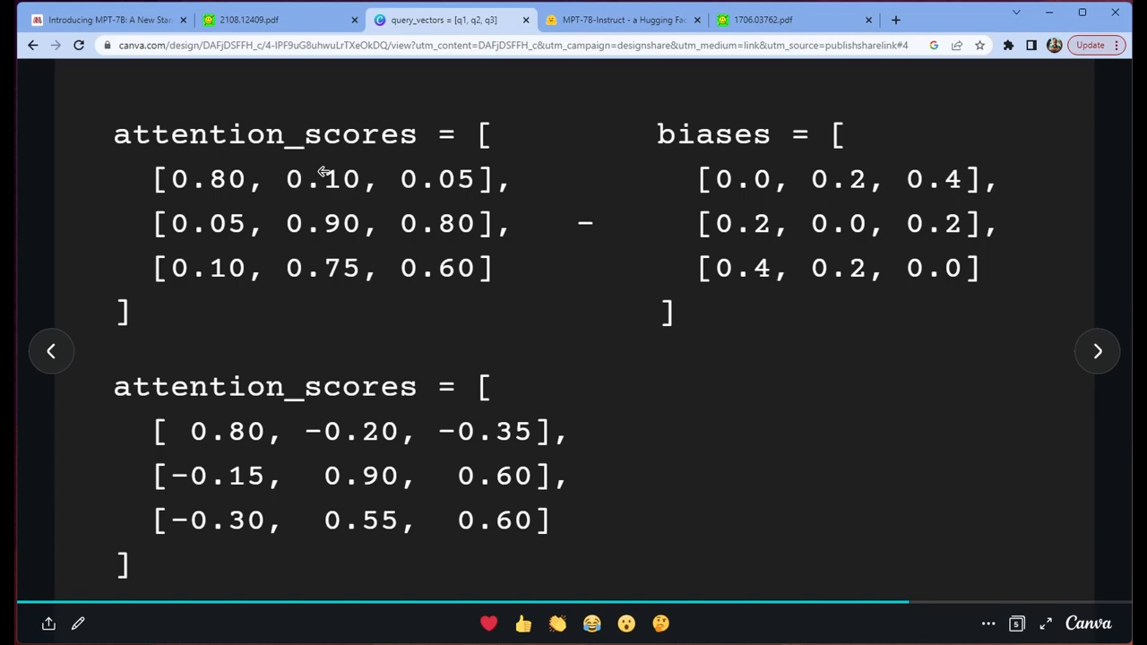
{"action": "left_click", "coordinate": [50, 350]}
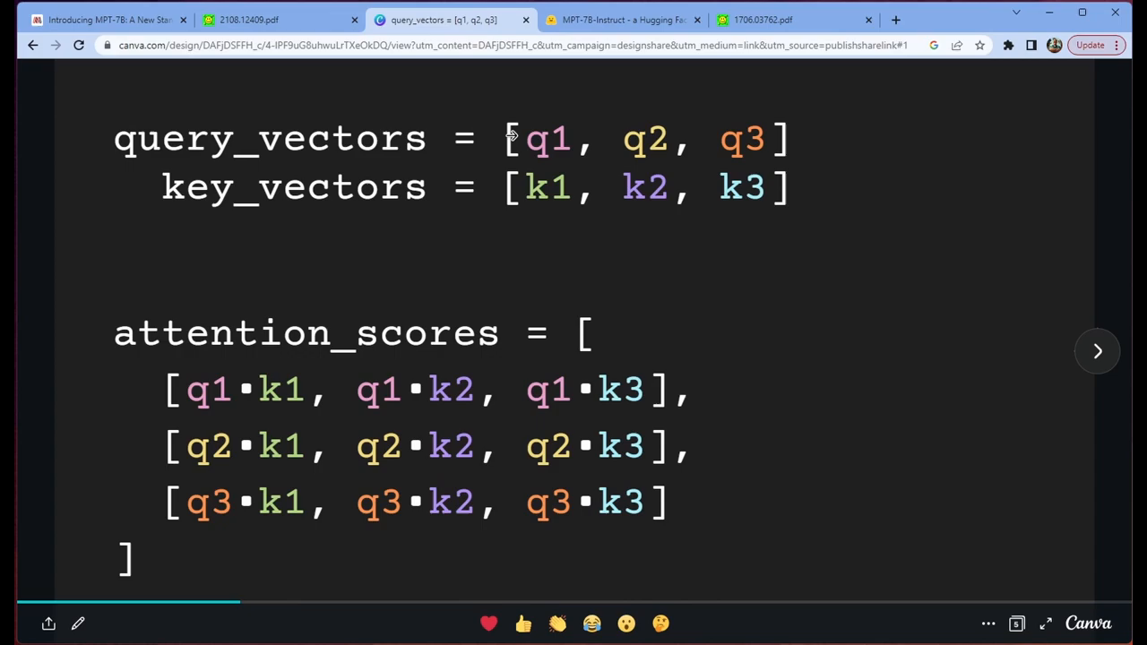
{"action": "mouse_move", "coordinate": [656, 142]}
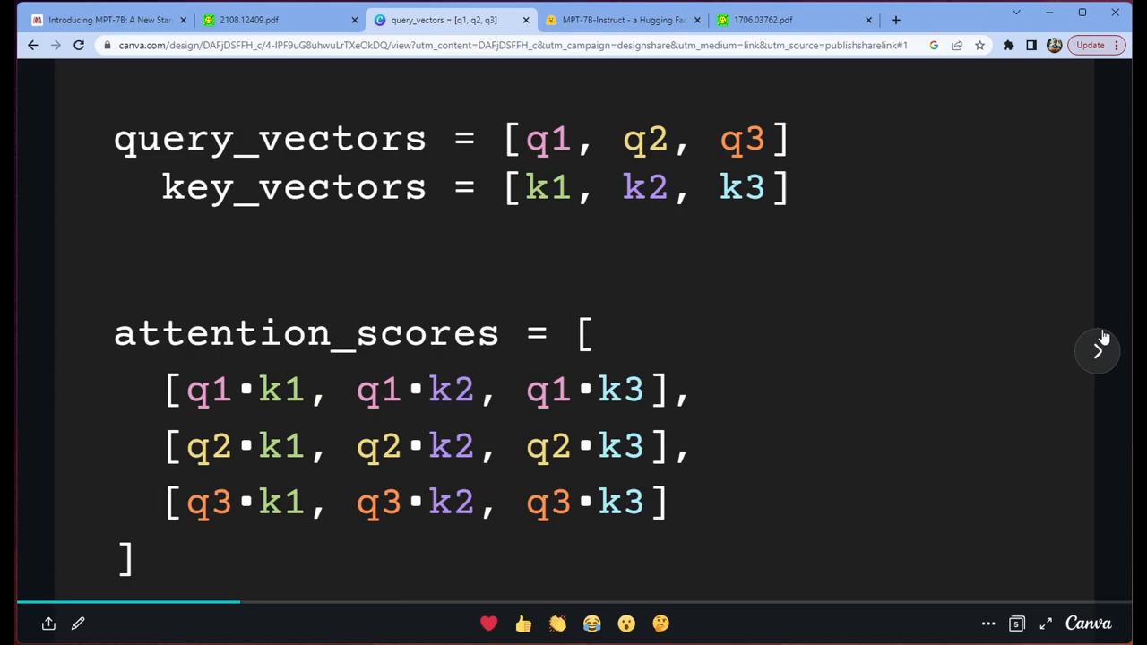
Reach the softmax slide with final attention probabilities, then return to the MPT-7B blog post
{"action": "left_click", "coordinate": [1097, 352]}
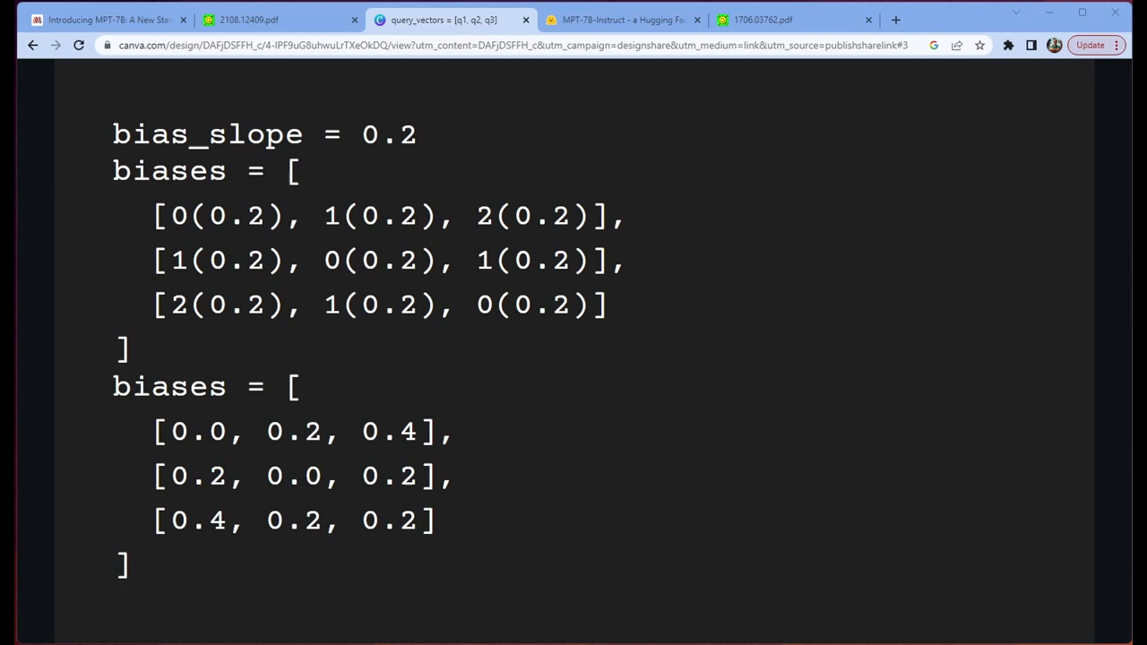
{"action": "left_click", "coordinate": [1097, 352]}
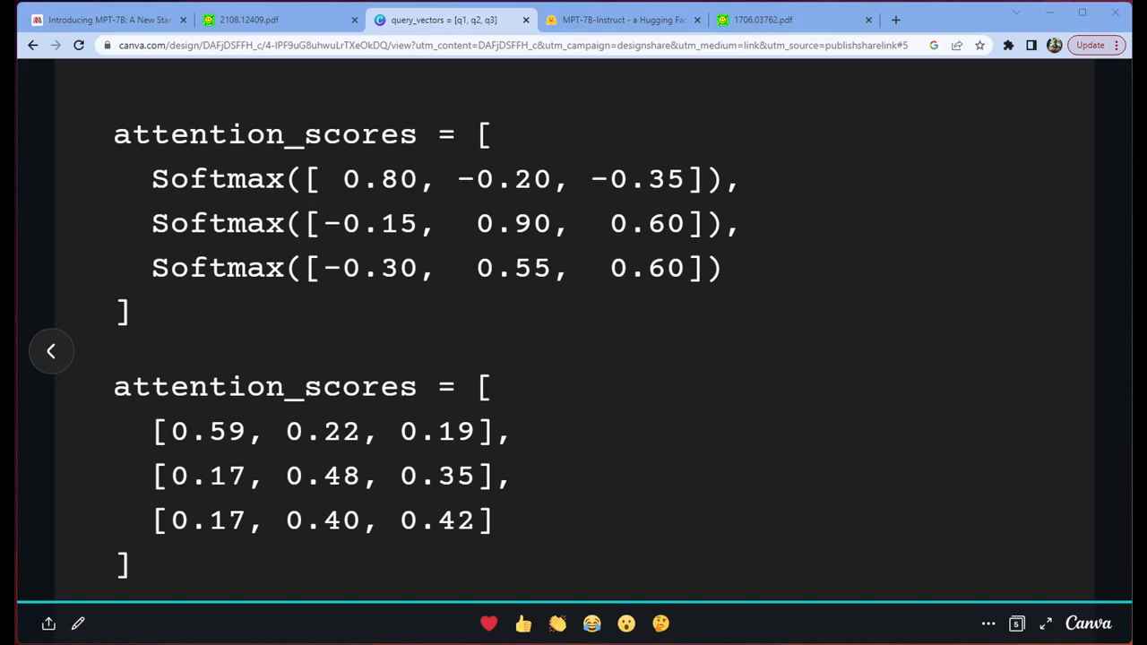
{"action": "left_click", "coordinate": [98, 18]}
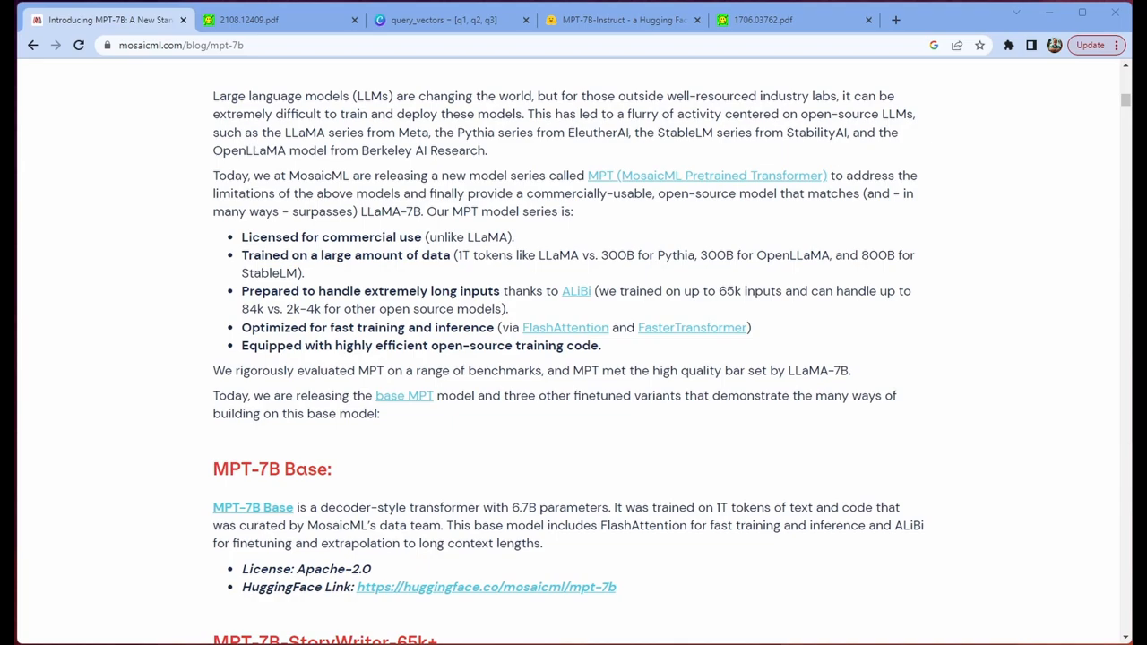
{"action": "mouse_move", "coordinate": [964, 226]}
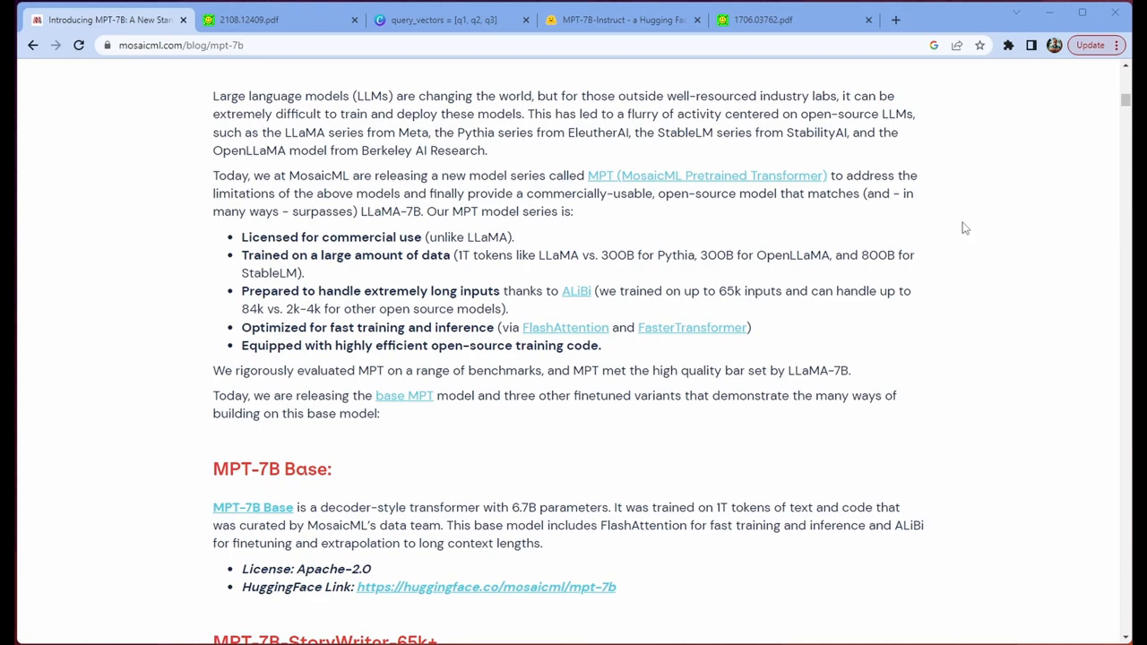
{"action": "mouse_move", "coordinate": [996, 254]}
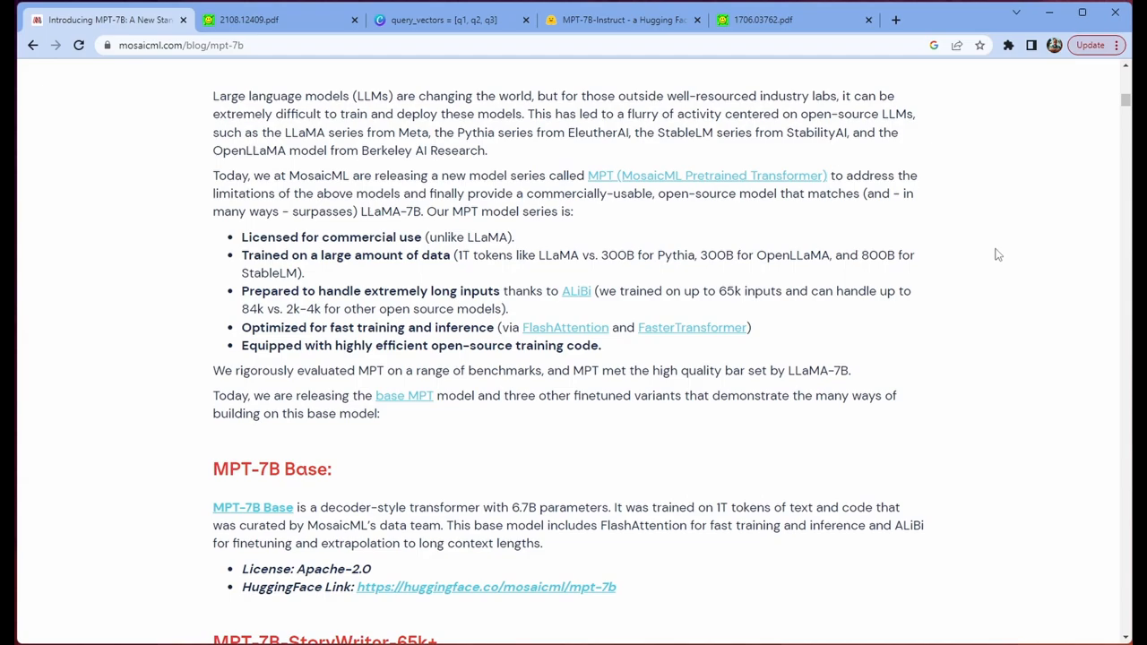
{"action": "mouse_move", "coordinate": [1038, 224]}
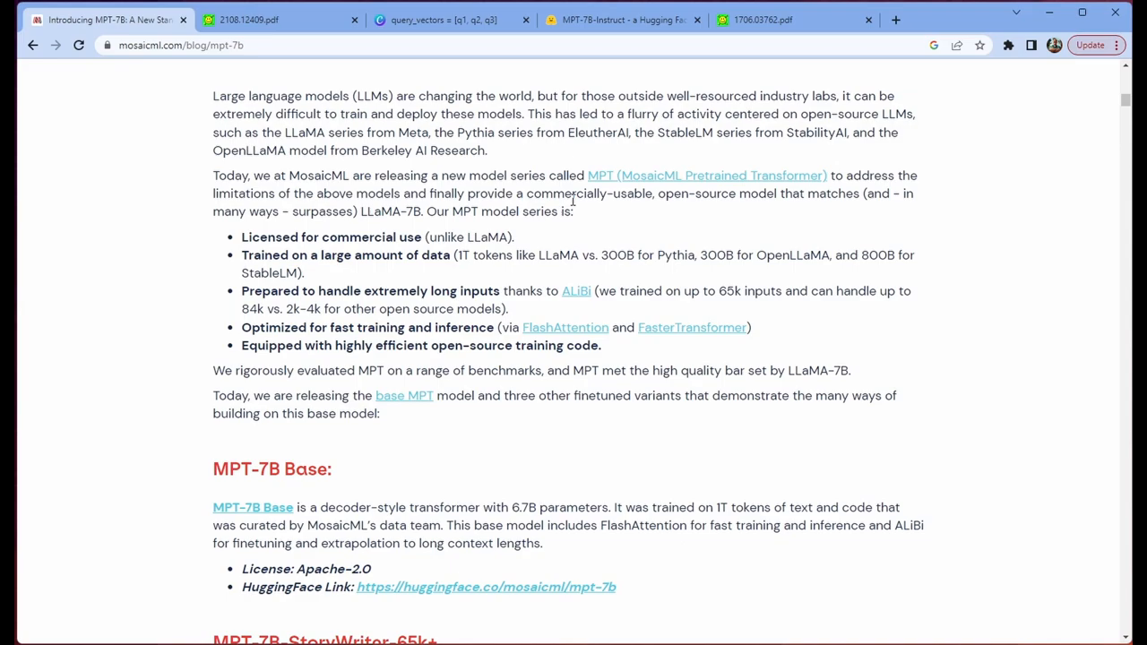
{"action": "mouse_move", "coordinate": [1009, 206]}
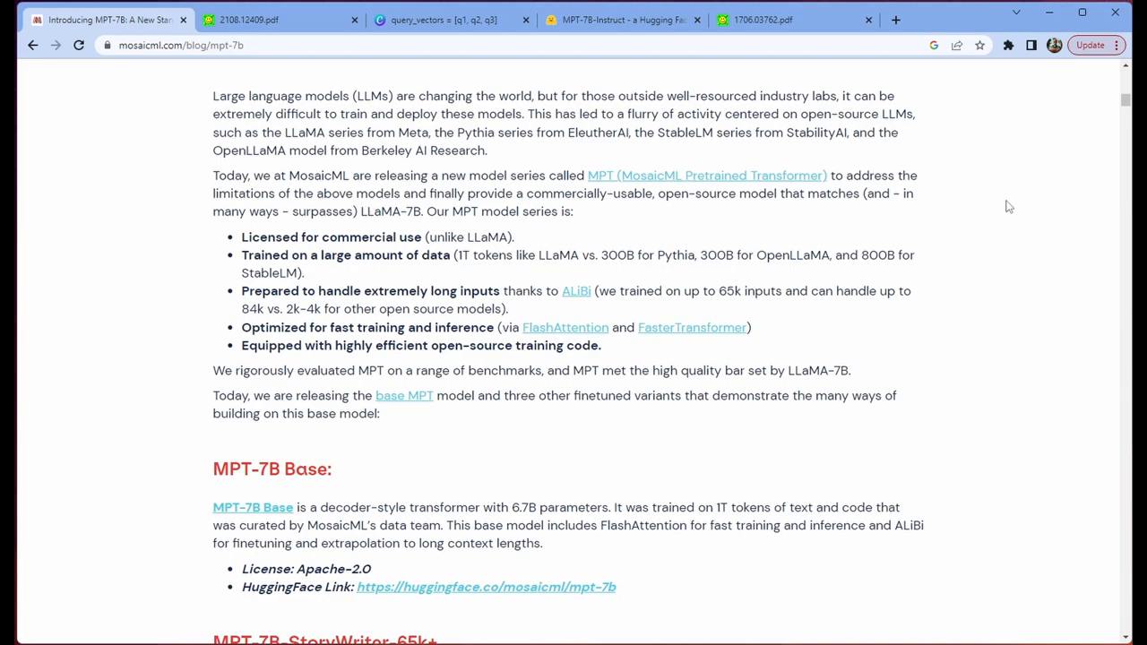
{"action": "mouse_move", "coordinate": [1015, 197]}
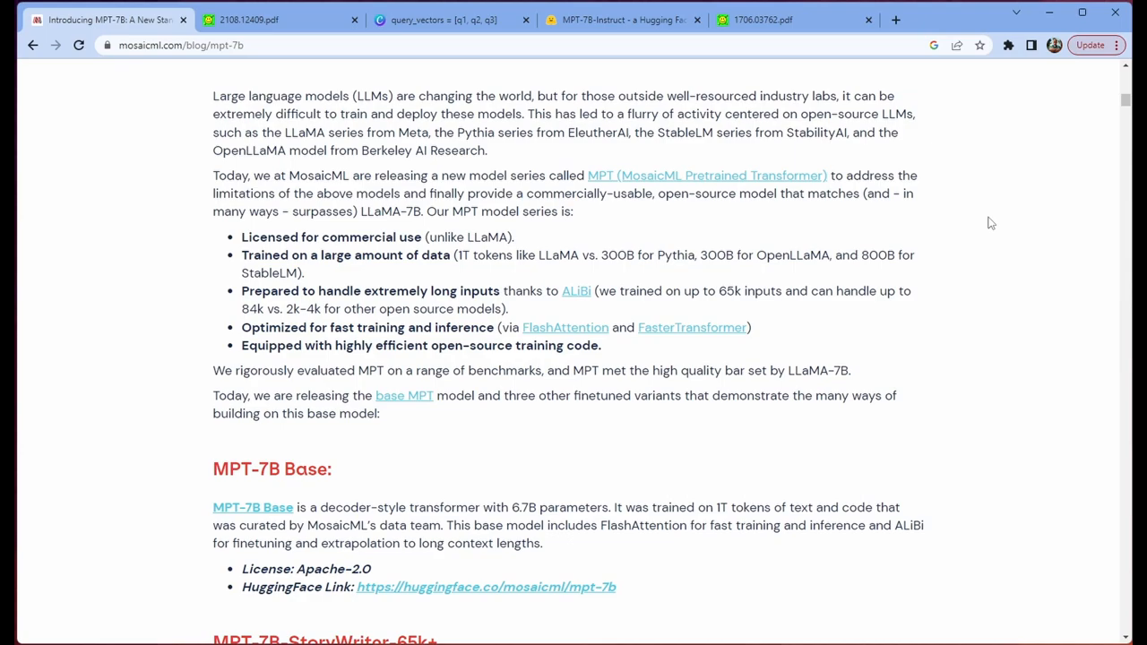
{"action": "mouse_move", "coordinate": [1056, 265]}
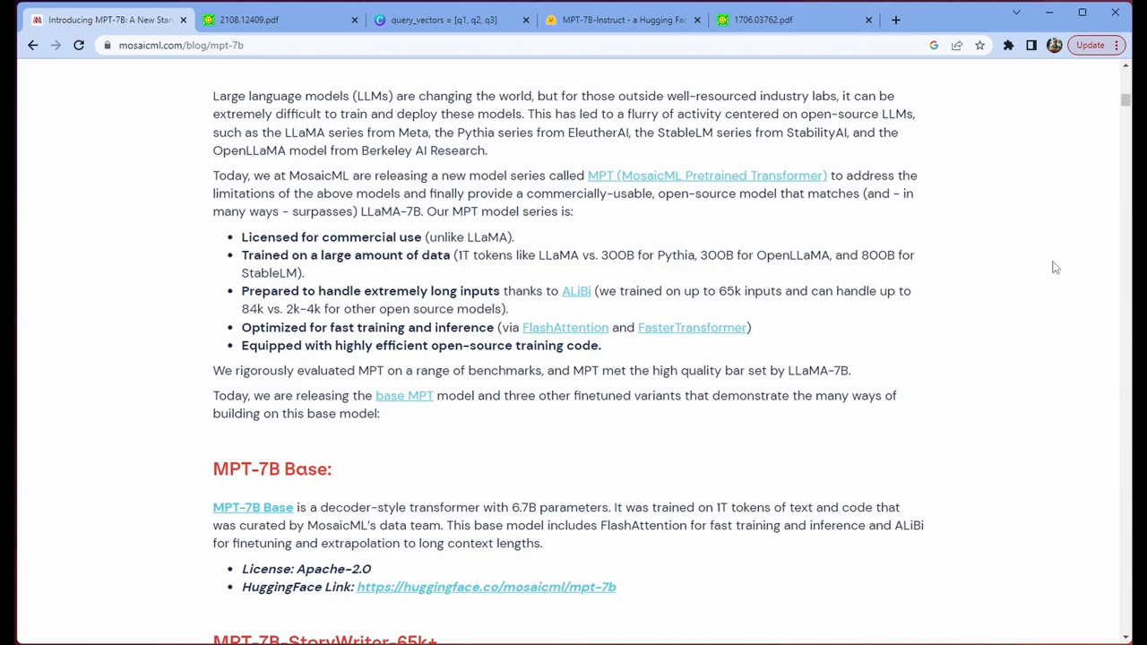
{"action": "mouse_move", "coordinate": [896, 284]}
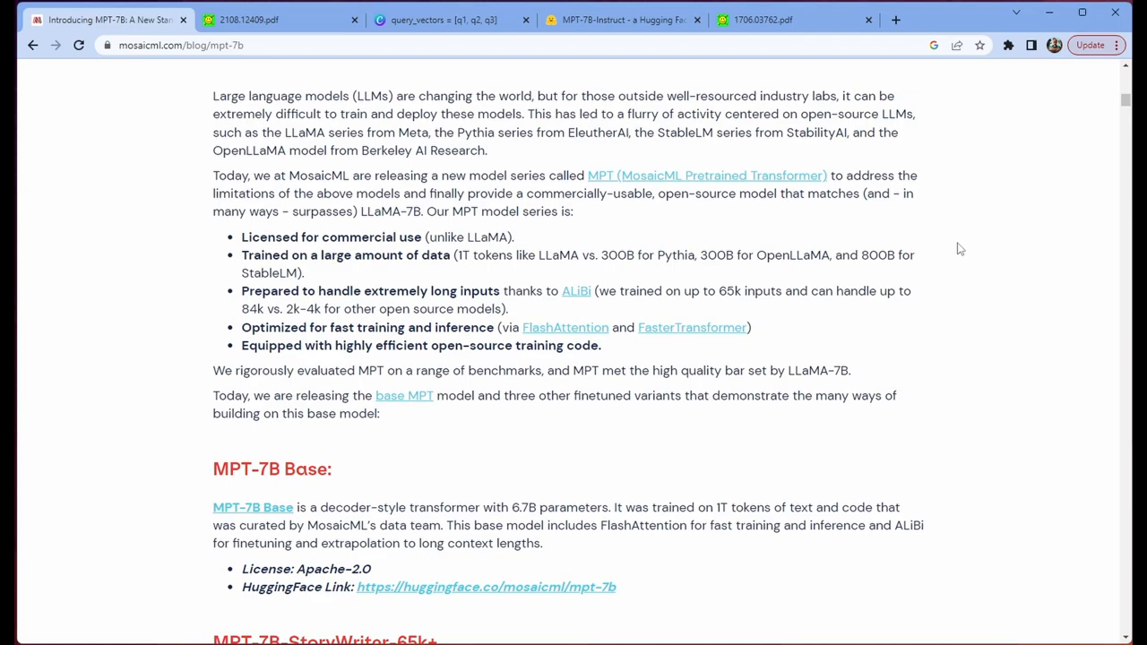
{"action": "mouse_move", "coordinate": [975, 273]}
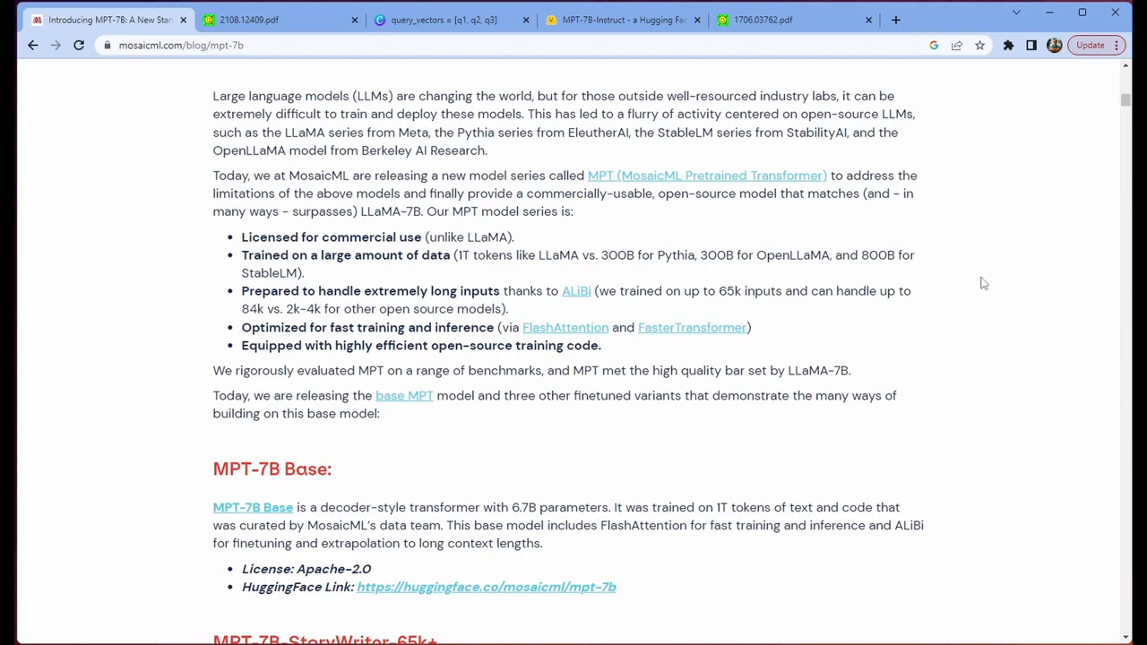
{"action": "left_click_drag", "start_coordinate": [344, 344], "coordinate": [603, 344]}
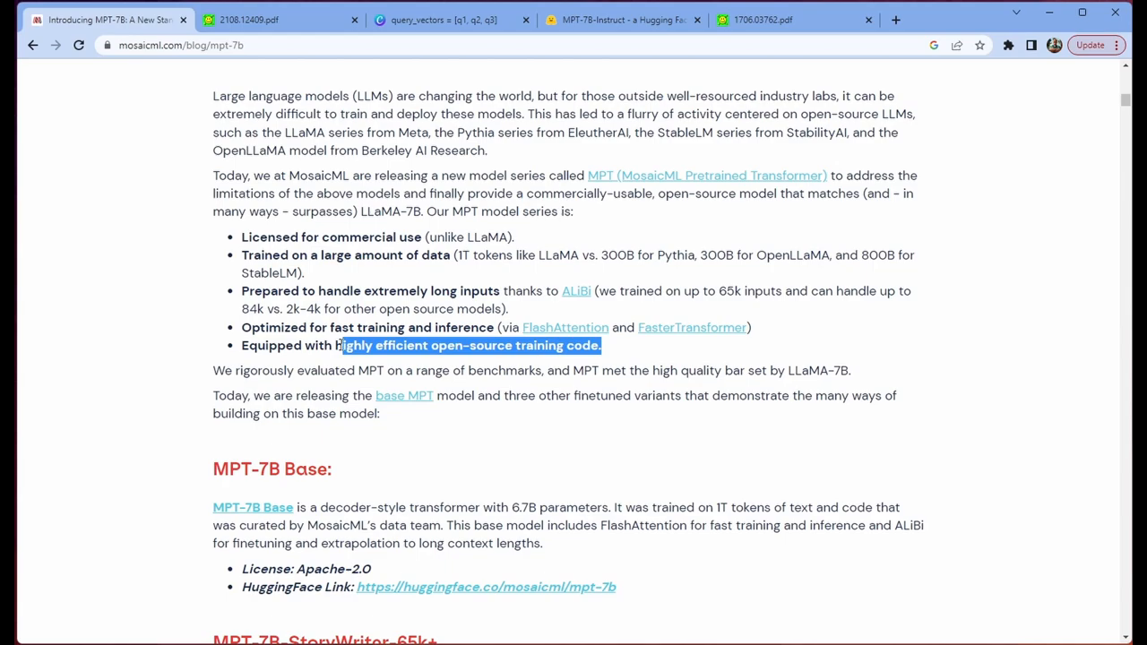
{"action": "left_click", "coordinate": [1025, 279]}
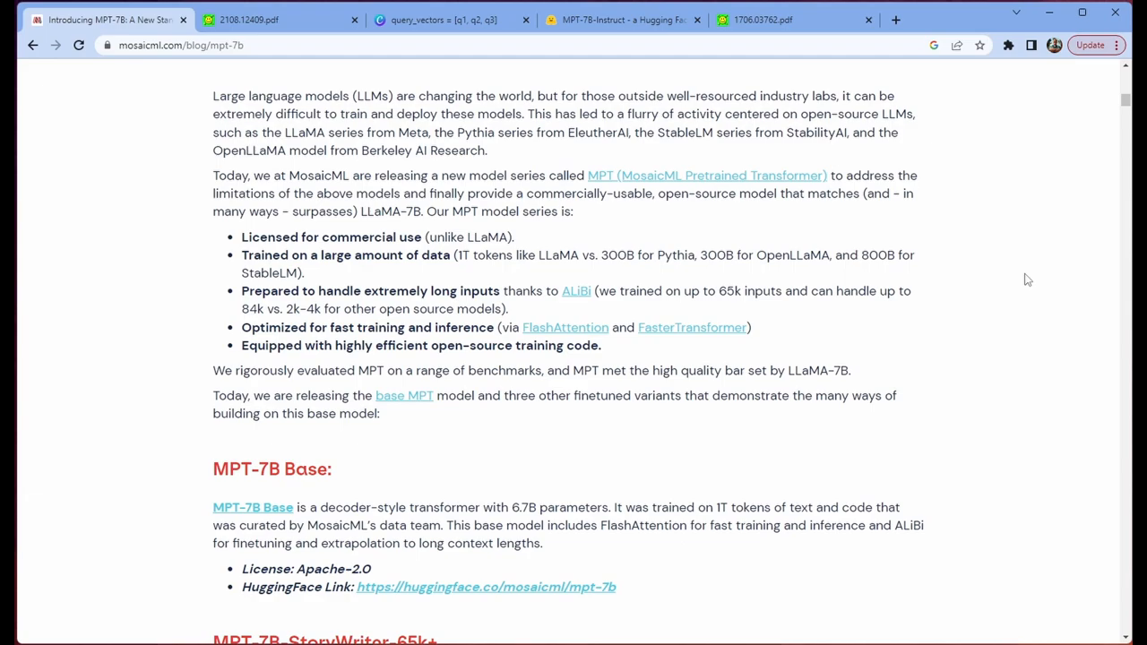
Scroll to the MPT-7B Base description and briefly highlight the word FlashAttention
{"action": "scroll", "scroll_direction": "down", "scroll_amount": 3}
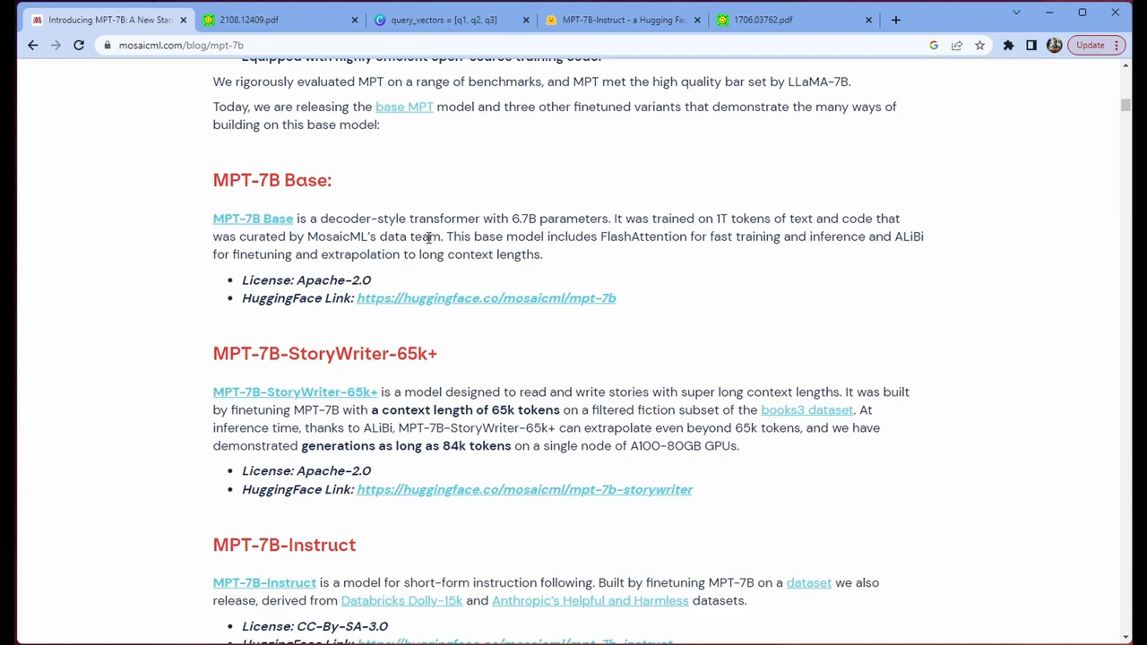
{"action": "mouse_move", "coordinate": [1004, 248]}
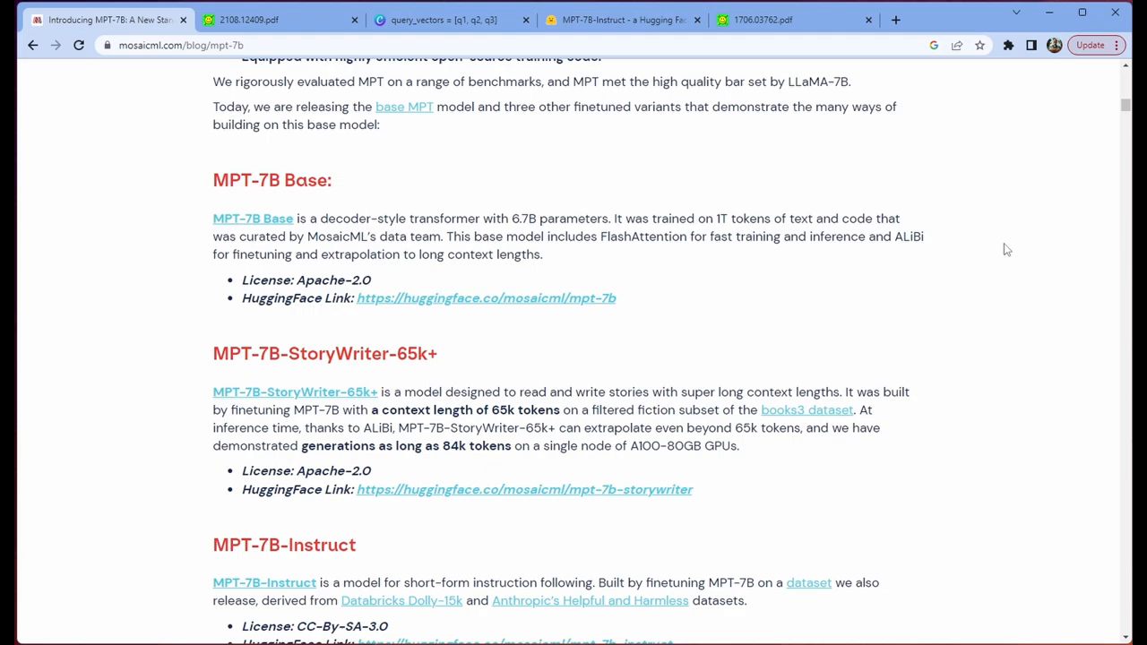
{"action": "mouse_move", "coordinate": [967, 251]}
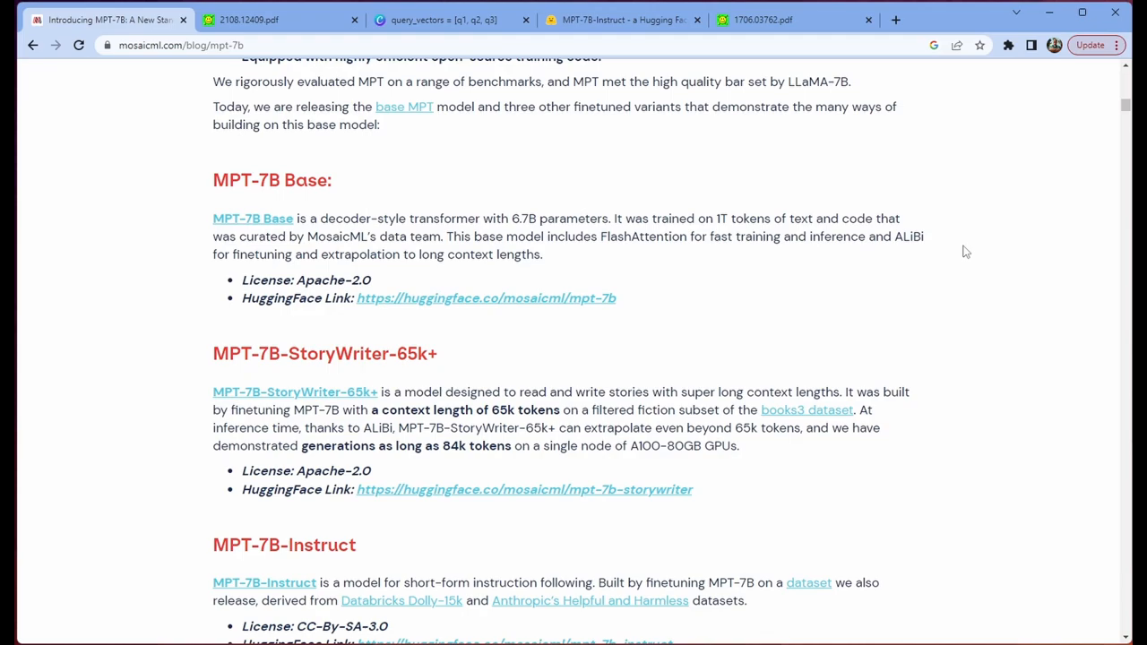
{"action": "double_click", "coordinate": [641, 237]}
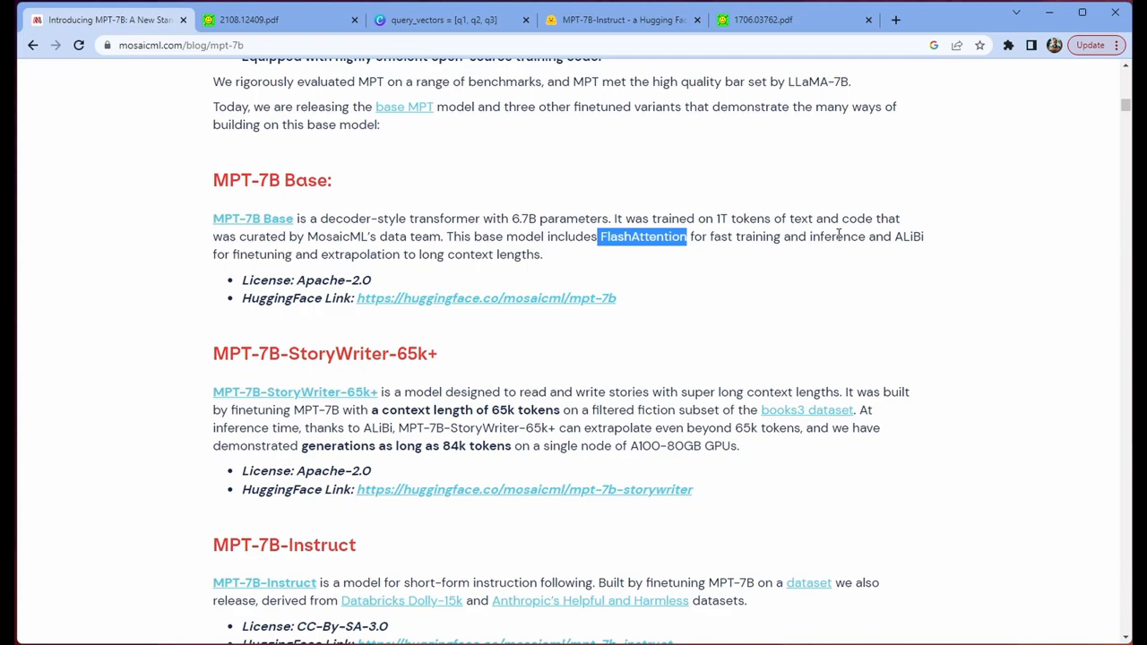
{"action": "left_click", "coordinate": [943, 247]}
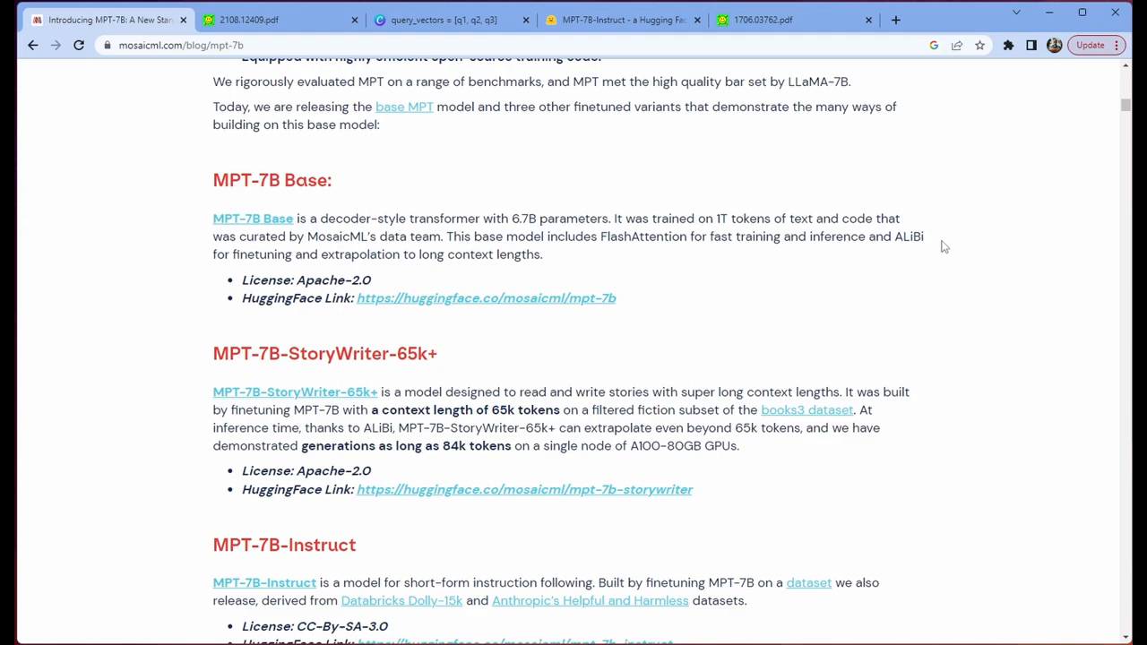
Scroll to the StoryWriter-65k+ and Chat descriptions, briefly highlighting the 84k-token generations claim
{"action": "scroll", "scroll_direction": "down", "scroll_amount": 3}
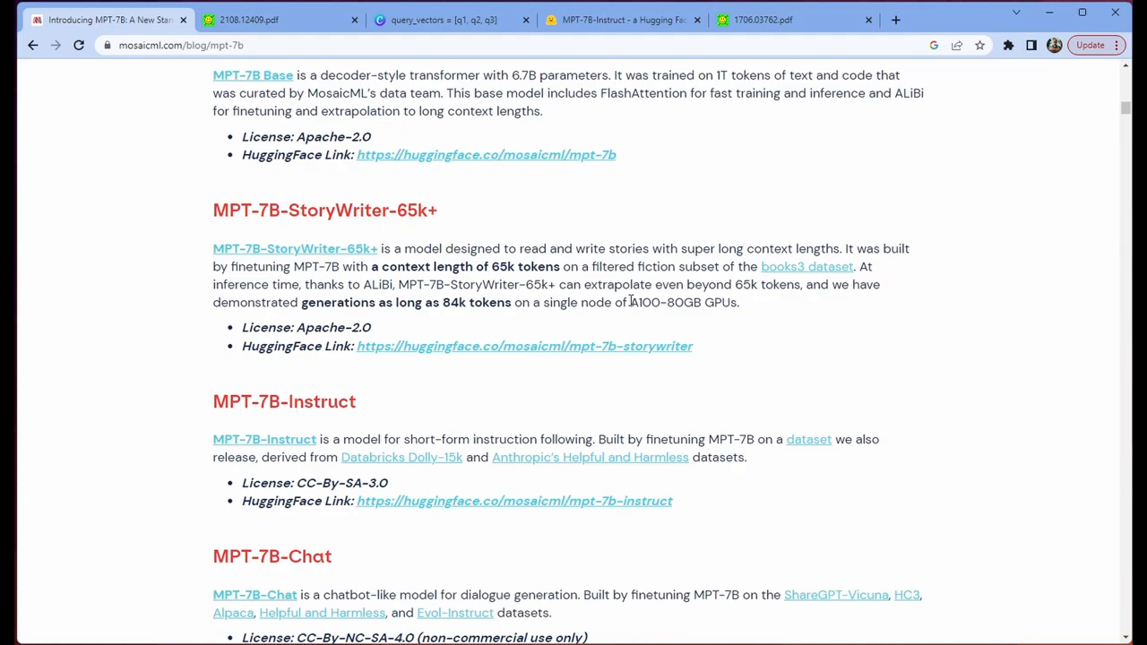
{"action": "mouse_move", "coordinate": [910, 337]}
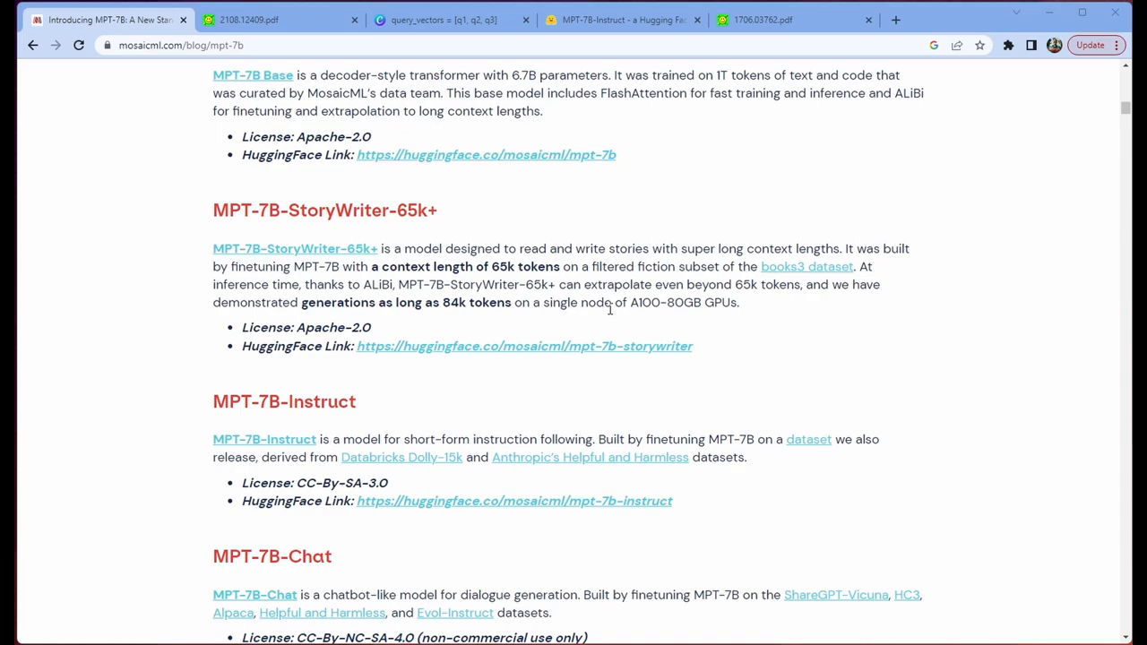
{"action": "left_click_drag", "start_coordinate": [301, 301], "coordinate": [739, 301]}
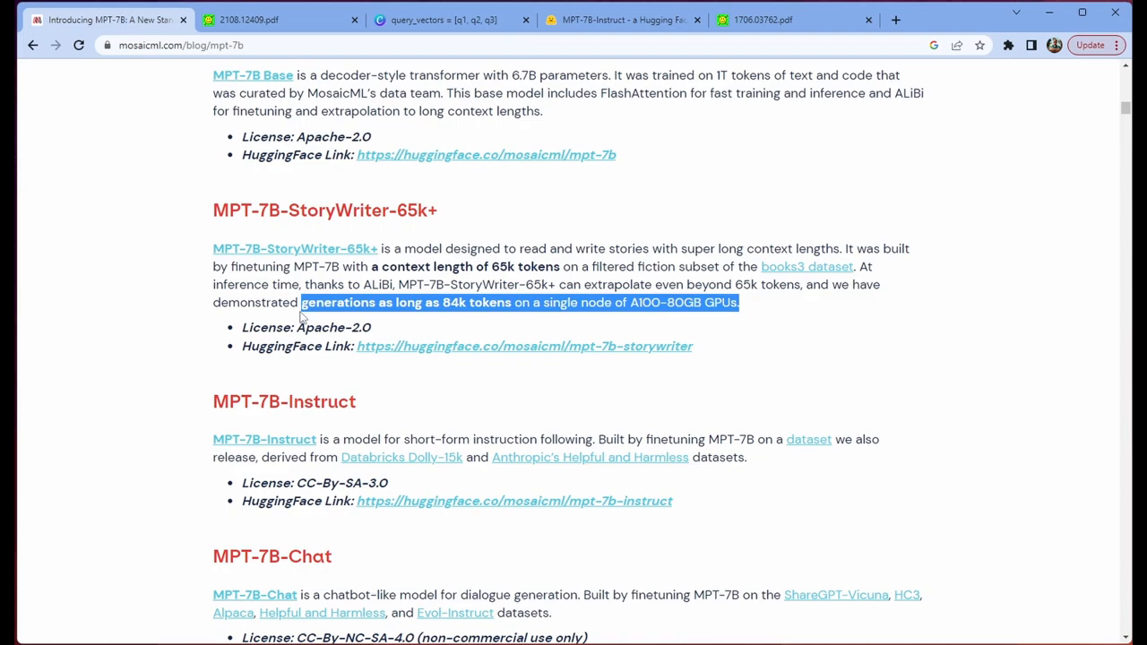
{"action": "left_click", "coordinate": [1001, 301]}
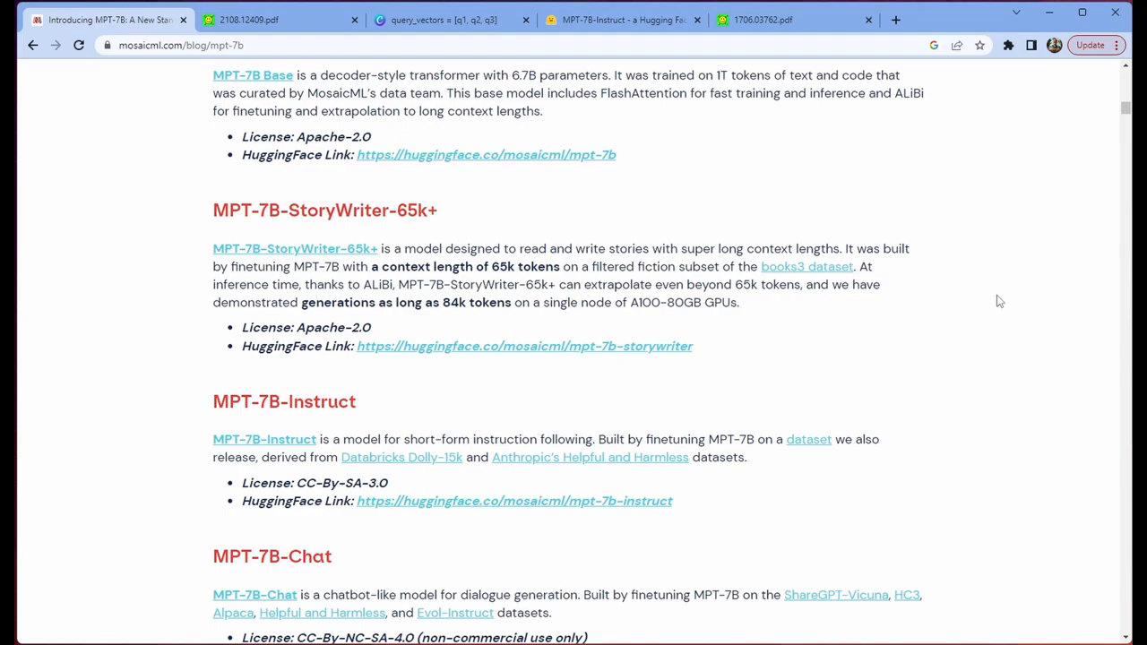
Highlight the Instruct model's CC-By-SA-3.0 license and continue down to the MPT-7B-Chat tweet example
{"action": "scroll", "scroll_direction": "down", "scroll_amount": 3}
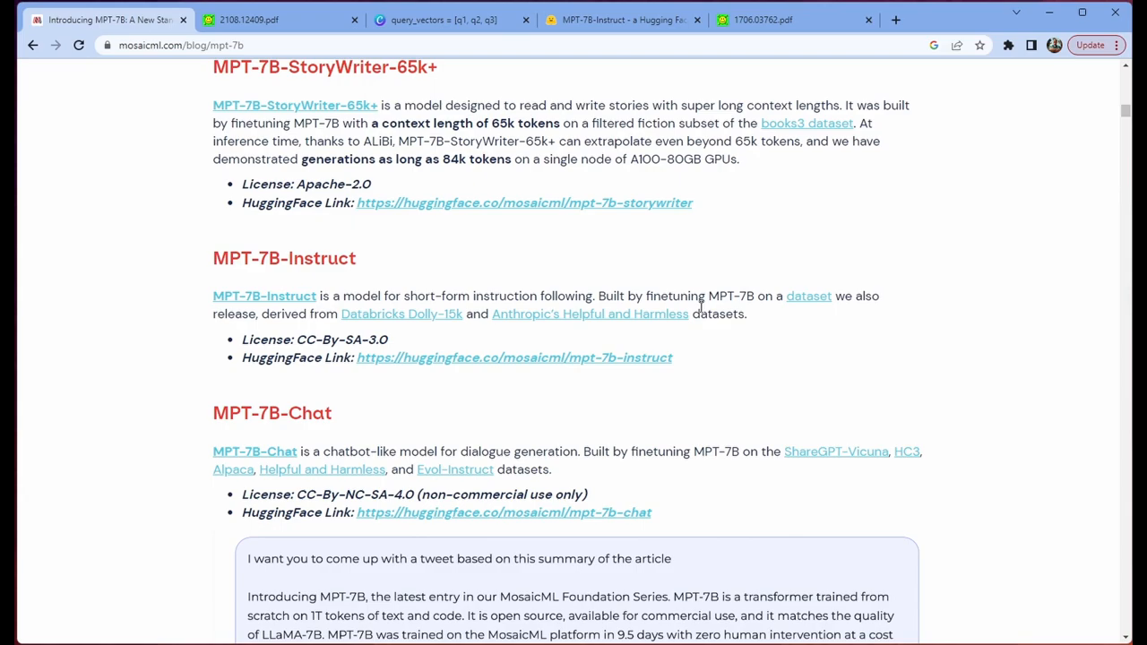
{"action": "double_click", "coordinate": [340, 341]}
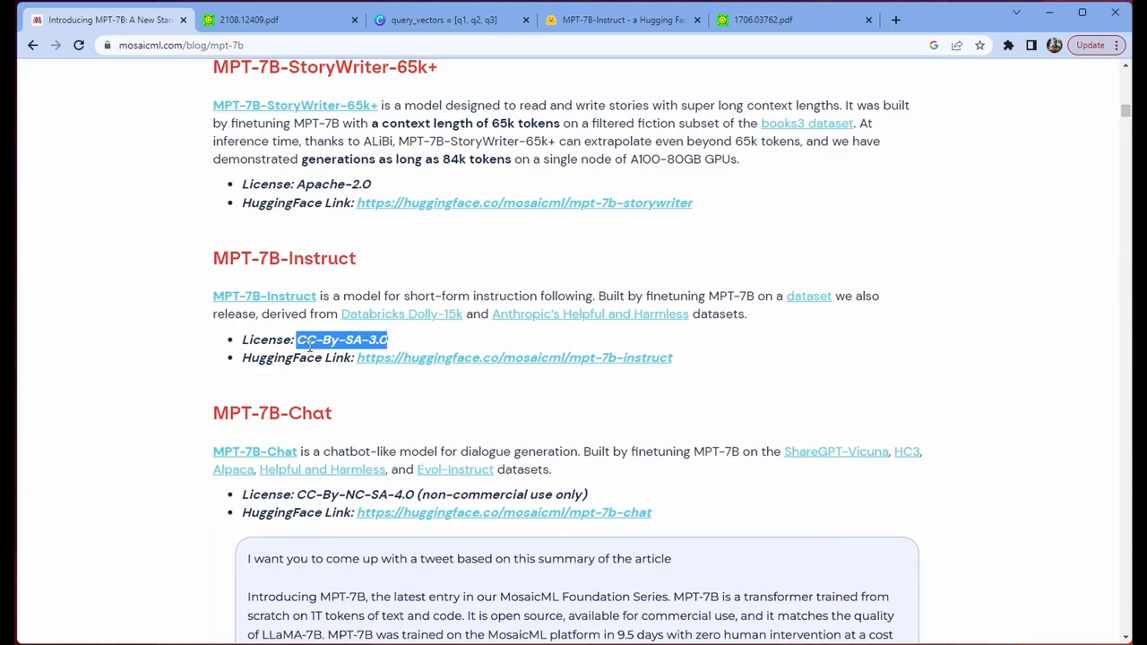
{"action": "scroll", "scroll_direction": "down", "scroll_amount": 3}
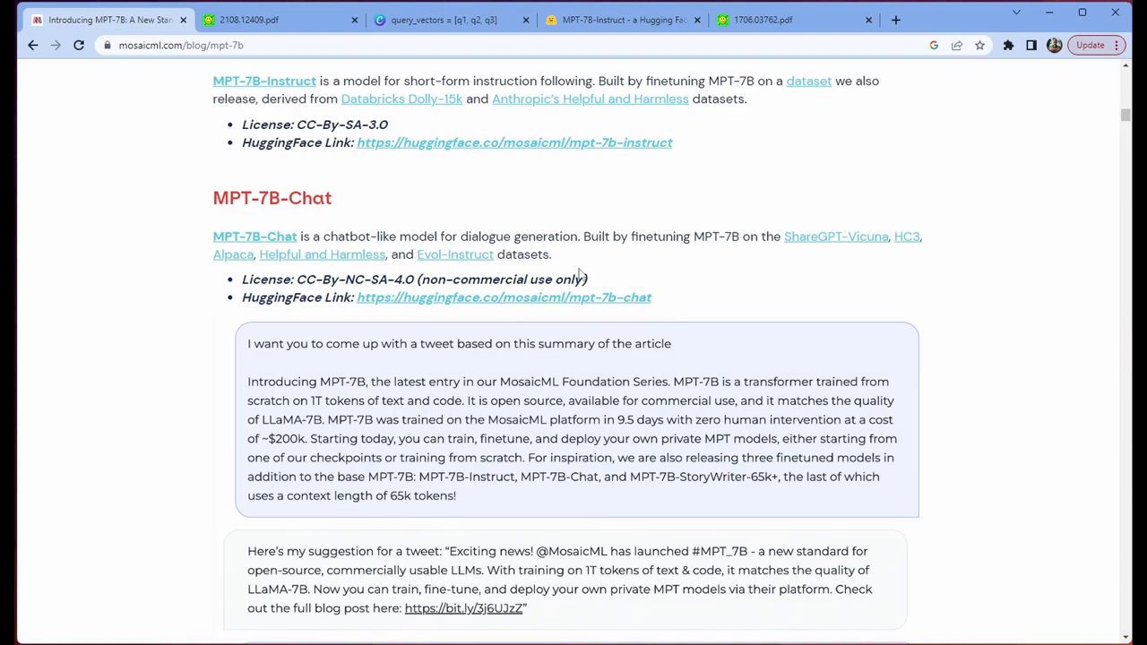
Reveal the follow-up question in the MPT-7B-Chat dialogue about what to say to MosaicML
{"action": "scroll", "scroll_direction": "down", "scroll_amount": 3}
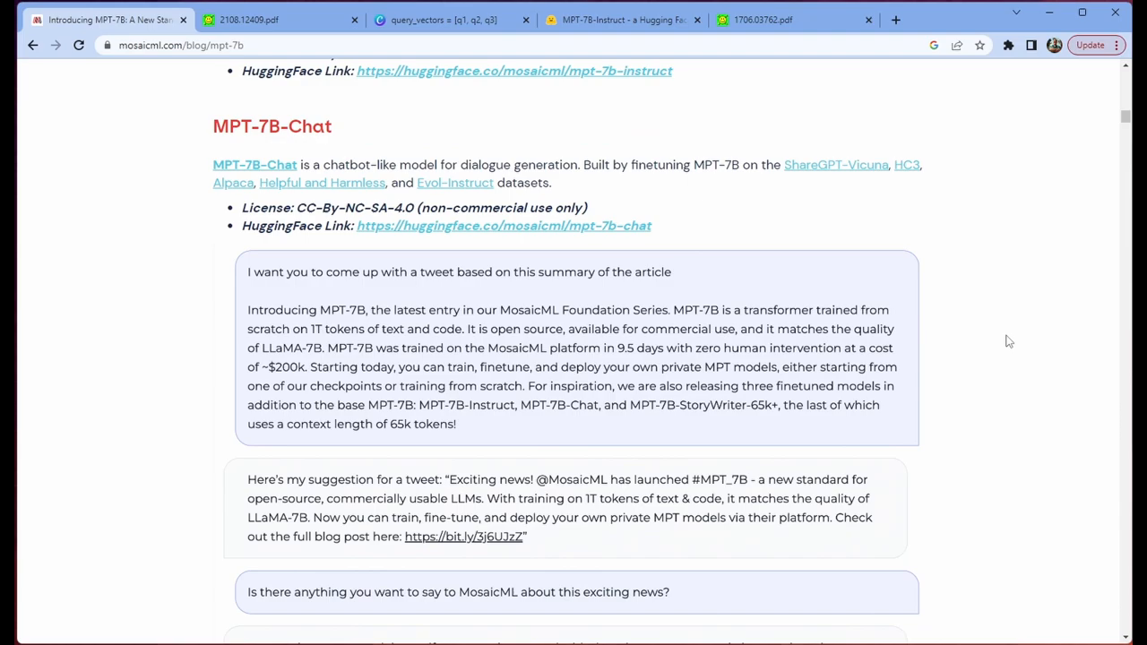
{"action": "mouse_move", "coordinate": [613, 183]}
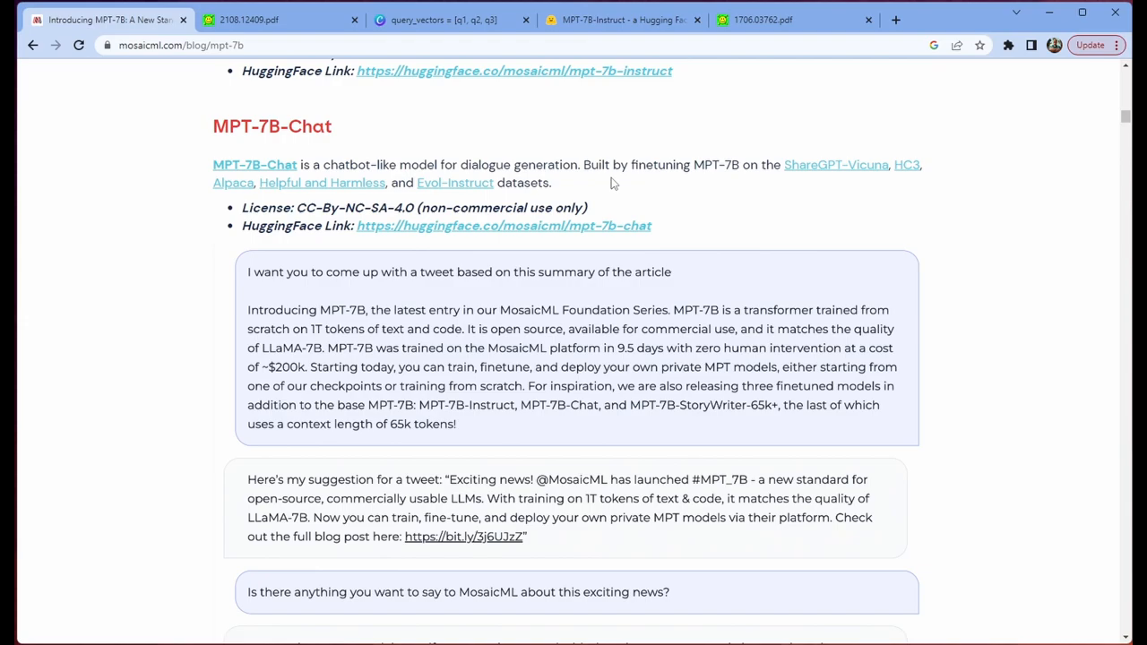
{"action": "mouse_move", "coordinate": [985, 326]}
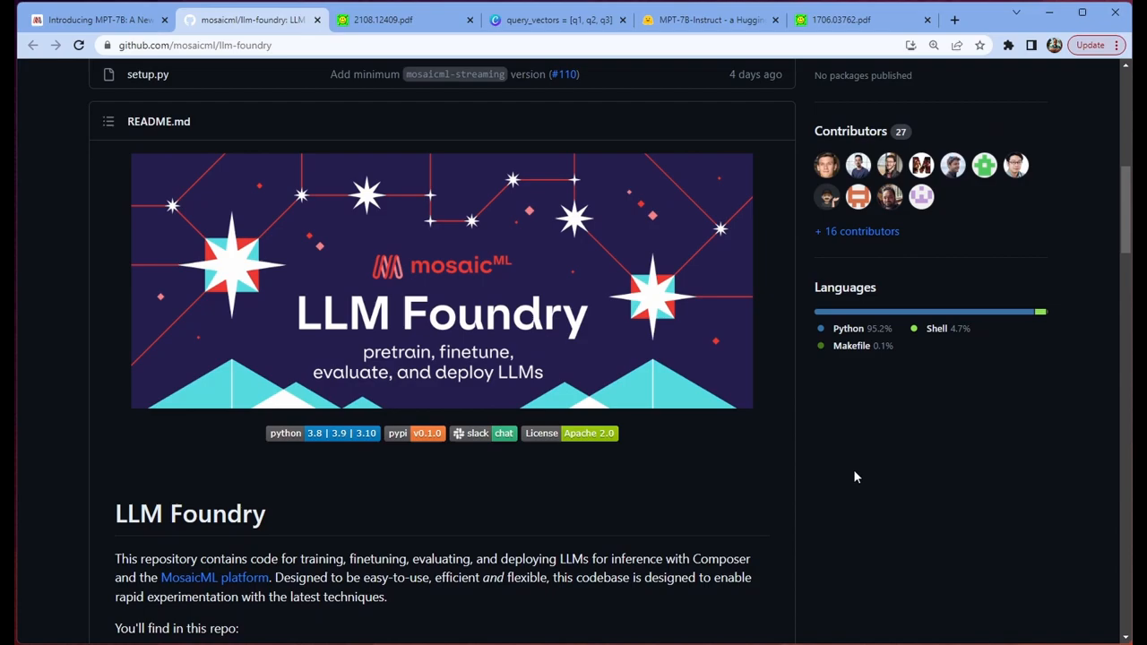
Skim the llm-foundry README, then switch back to the 'Introducing MPT-7B' blog tab
{"action": "scroll", "scroll_direction": "down", "scroll_amount": 3}
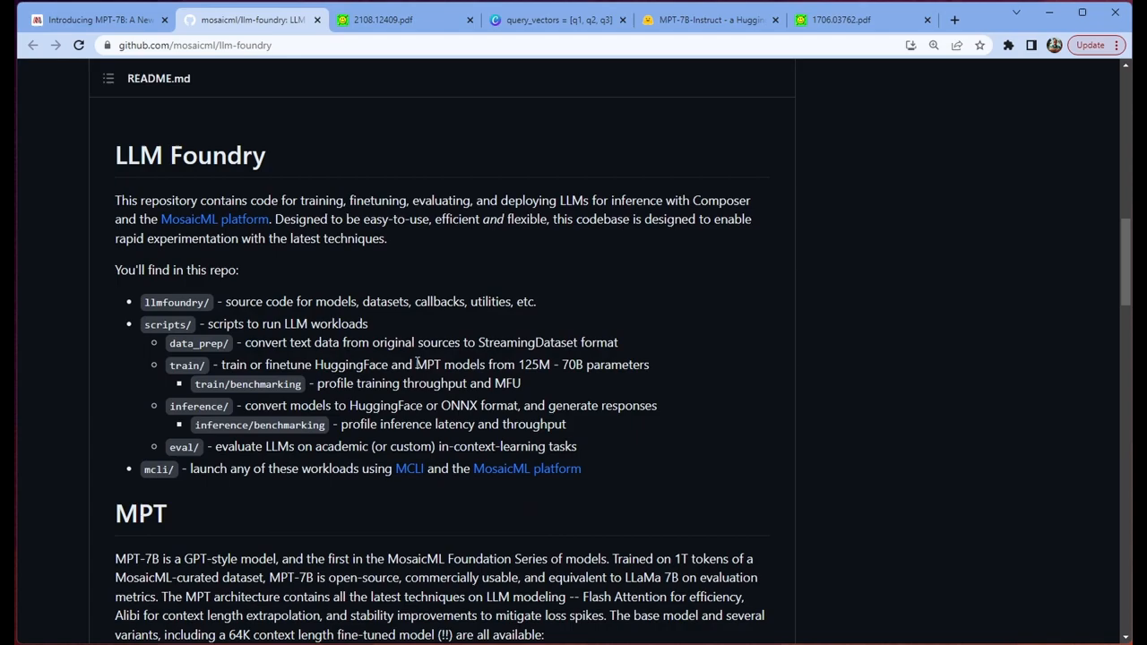
{"action": "mouse_move", "coordinate": [910, 337]}
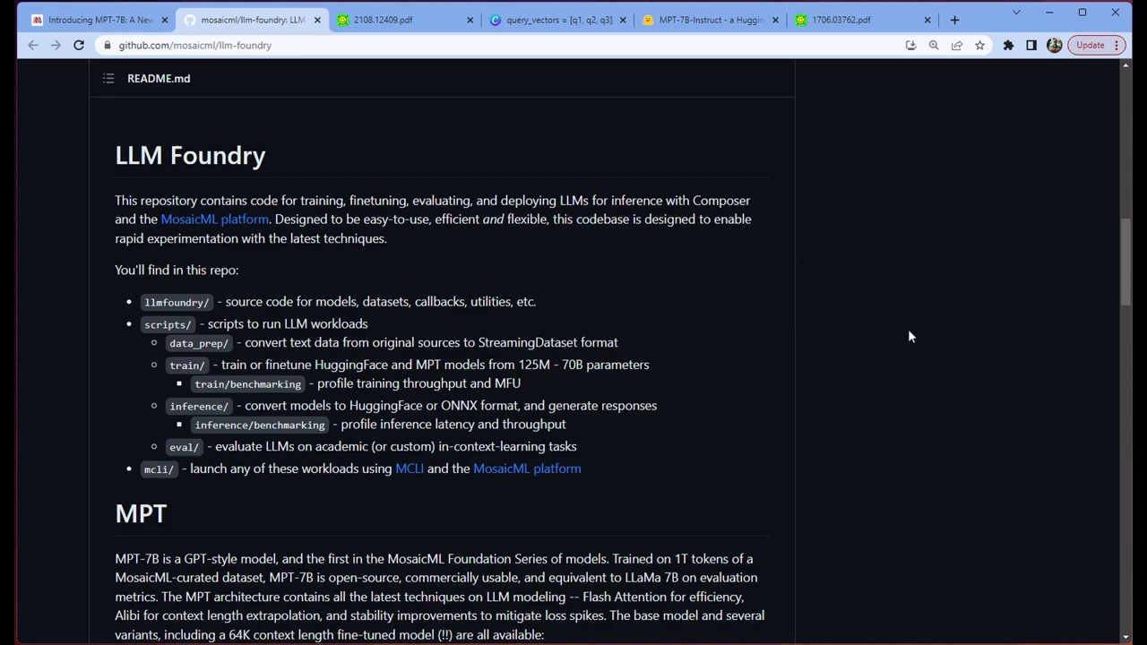
{"action": "mouse_move", "coordinate": [627, 258]}
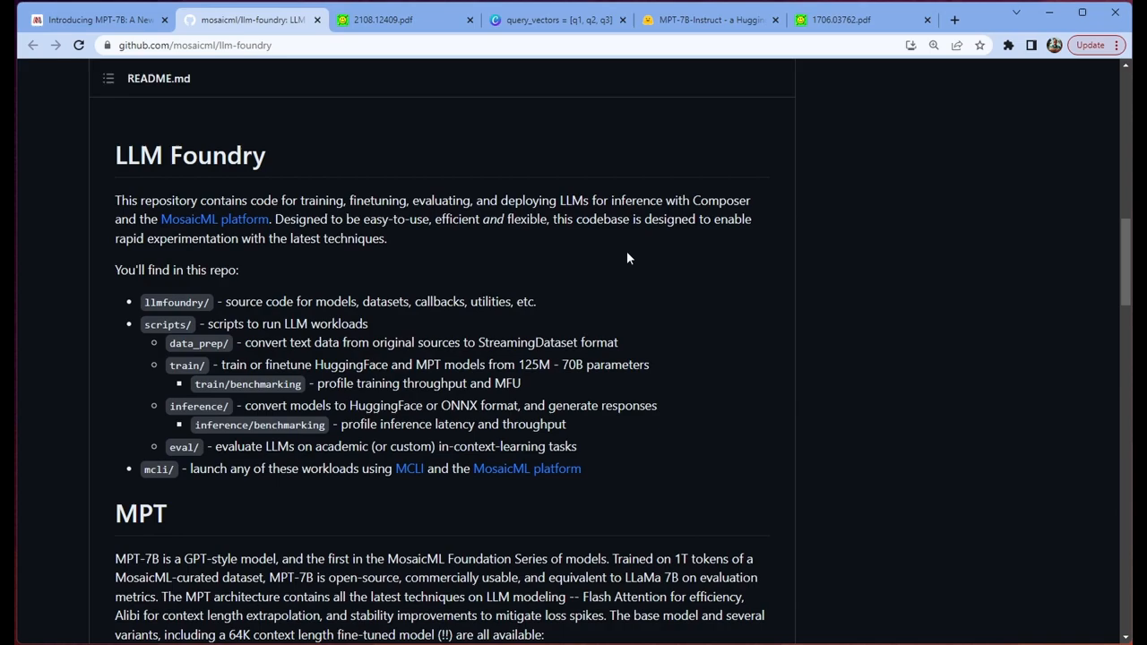
{"action": "mouse_move", "coordinate": [610, 255]}
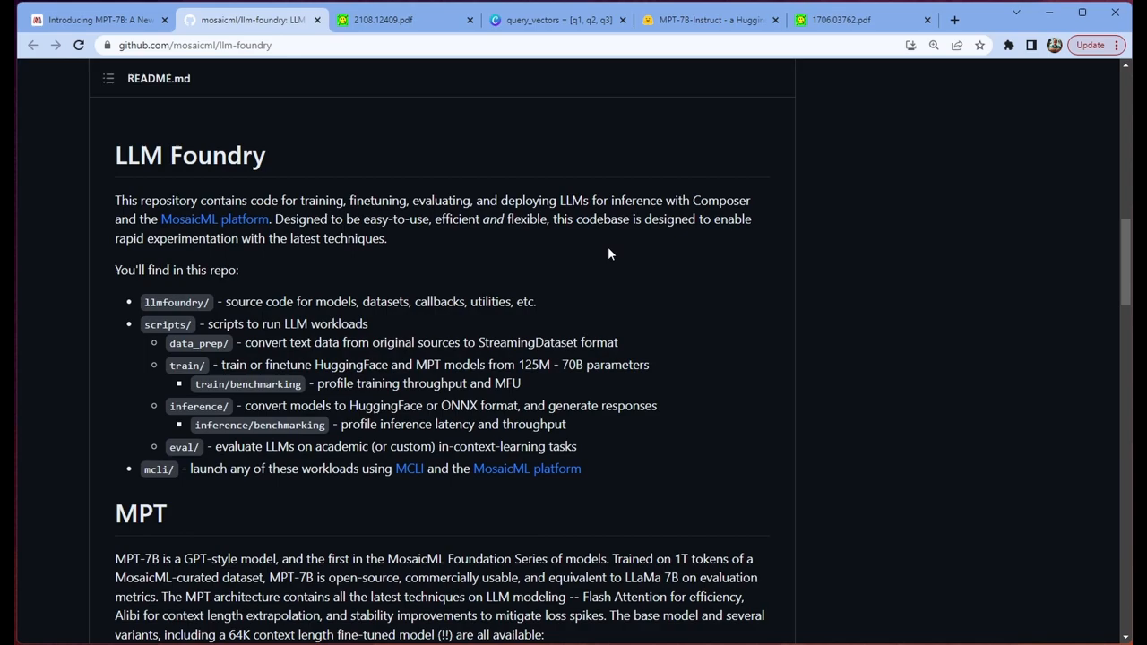
{"action": "mouse_move", "coordinate": [539, 341]}
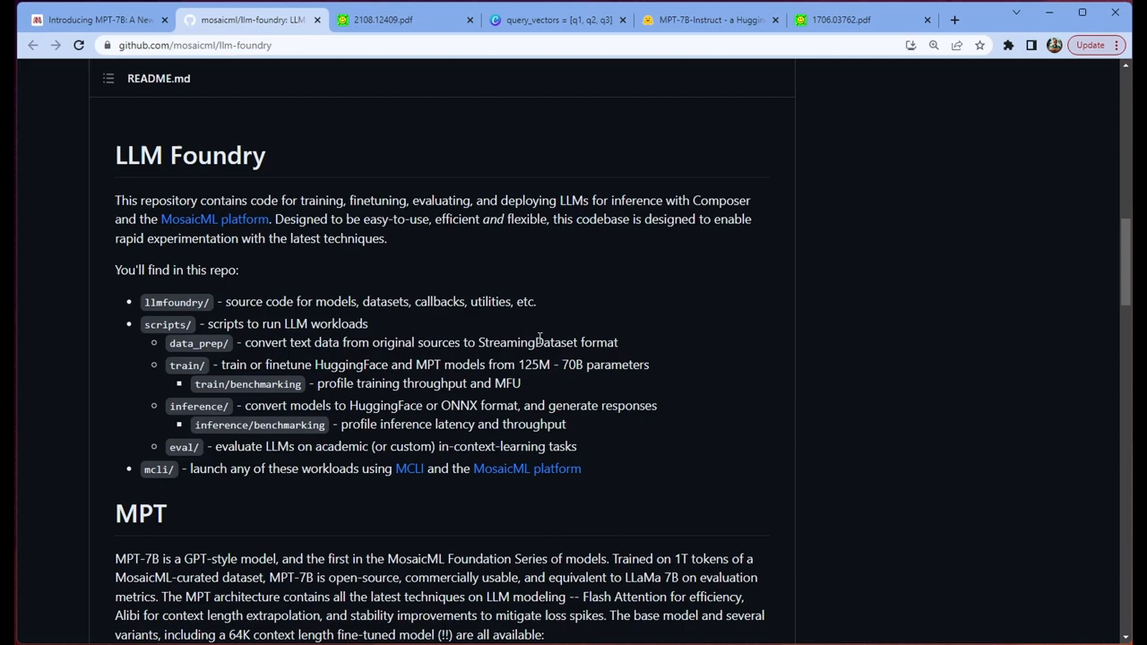
{"action": "mouse_move", "coordinate": [635, 258]}
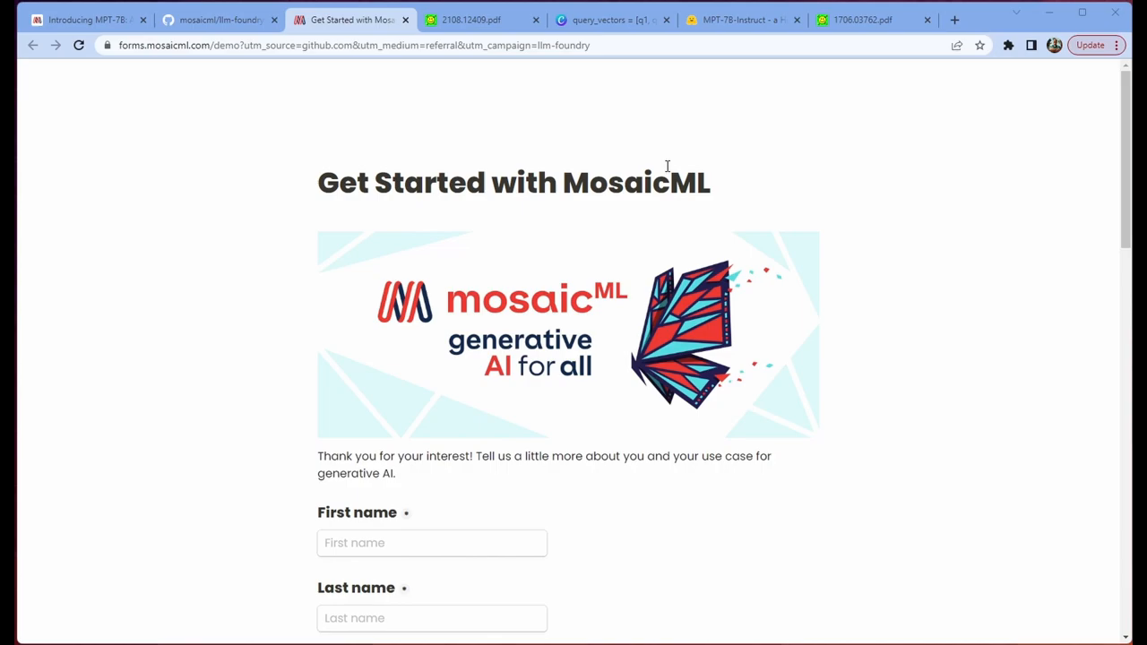
{"action": "left_click", "coordinate": [81, 18]}
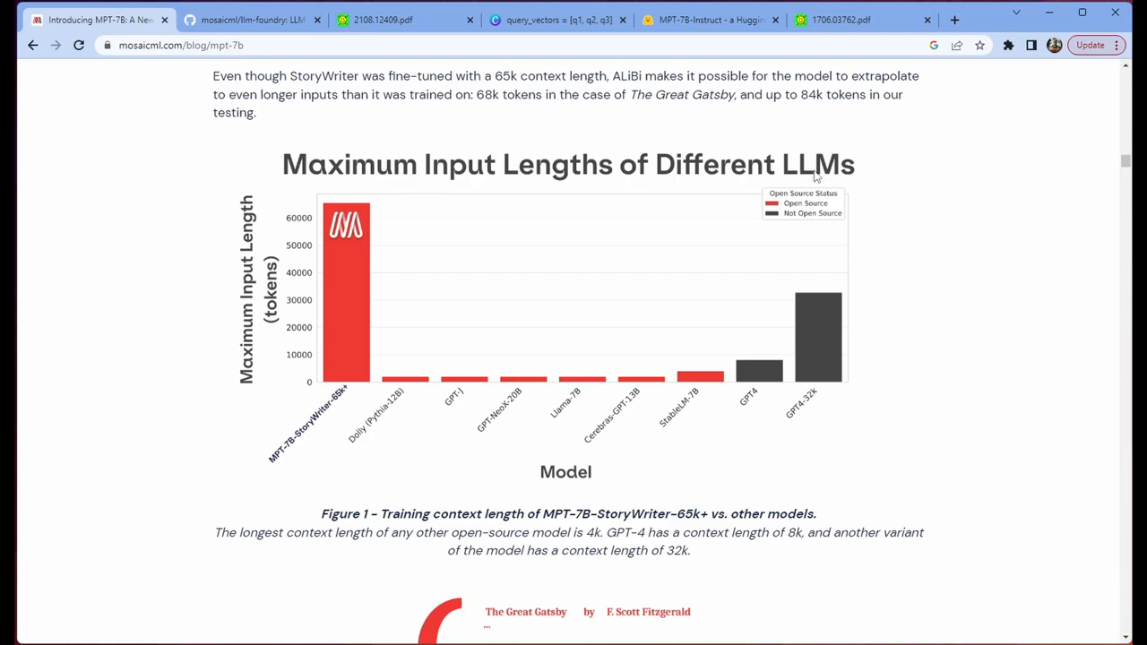
{"action": "mouse_move", "coordinate": [434, 222]}
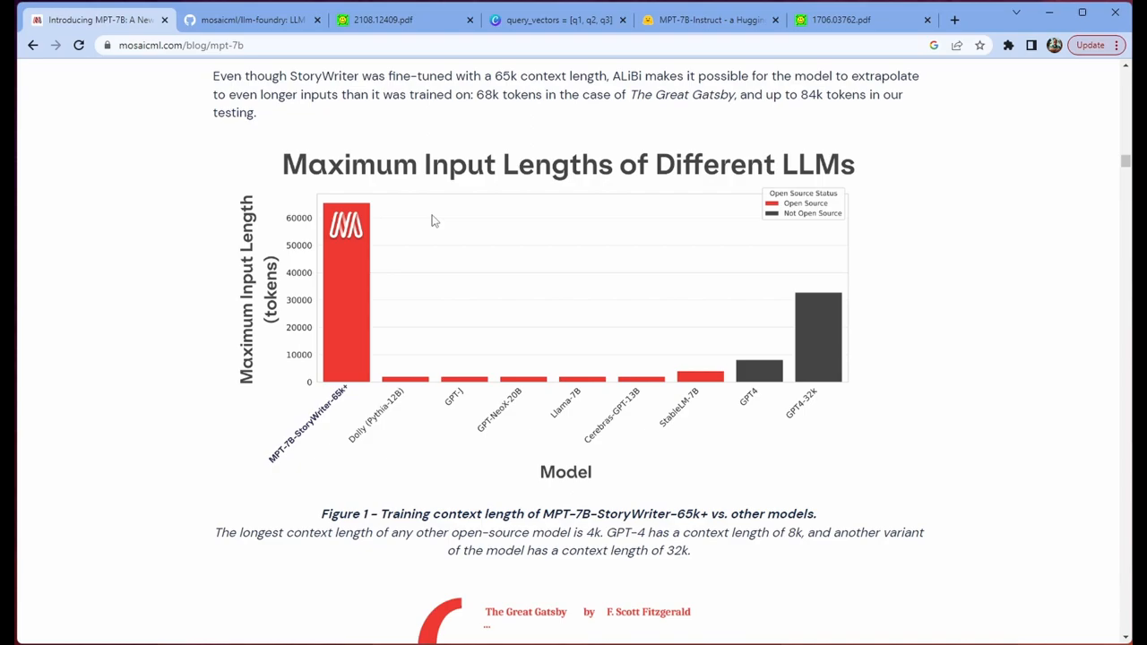
{"action": "mouse_move", "coordinate": [824, 308]}
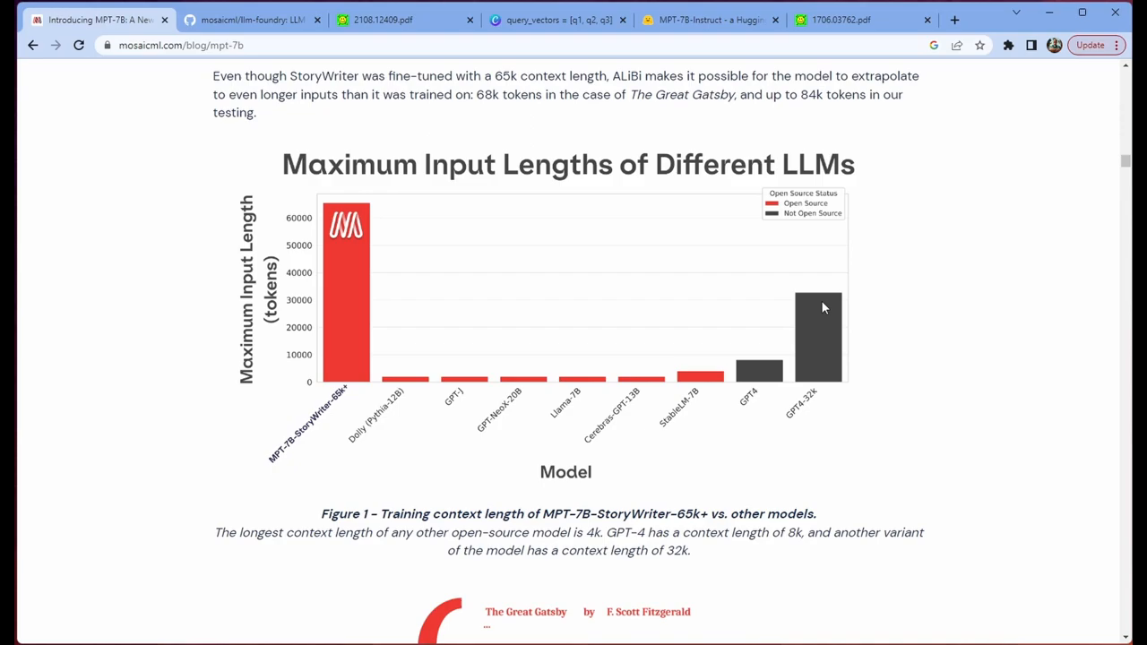
{"action": "mouse_move", "coordinate": [977, 261]}
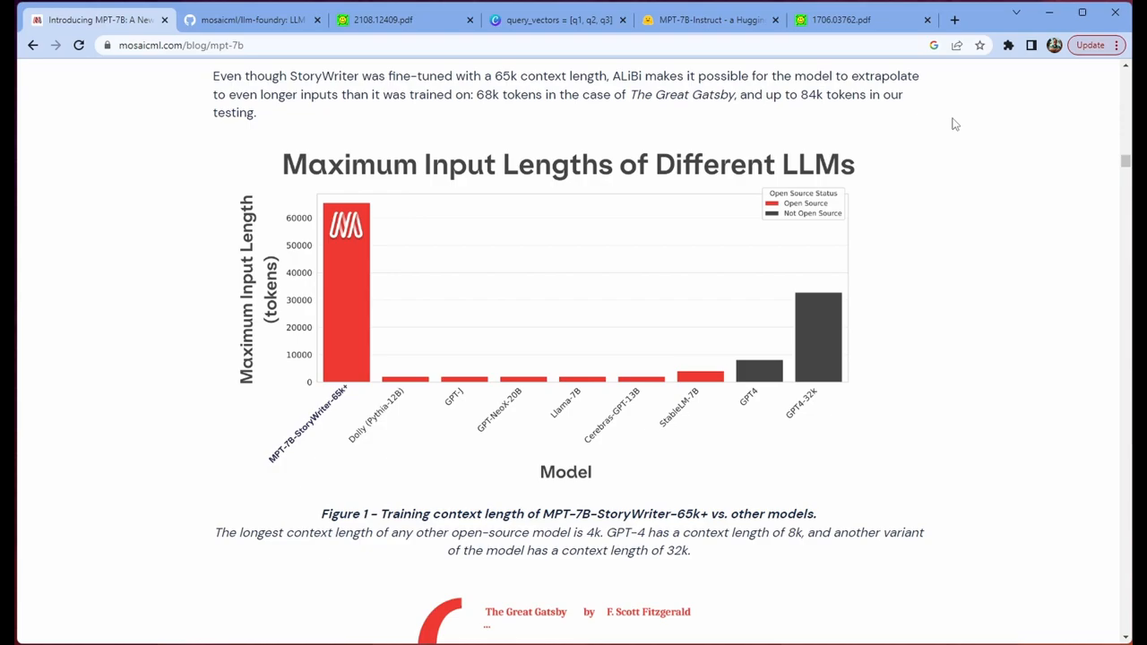
{"action": "mouse_move", "coordinate": [993, 129]}
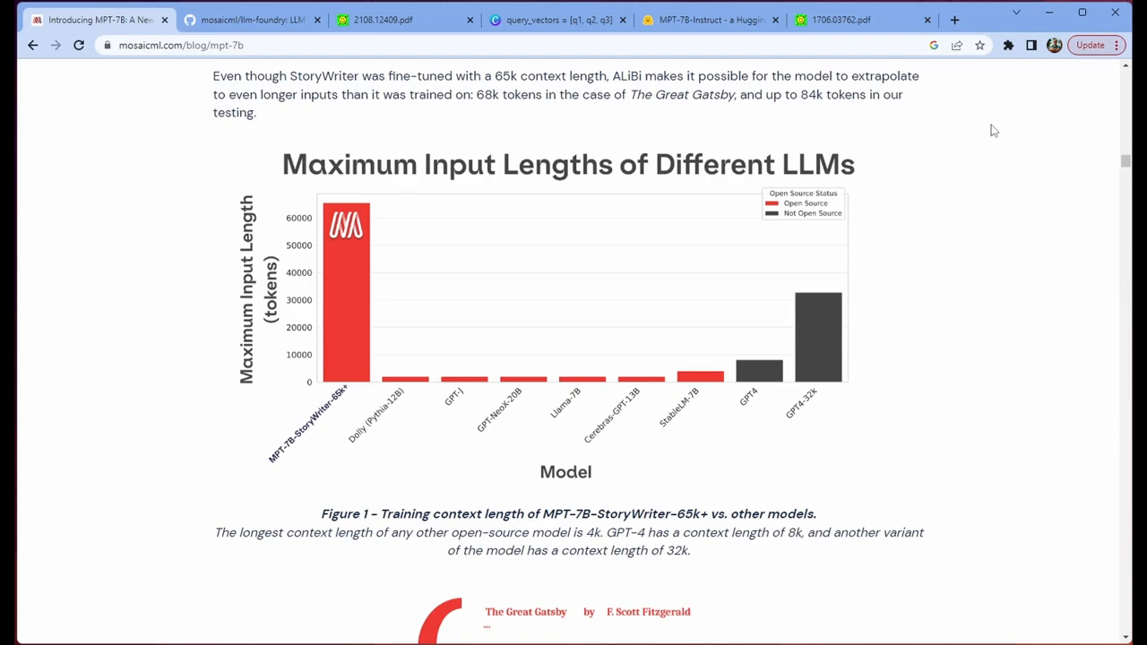
{"action": "scroll", "scroll_direction": "down", "scroll_amount": 3}
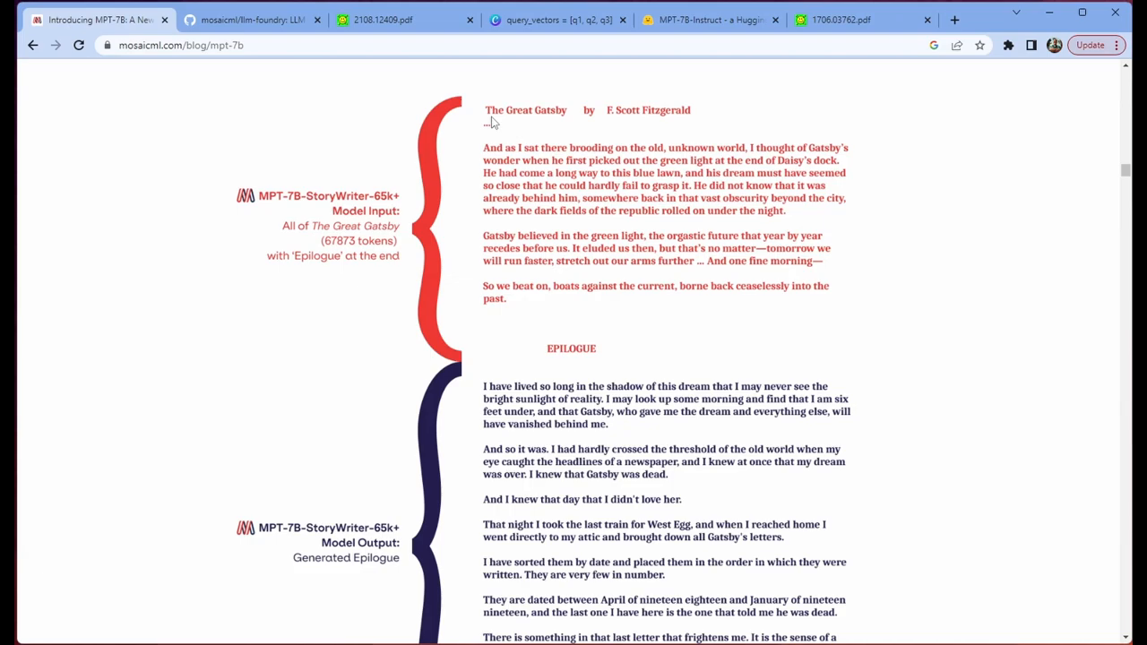
{"action": "mouse_move", "coordinate": [714, 337]}
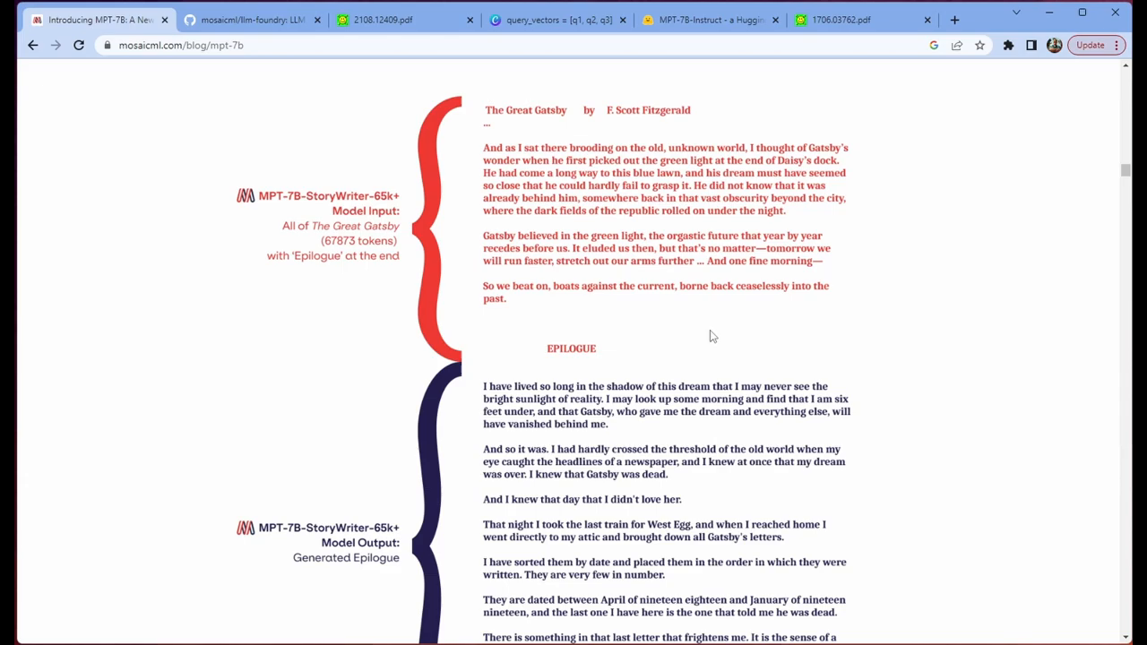
Move past the Great Gatsby epilogue figure to the MPT-7B Training Compute section
{"action": "scroll", "scroll_direction": "down", "scroll_amount": 3}
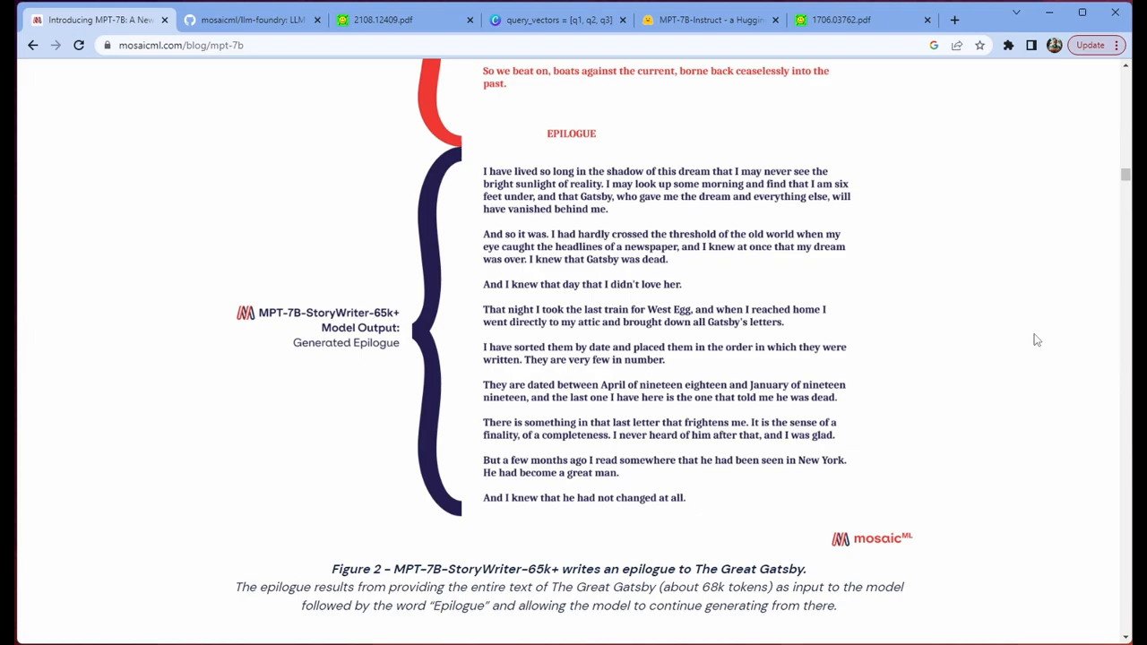
{"action": "mouse_move", "coordinate": [1018, 358]}
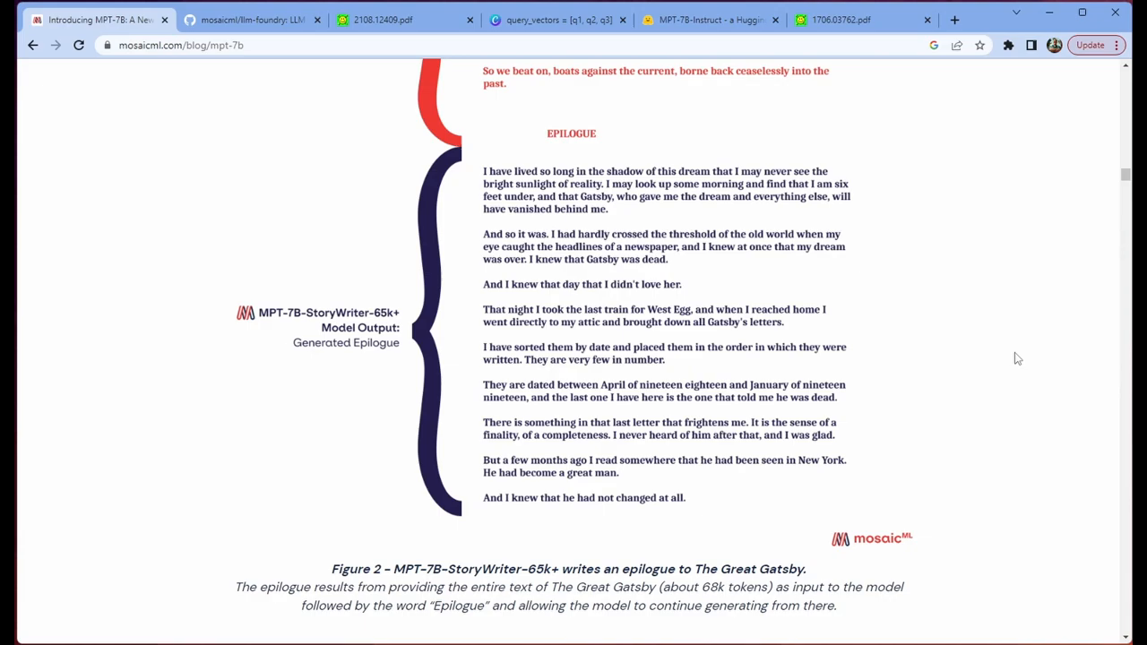
{"action": "scroll", "scroll_direction": "down", "scroll_amount": 3}
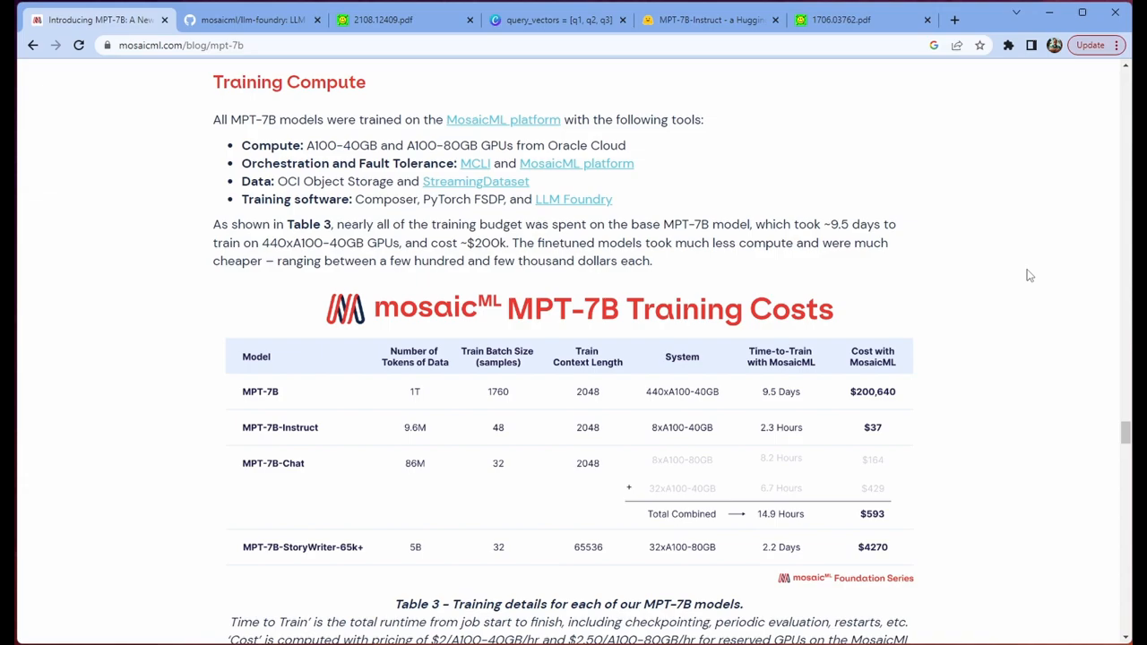
Emphasise the A100-80GB GPU type and OCI Object Storage in the training costs table, then continue to Training Stability
{"action": "double_click", "coordinate": [437, 145]}
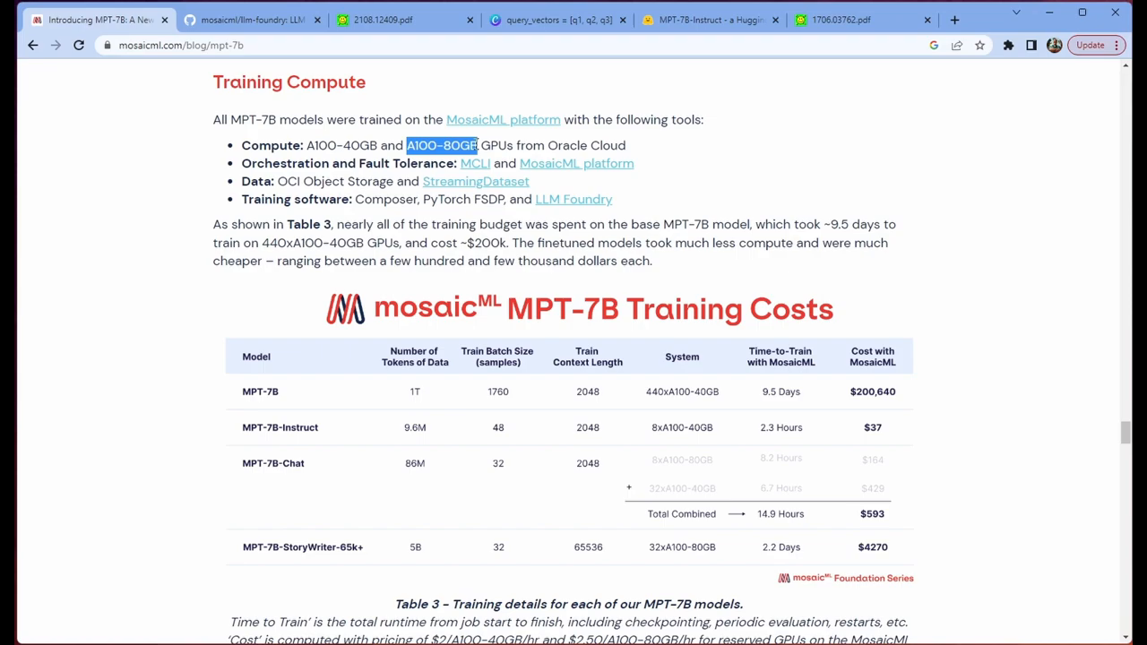
{"action": "left_click", "coordinate": [739, 185]}
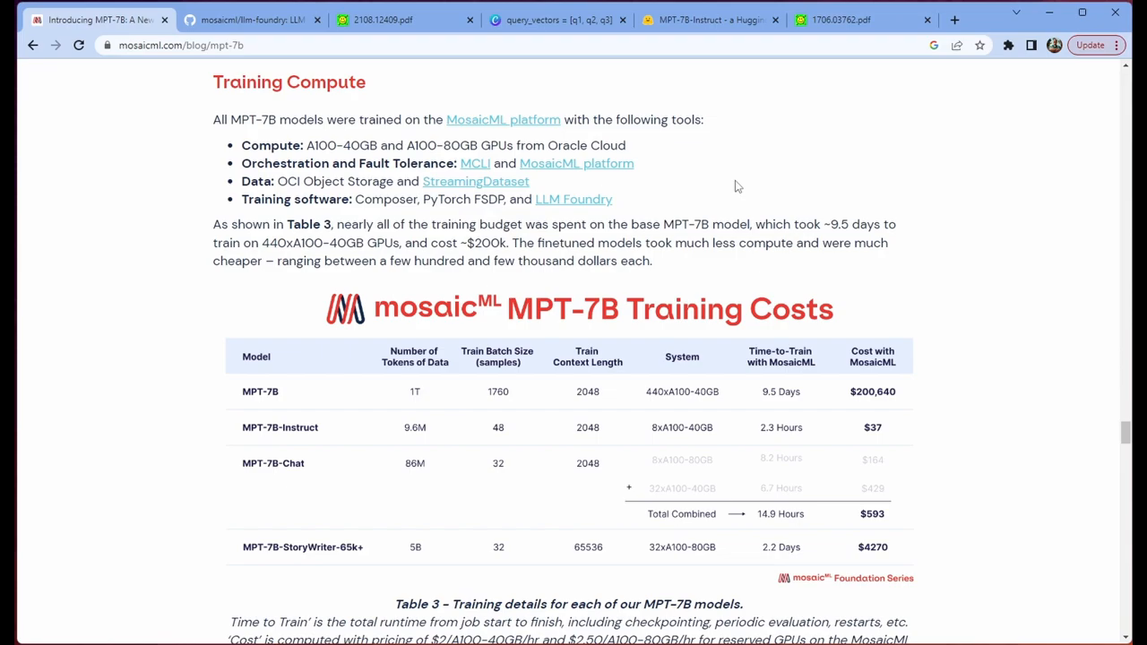
{"action": "double_click", "coordinate": [337, 181]}
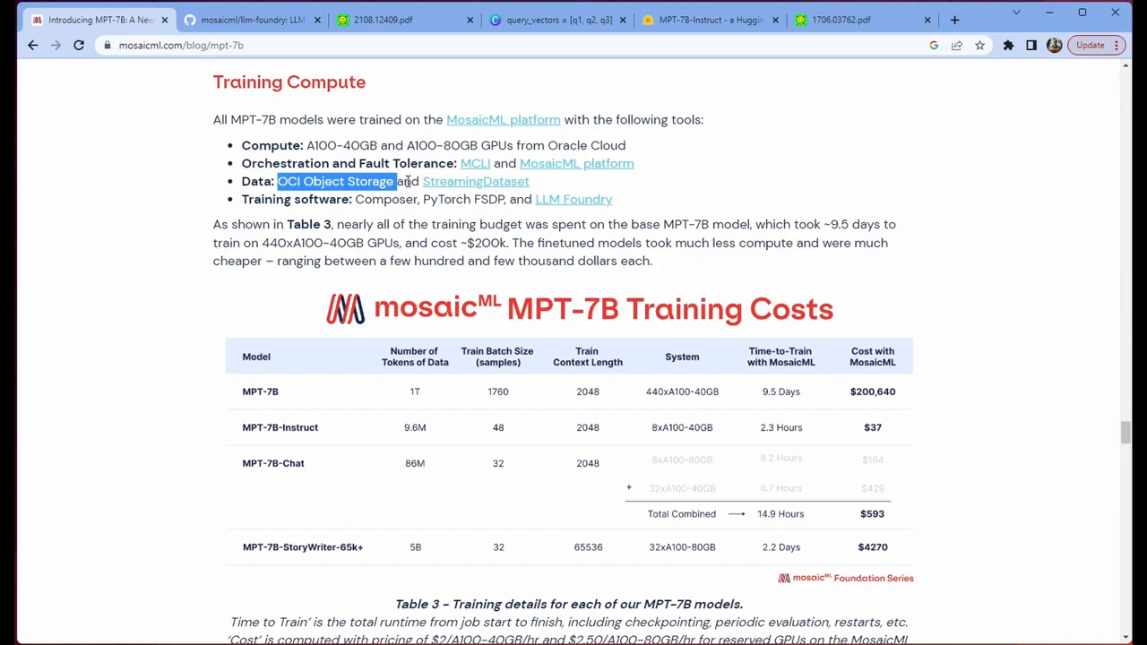
{"action": "left_click", "coordinate": [463, 216]}
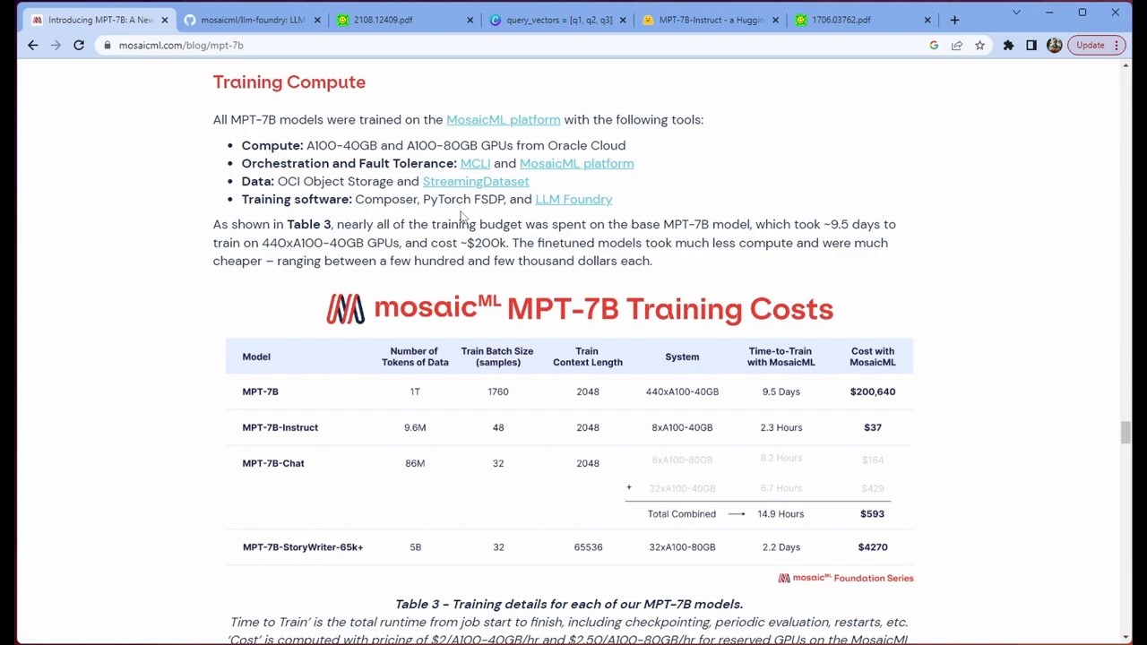
{"action": "mouse_move", "coordinate": [610, 242]}
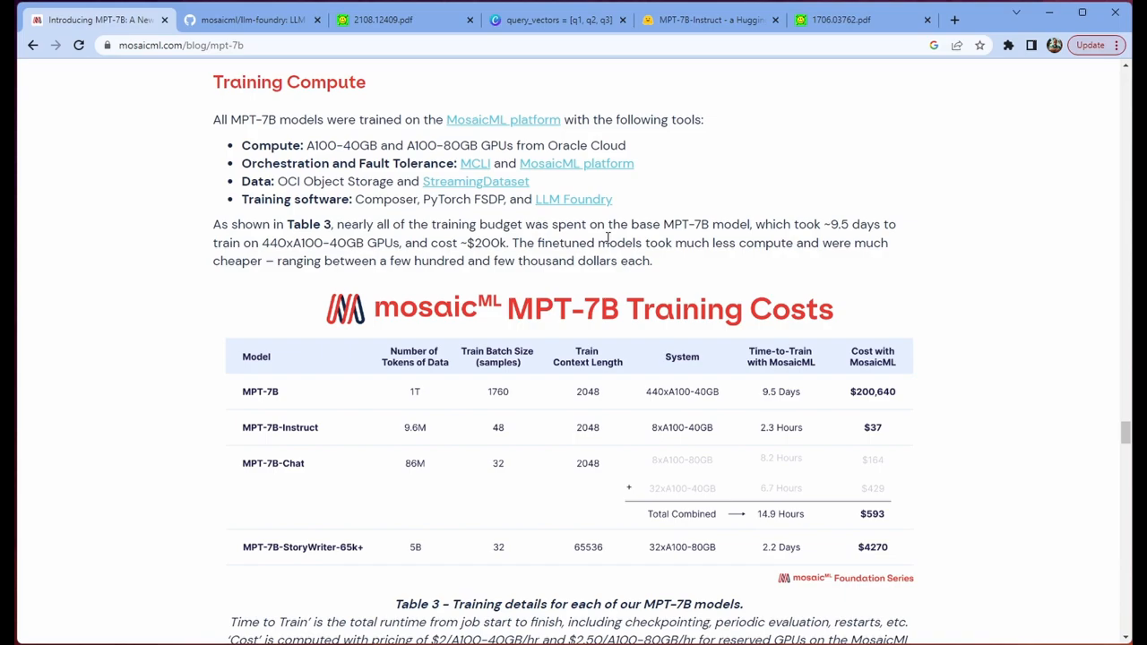
{"action": "mouse_move", "coordinate": [984, 258]}
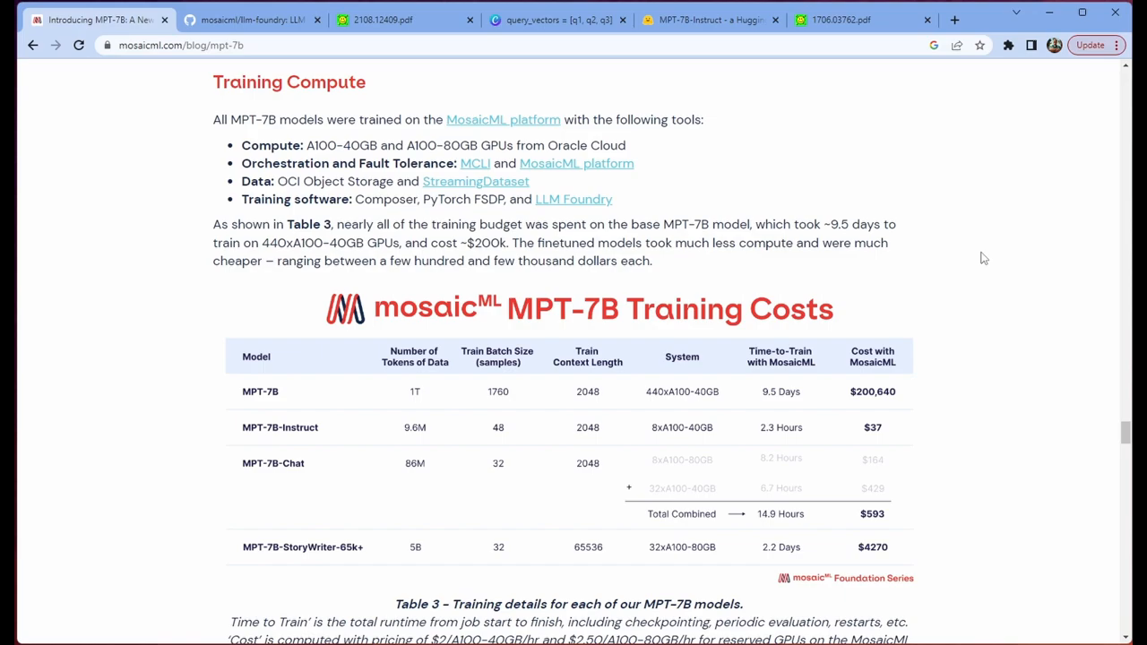
{"action": "mouse_move", "coordinate": [798, 247]}
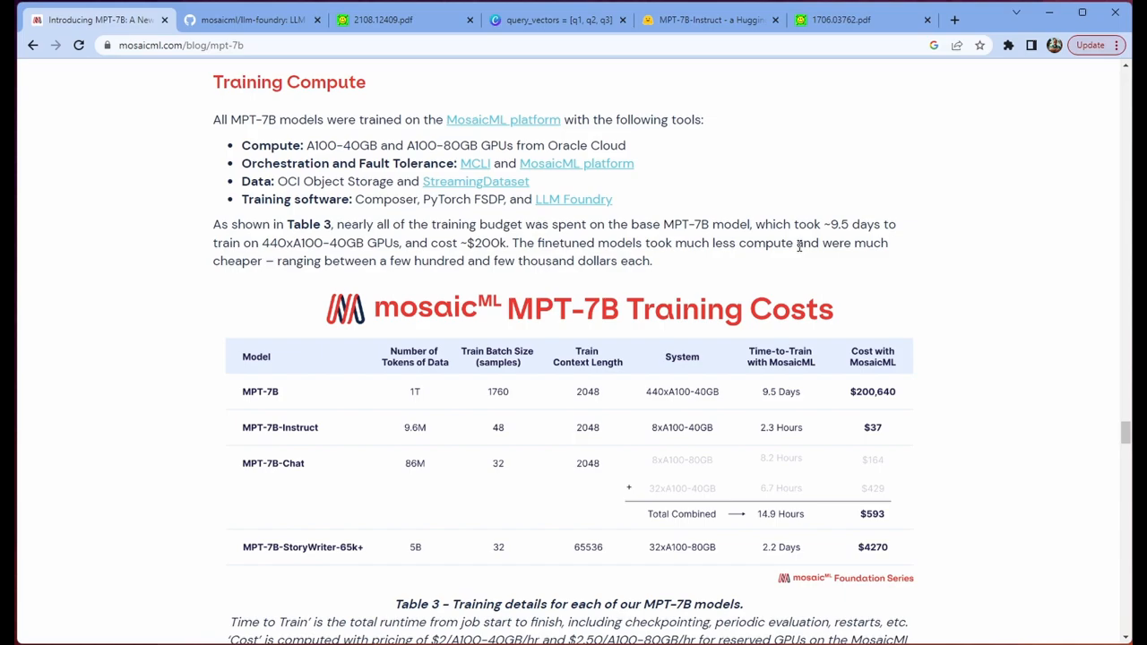
{"action": "mouse_move", "coordinate": [903, 249]}
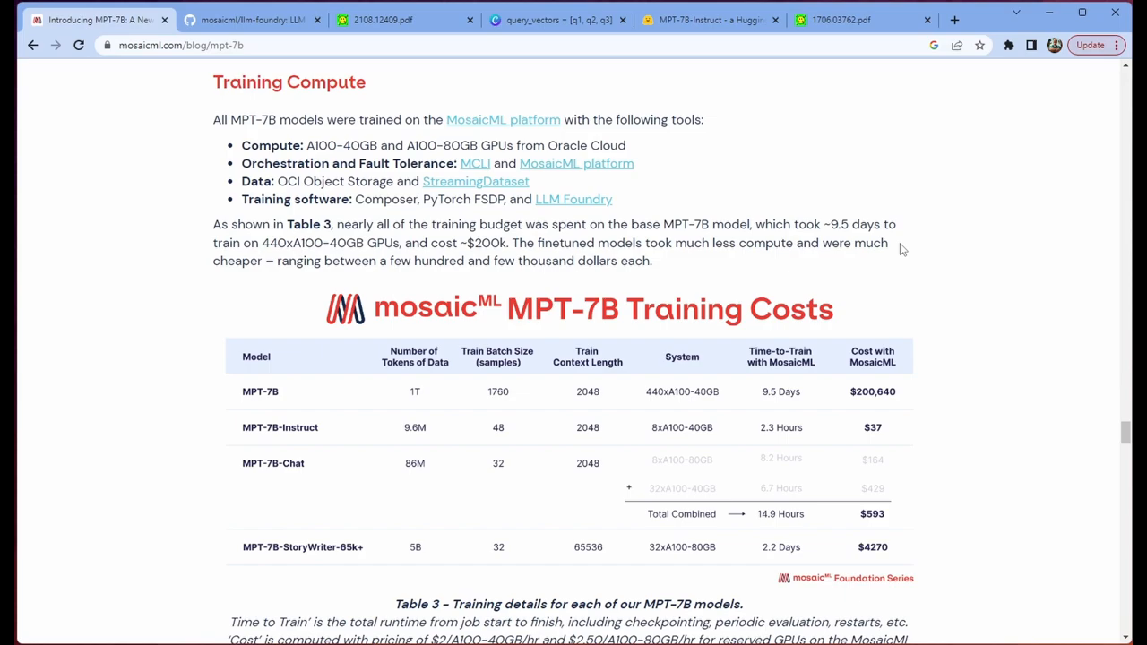
{"action": "mouse_move", "coordinate": [1028, 260]}
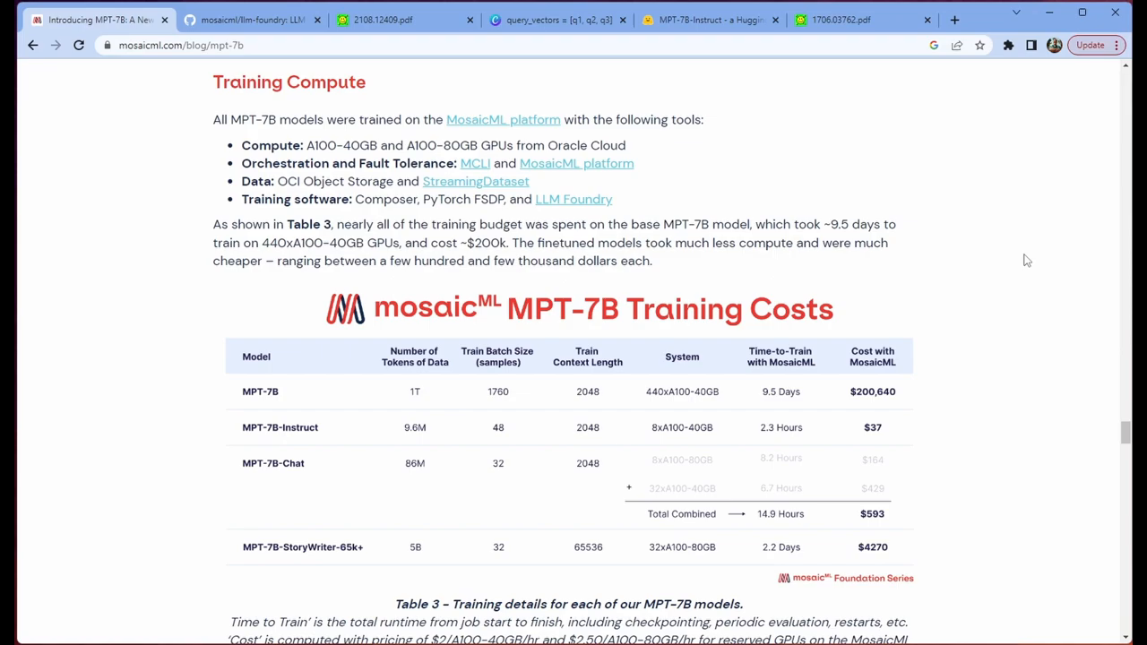
{"action": "mouse_move", "coordinate": [836, 437]}
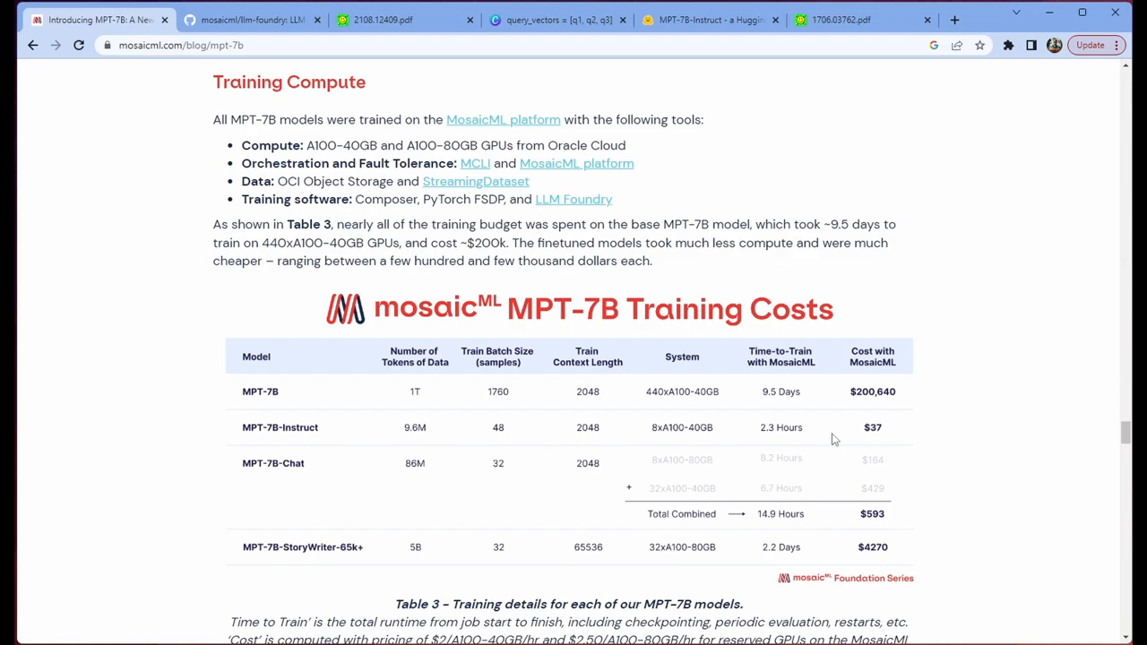
{"action": "mouse_move", "coordinate": [334, 437]}
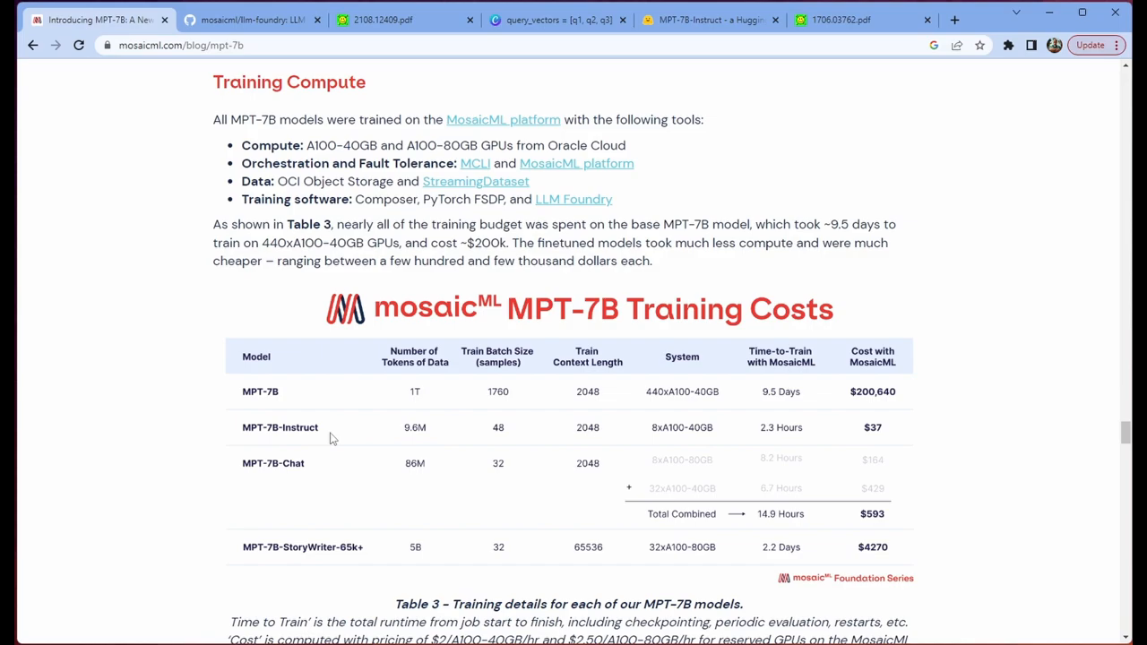
{"action": "mouse_move", "coordinate": [805, 532]}
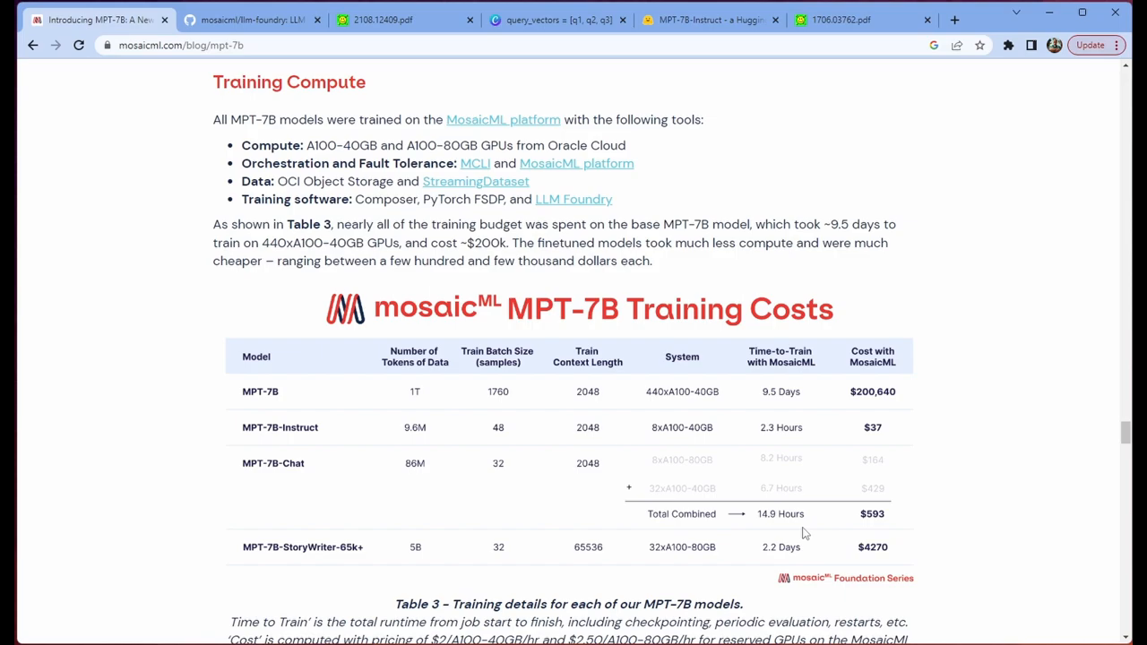
{"action": "mouse_move", "coordinate": [894, 254]}
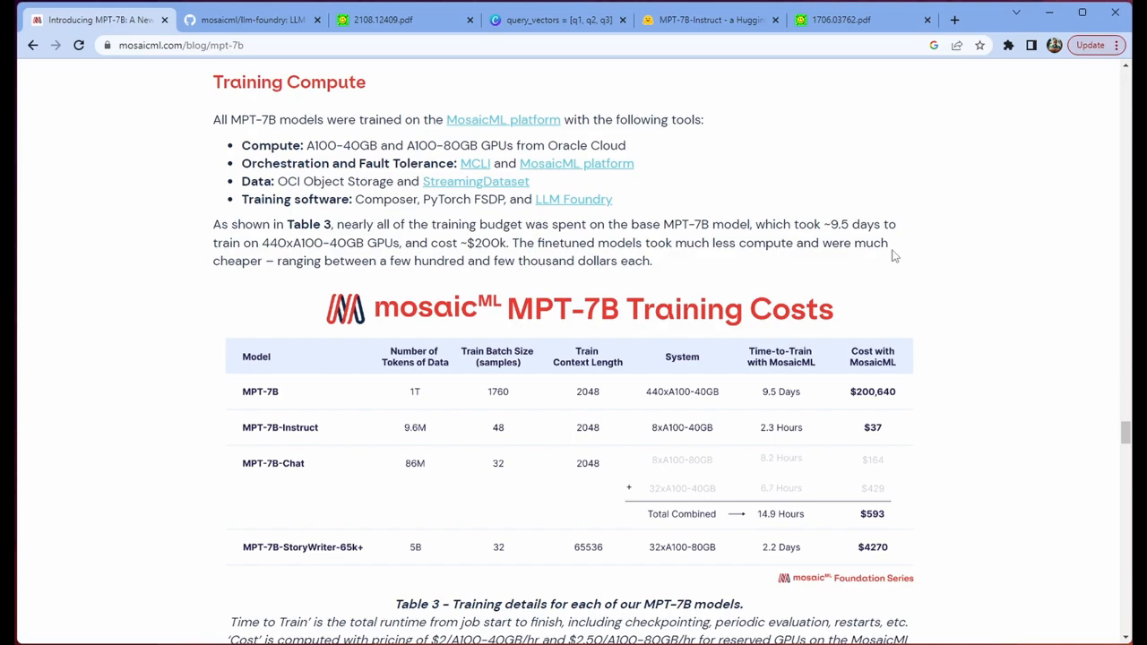
{"action": "mouse_move", "coordinate": [771, 563]}
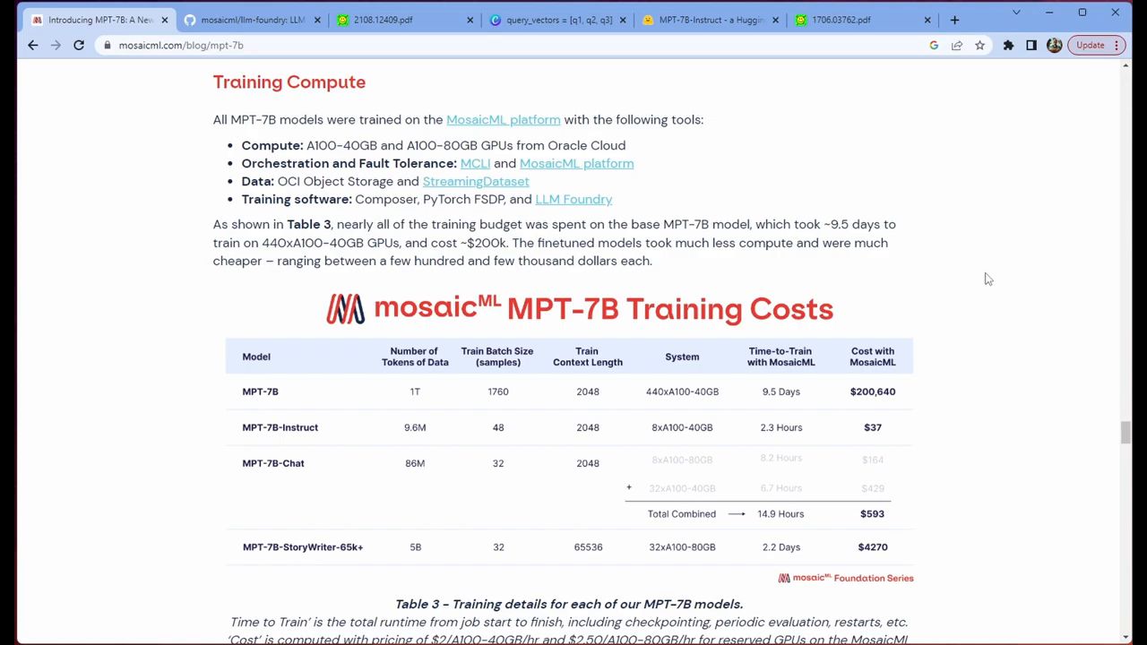
{"action": "scroll", "scroll_direction": "down", "scroll_amount": 3}
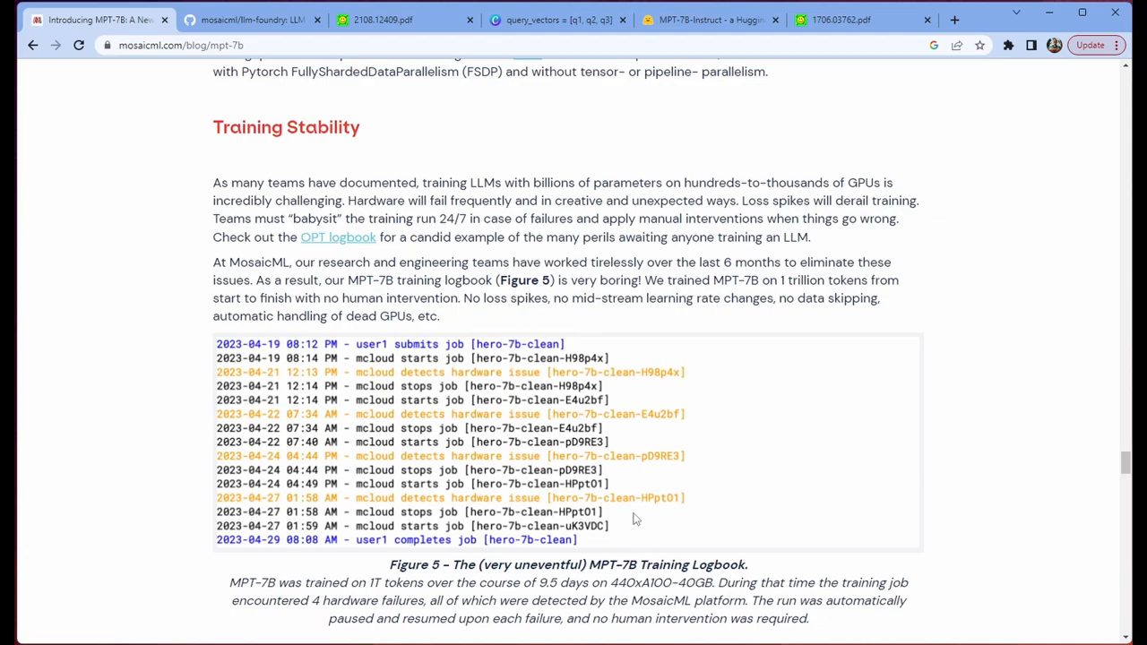
{"action": "mouse_move", "coordinate": [695, 477]}
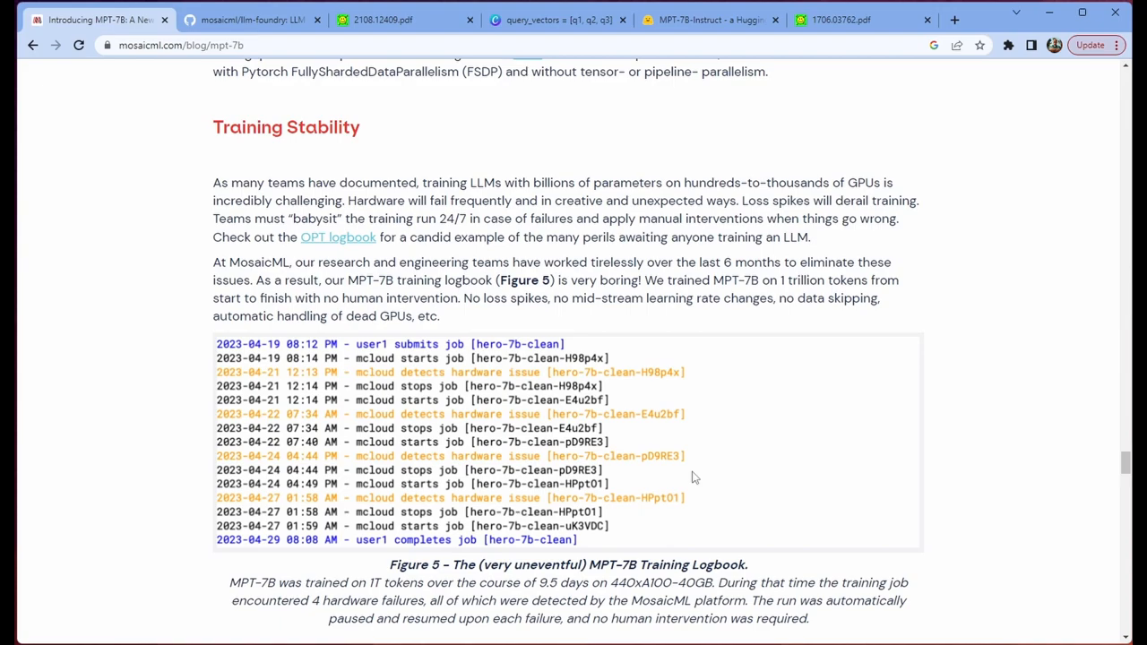
{"action": "mouse_move", "coordinate": [984, 302]}
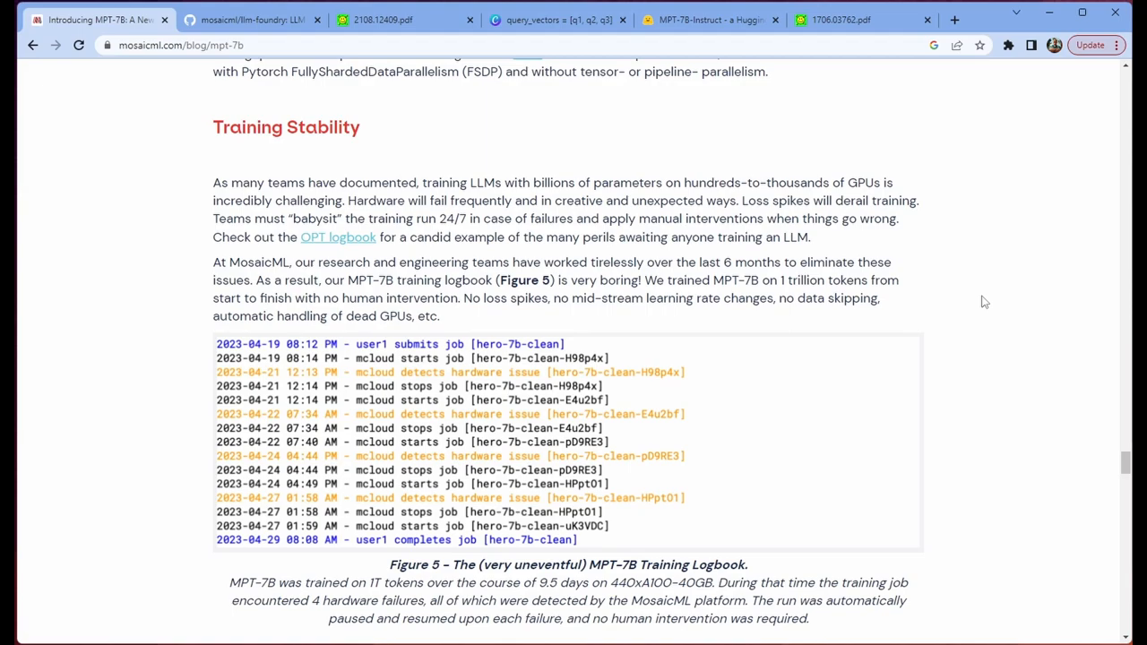
{"action": "mouse_move", "coordinate": [1007, 289]}
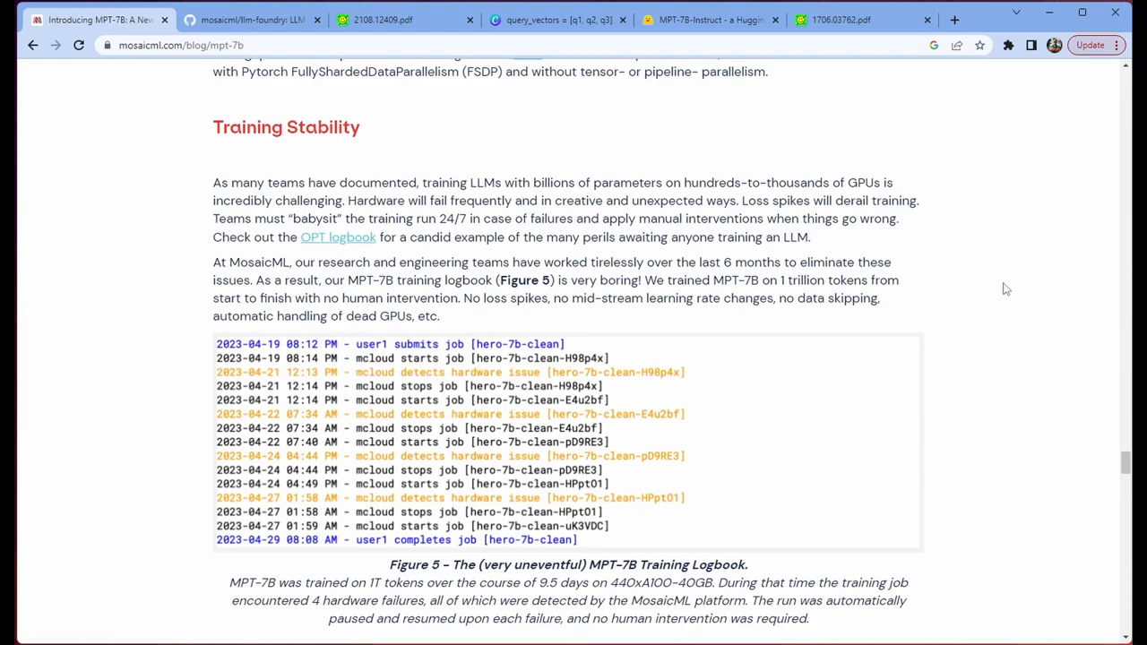
{"action": "mouse_move", "coordinate": [1011, 246]}
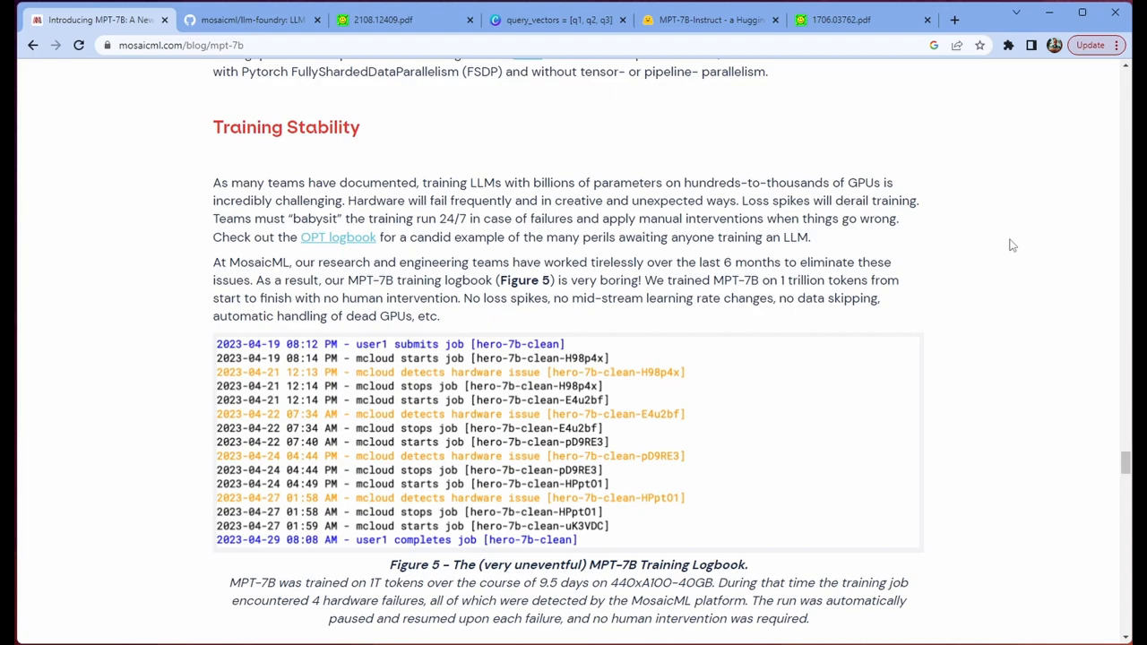
Highlight the sentence describing MPT-7B's training logbook as very boring, then clear it
{"action": "left_click_drag", "start_coordinate": [645, 280], "coordinate": [459, 298]}
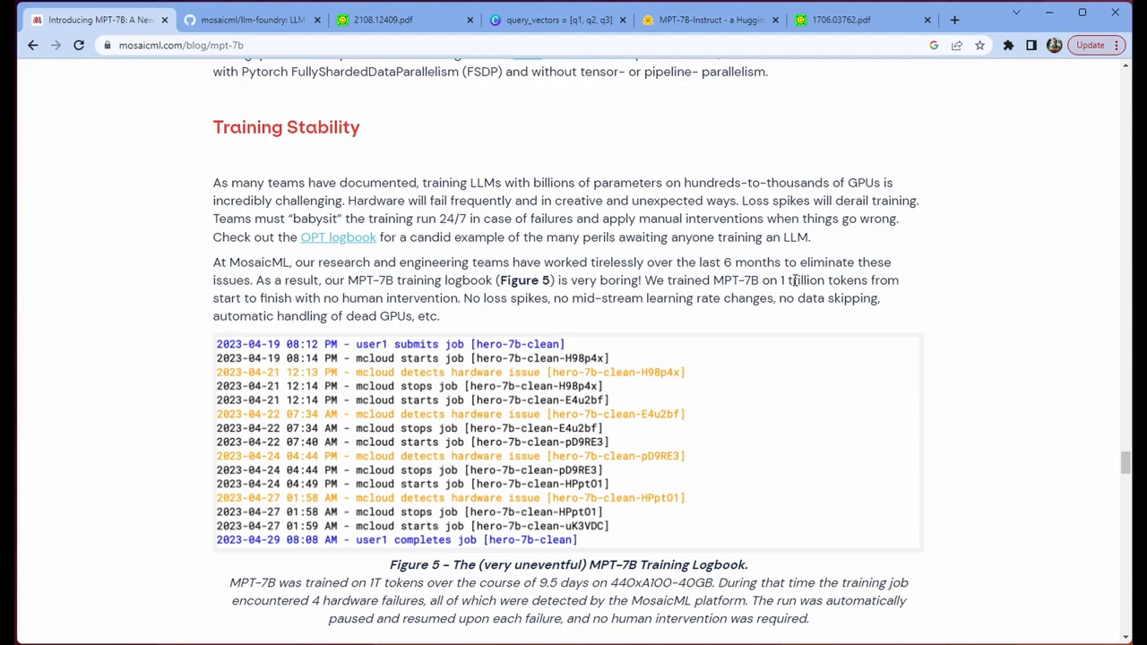
{"action": "mouse_move", "coordinate": [1018, 297]}
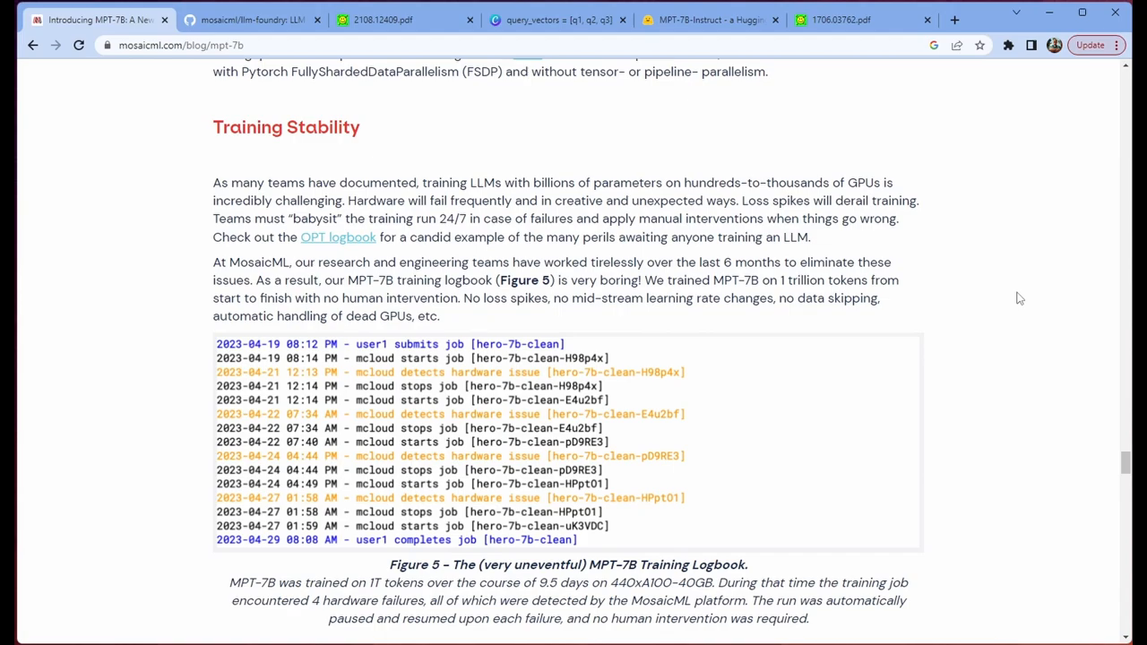
{"action": "left_click_drag", "start_coordinate": [211, 280], "coordinate": [887, 280]}
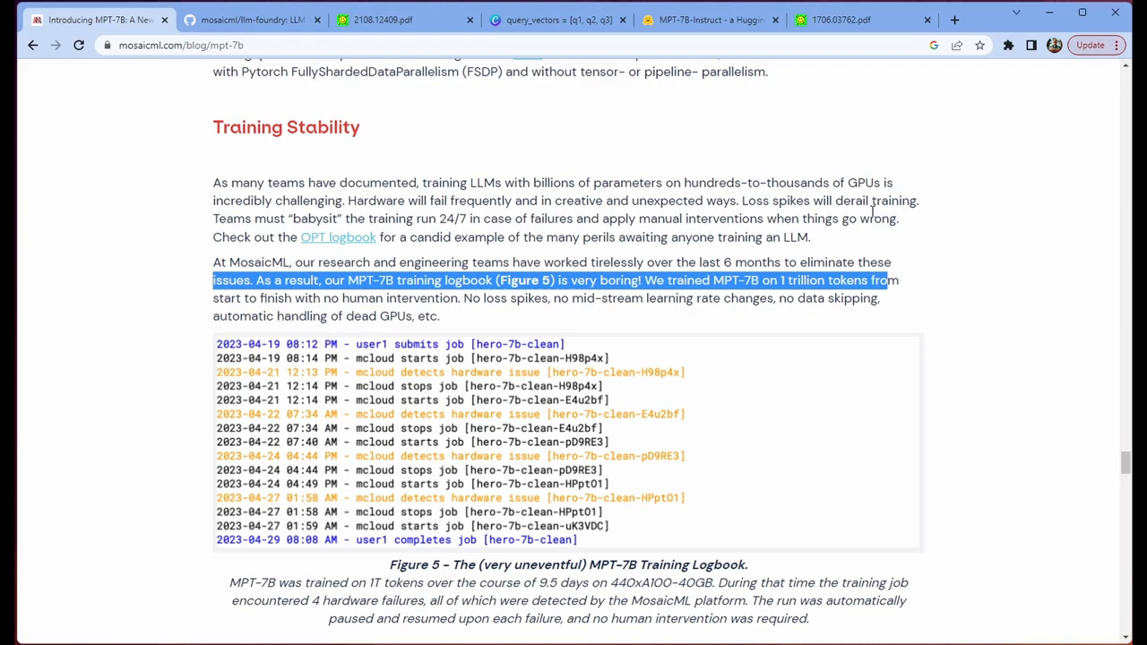
{"action": "left_click", "coordinate": [998, 273]}
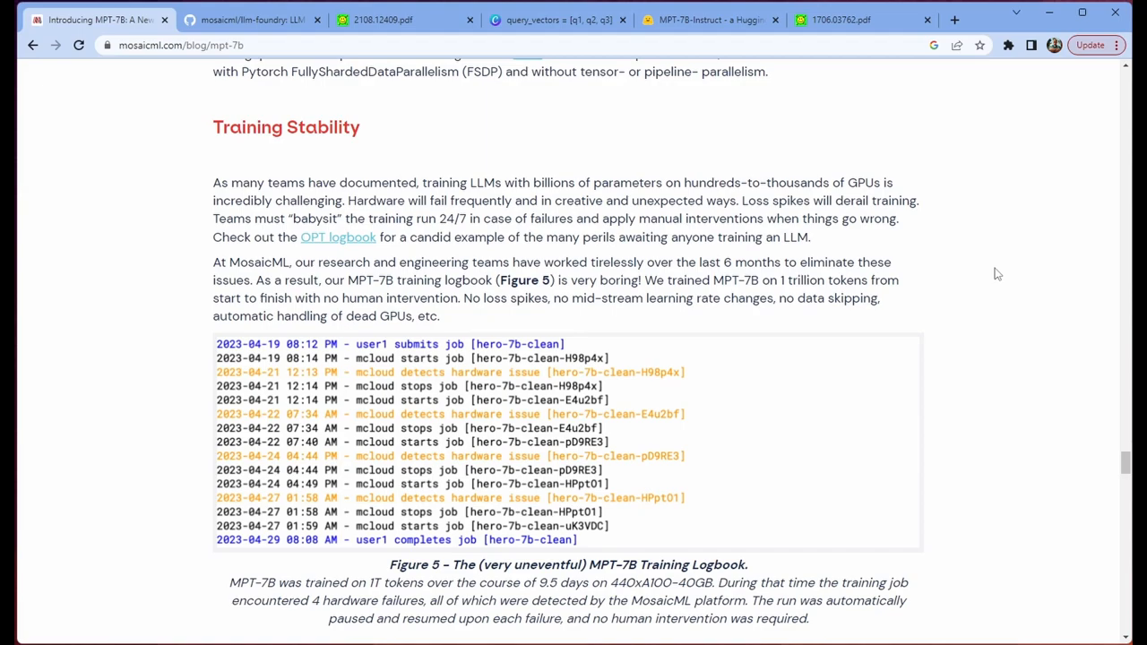
{"action": "mouse_move", "coordinate": [993, 290]}
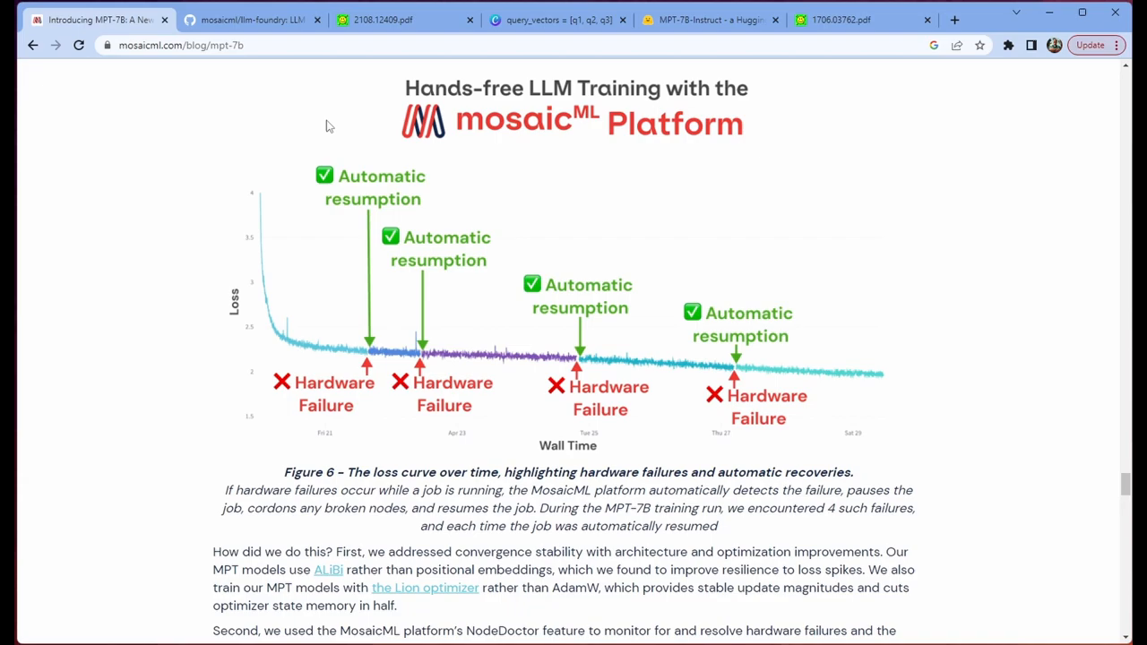
{"action": "mouse_move", "coordinate": [631, 359]}
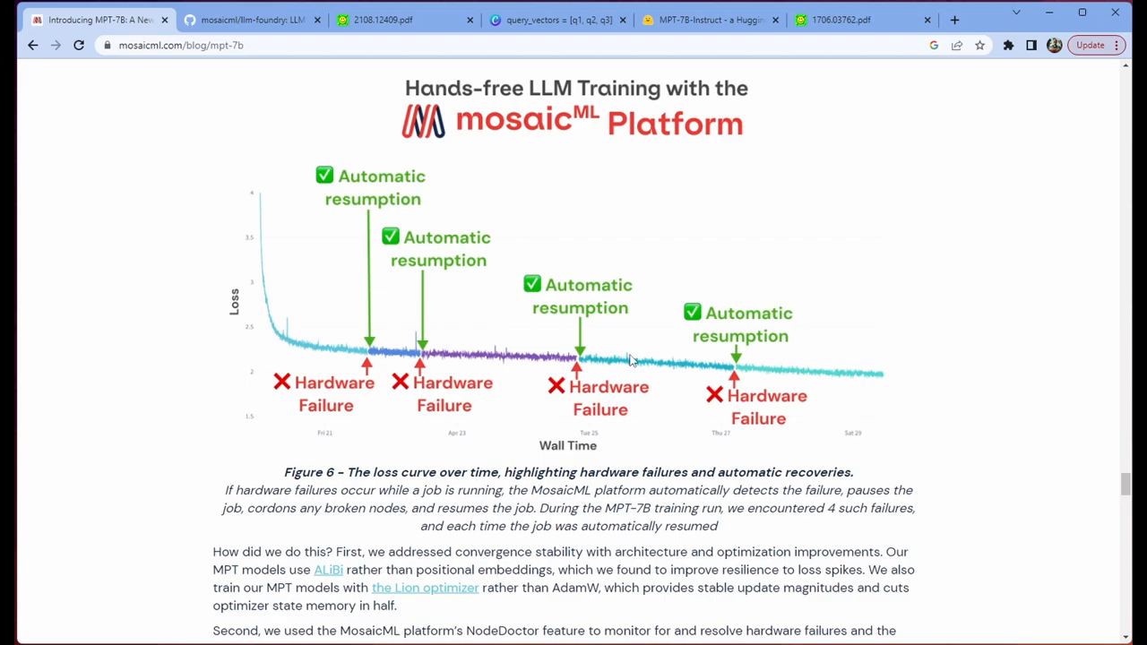
{"action": "mouse_move", "coordinate": [351, 322]}
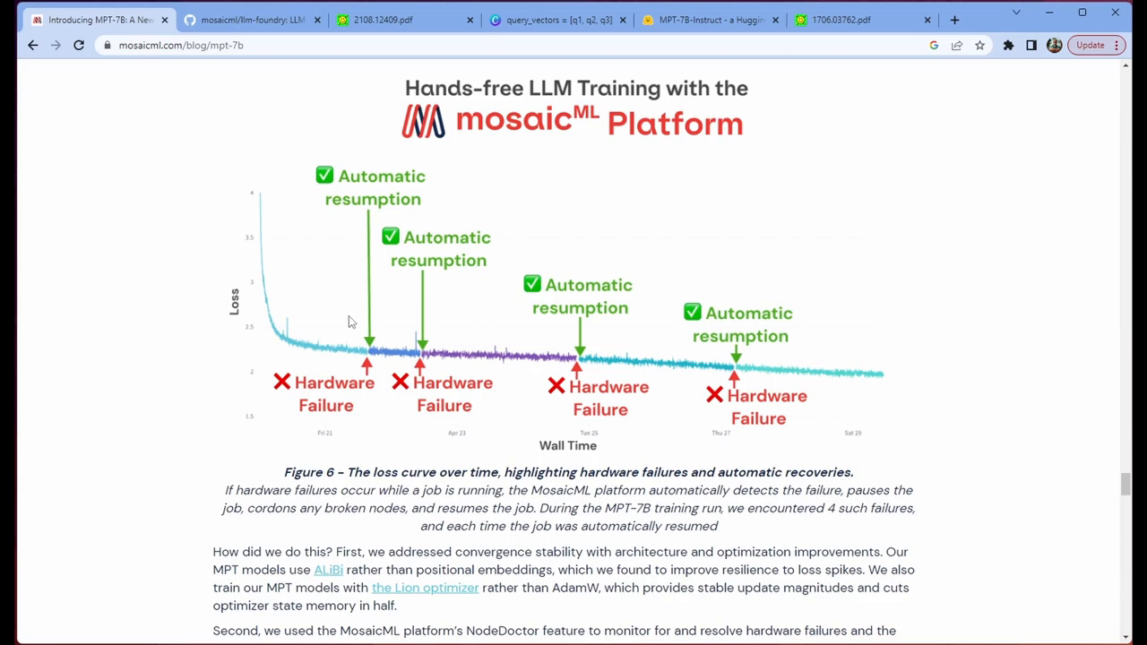
{"action": "mouse_move", "coordinate": [899, 504]}
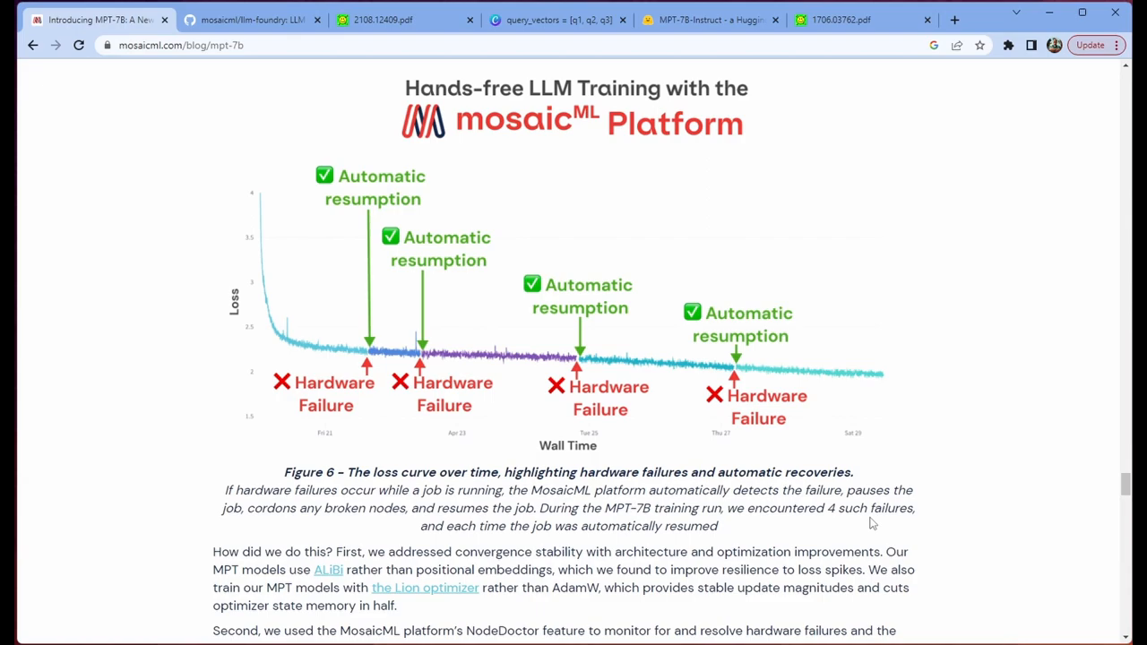
{"action": "mouse_move", "coordinate": [948, 519]}
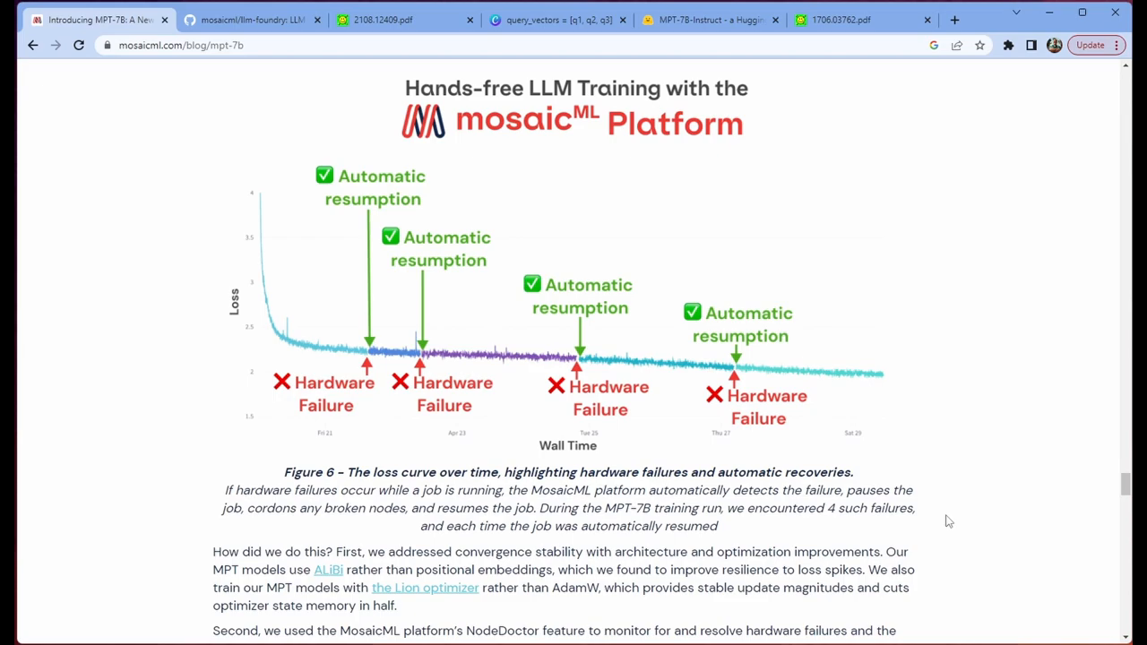
{"action": "mouse_move", "coordinate": [989, 531]}
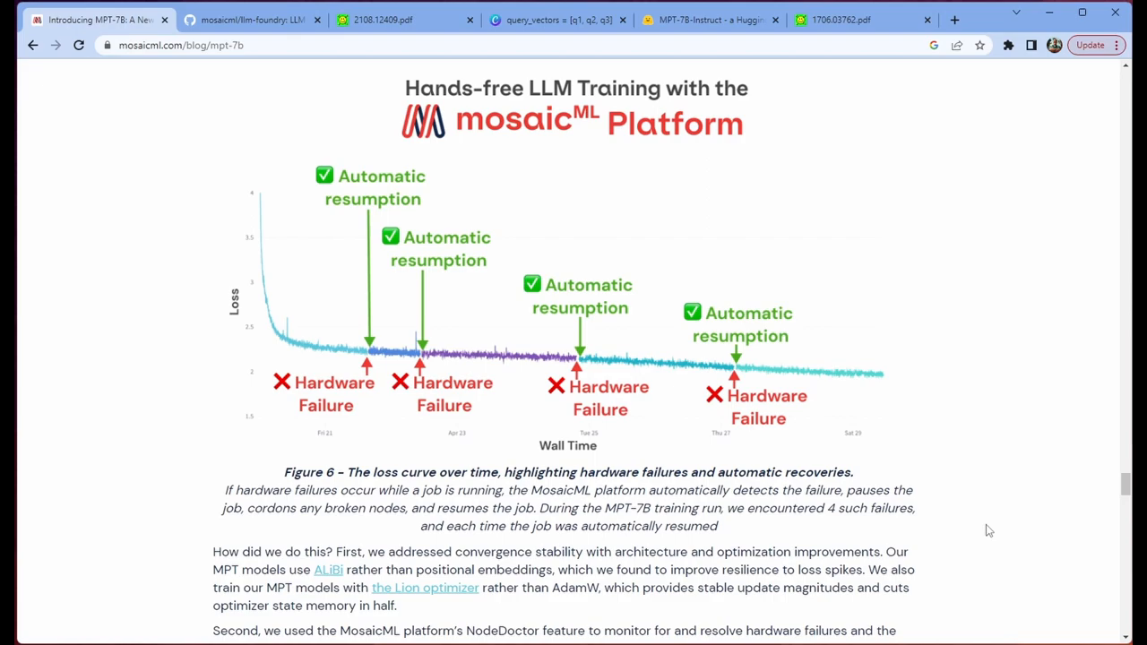
{"action": "mouse_move", "coordinate": [1047, 517]}
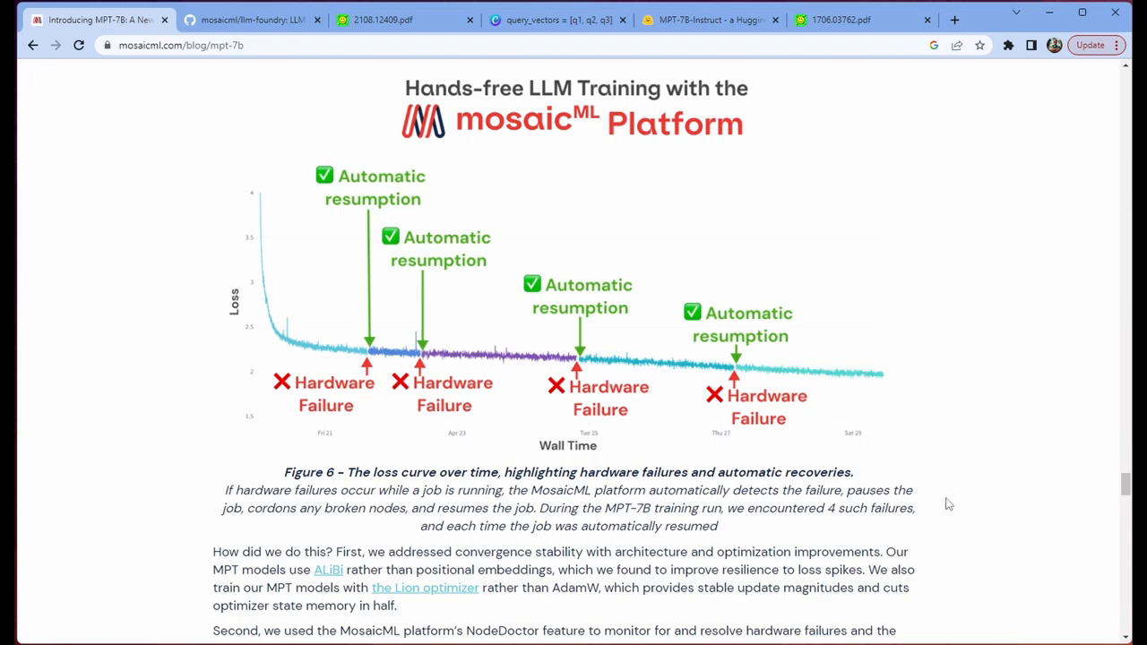
{"action": "mouse_move", "coordinate": [967, 515]}
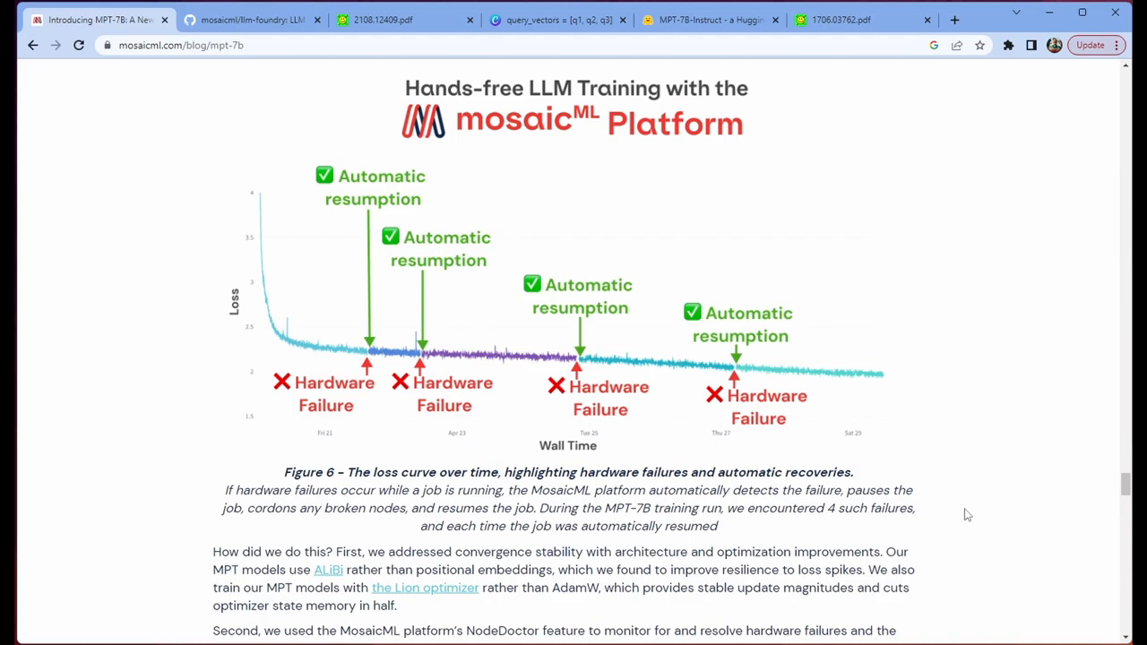
Pass What's Next and Acknowledgements, then return to the MPT-7B Foundation Series banner at the top
{"action": "scroll", "scroll_direction": "down", "scroll_amount": 3}
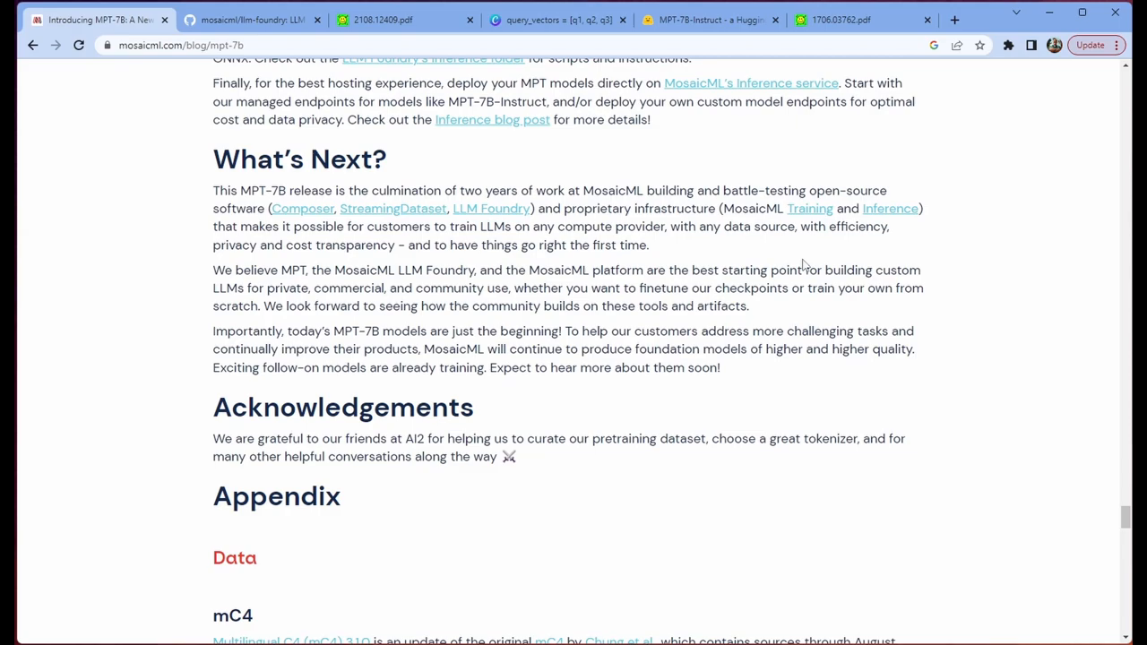
{"action": "mouse_move", "coordinate": [1043, 291]}
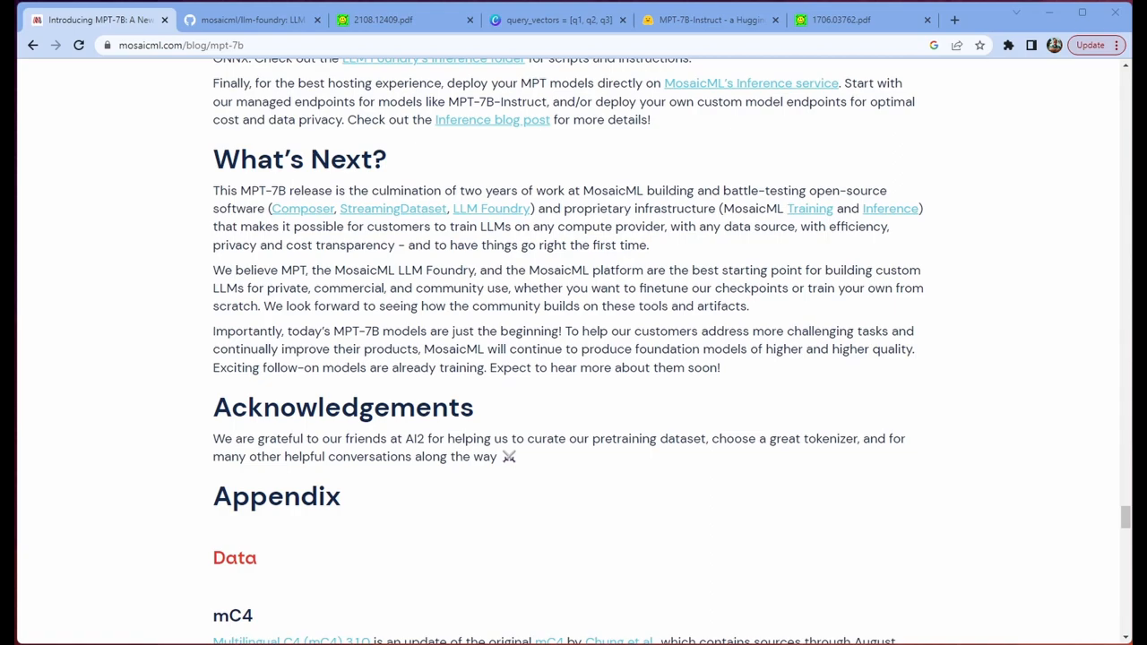
{"action": "scroll", "scroll_direction": "up", "scroll_amount": 3}
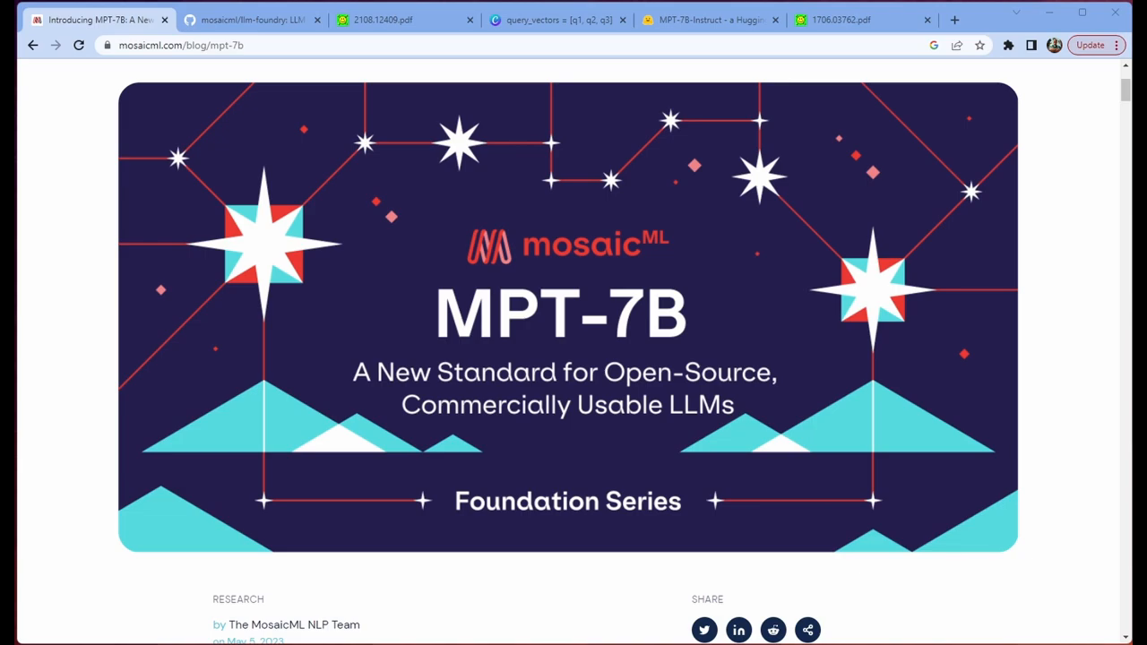